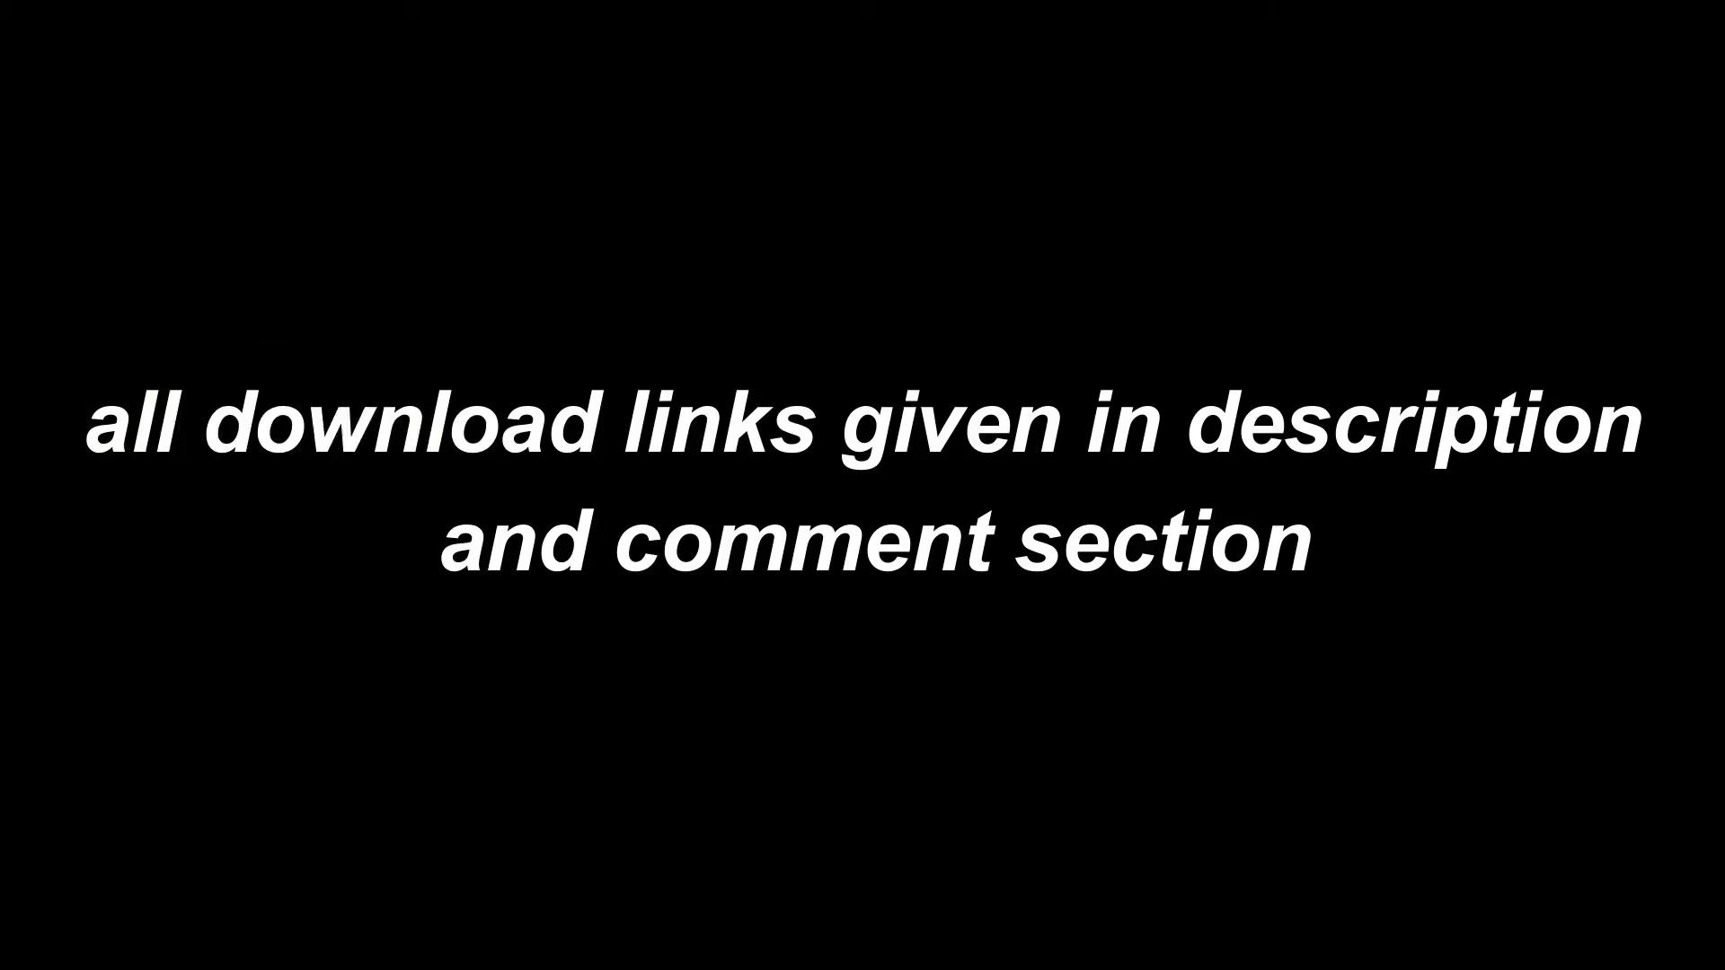
Bring the Chrome window forward showing the SmartGaGa Ultra Lite MediaFire page
{"action": "right_click", "coordinate": [643, 311]}
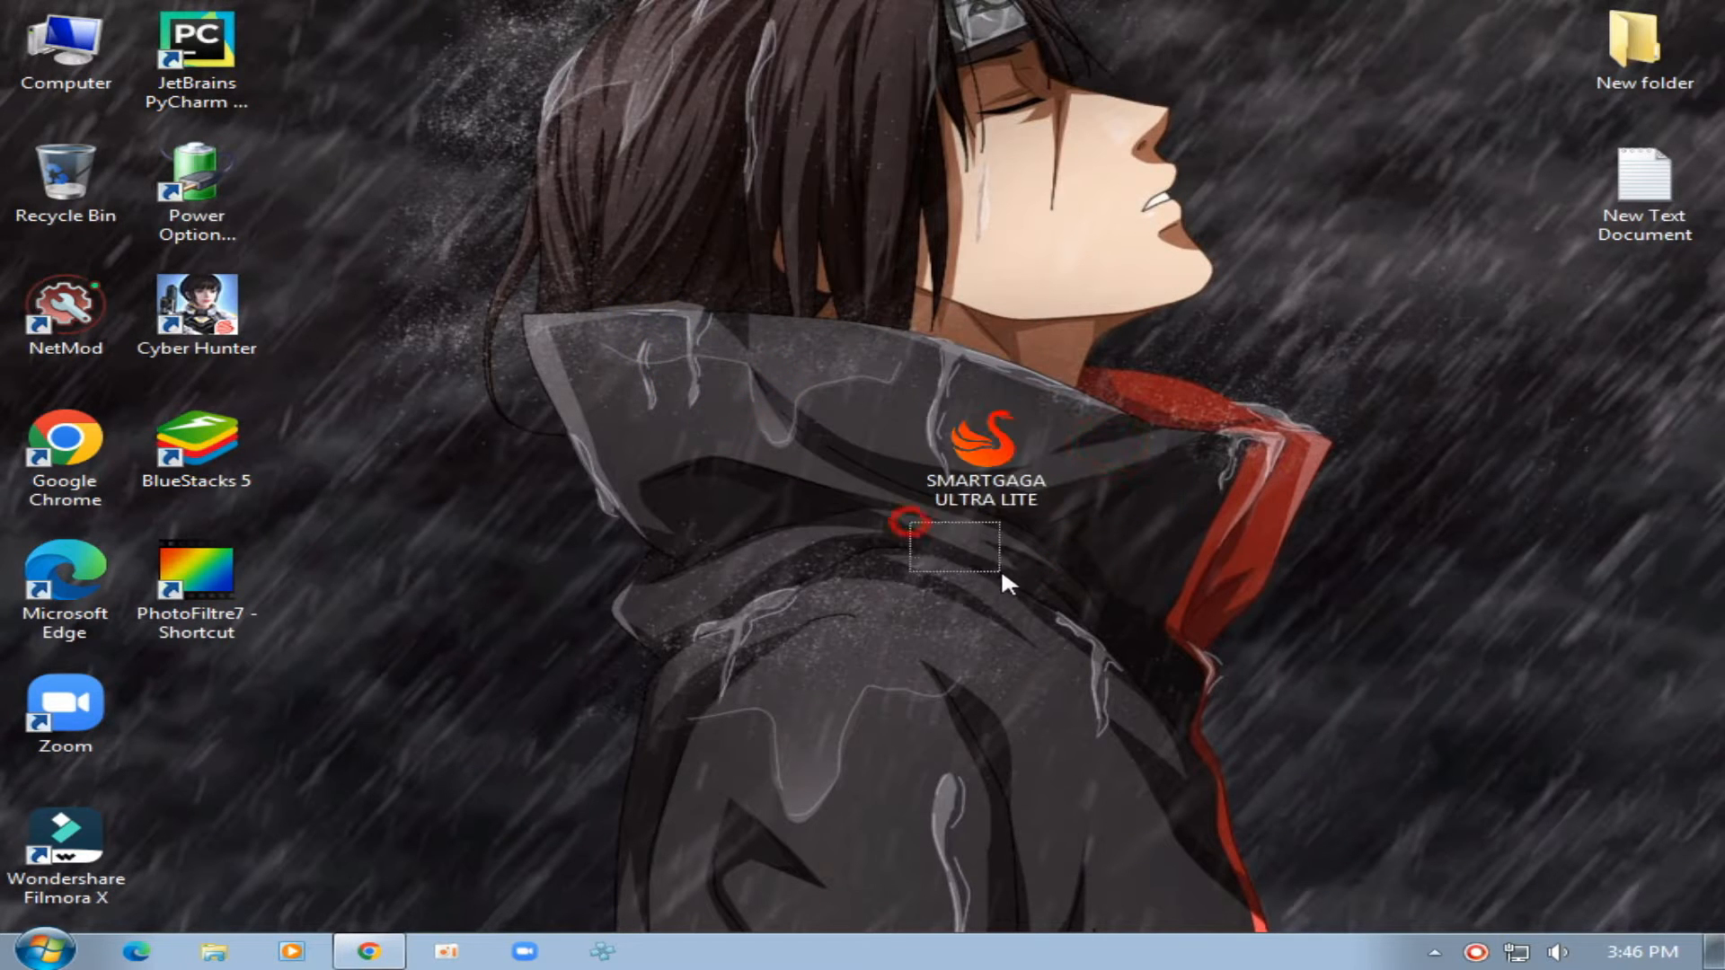
{"action": "left_click", "coordinate": [982, 484]}
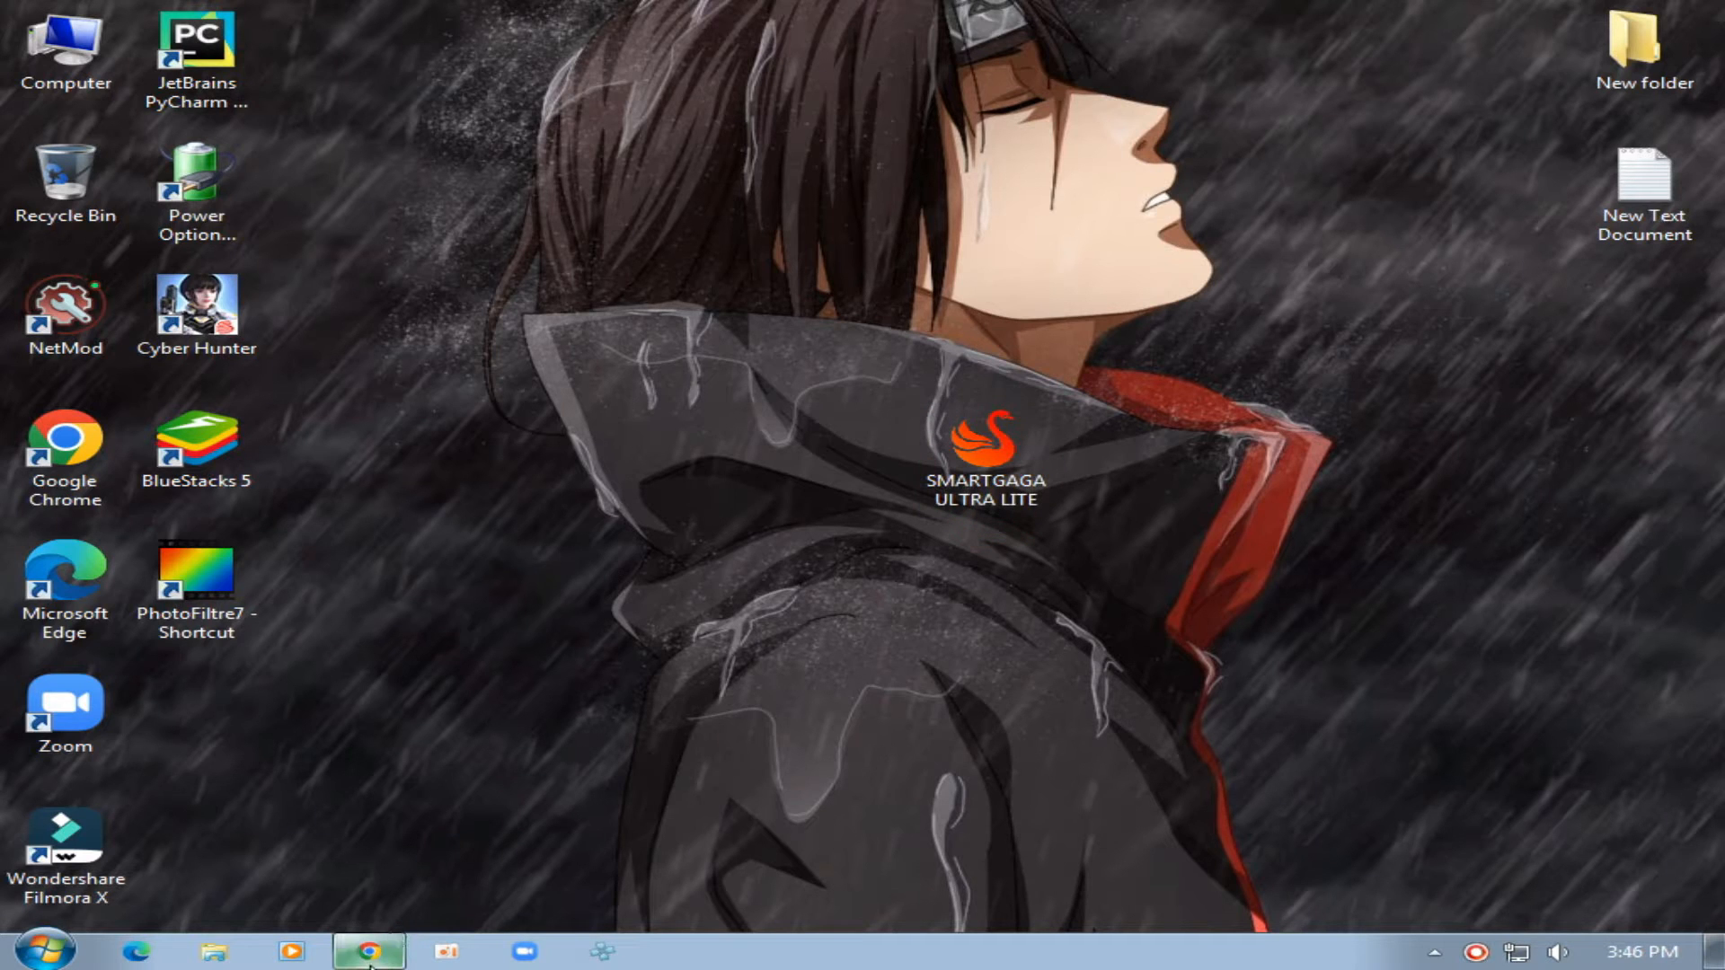
{"action": "left_click", "coordinate": [369, 950]}
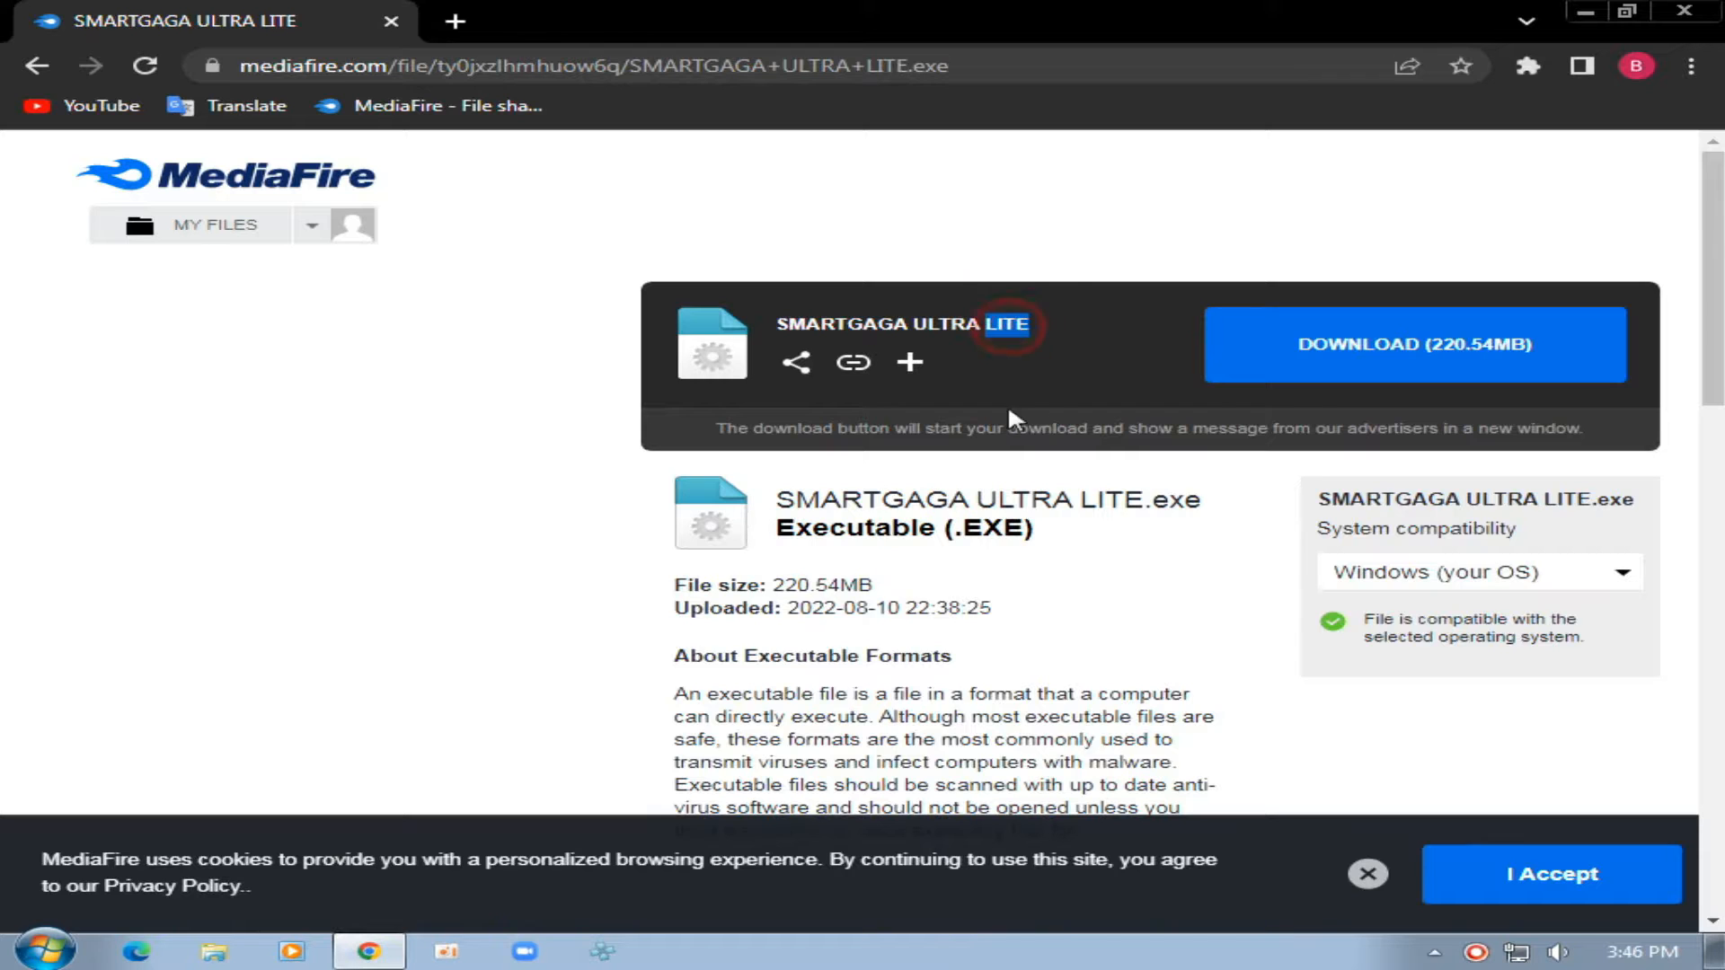
Start the 220.54MB SMARTGAGA ULTRA LITE.exe download and return to the desktop
{"action": "left_click", "coordinate": [1414, 345]}
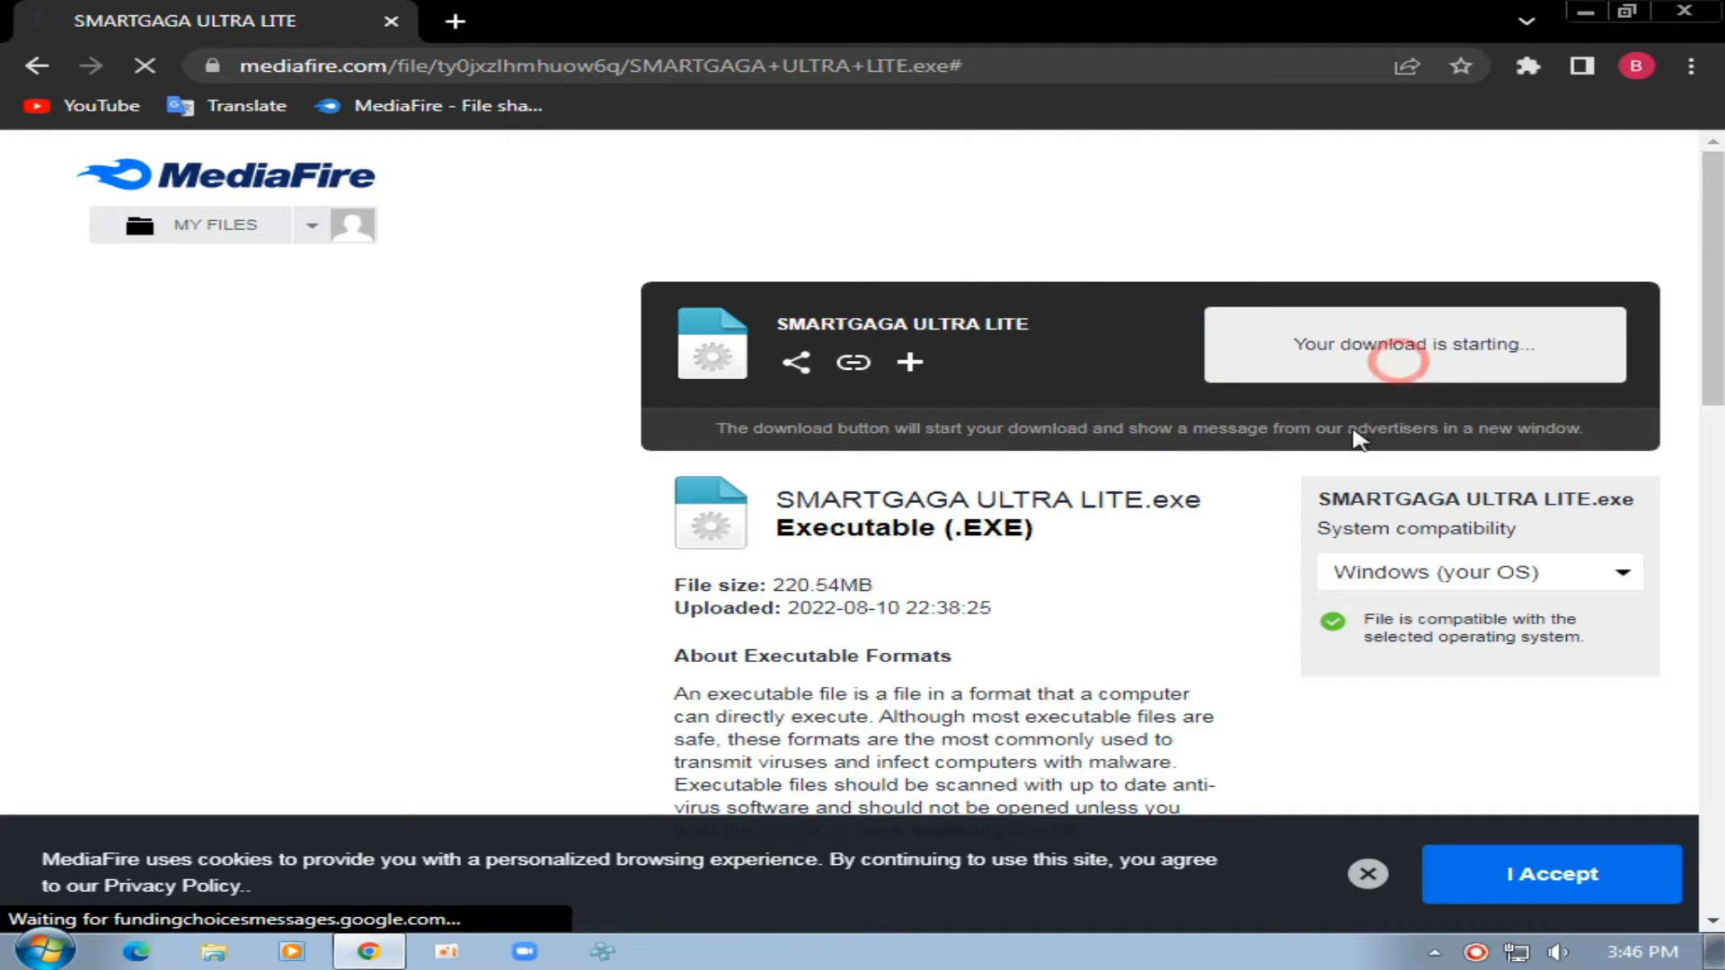
{"action": "left_click", "coordinate": [1412, 343]}
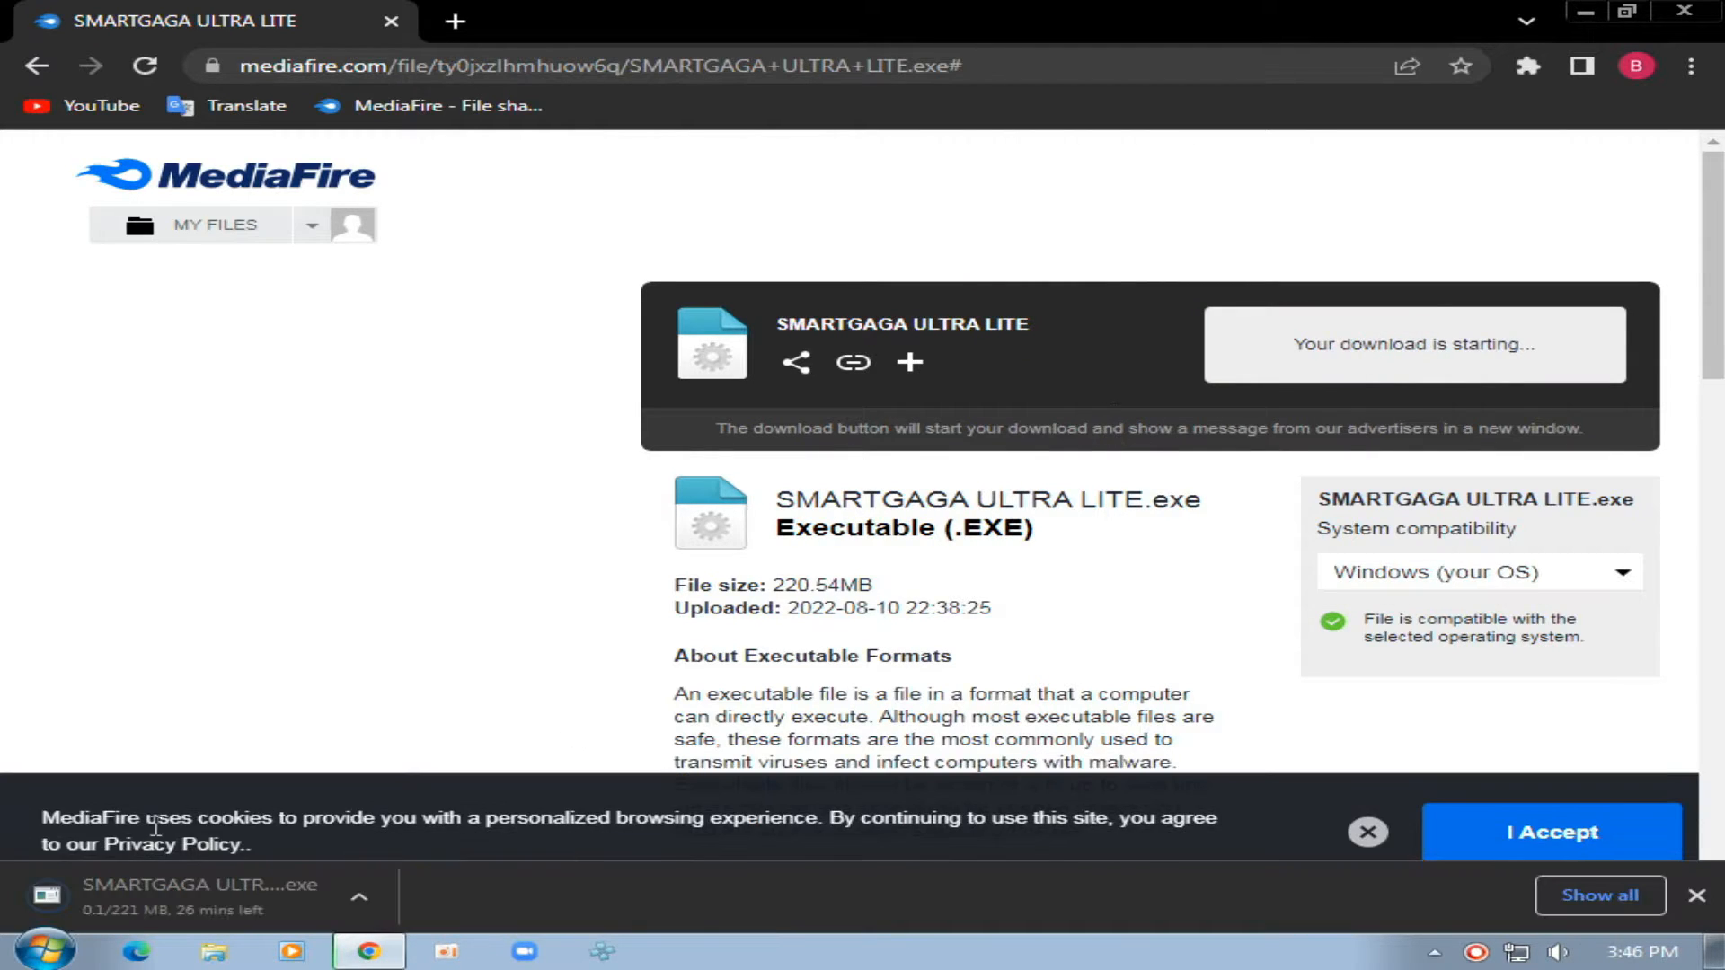
{"action": "left_click", "coordinate": [360, 894]}
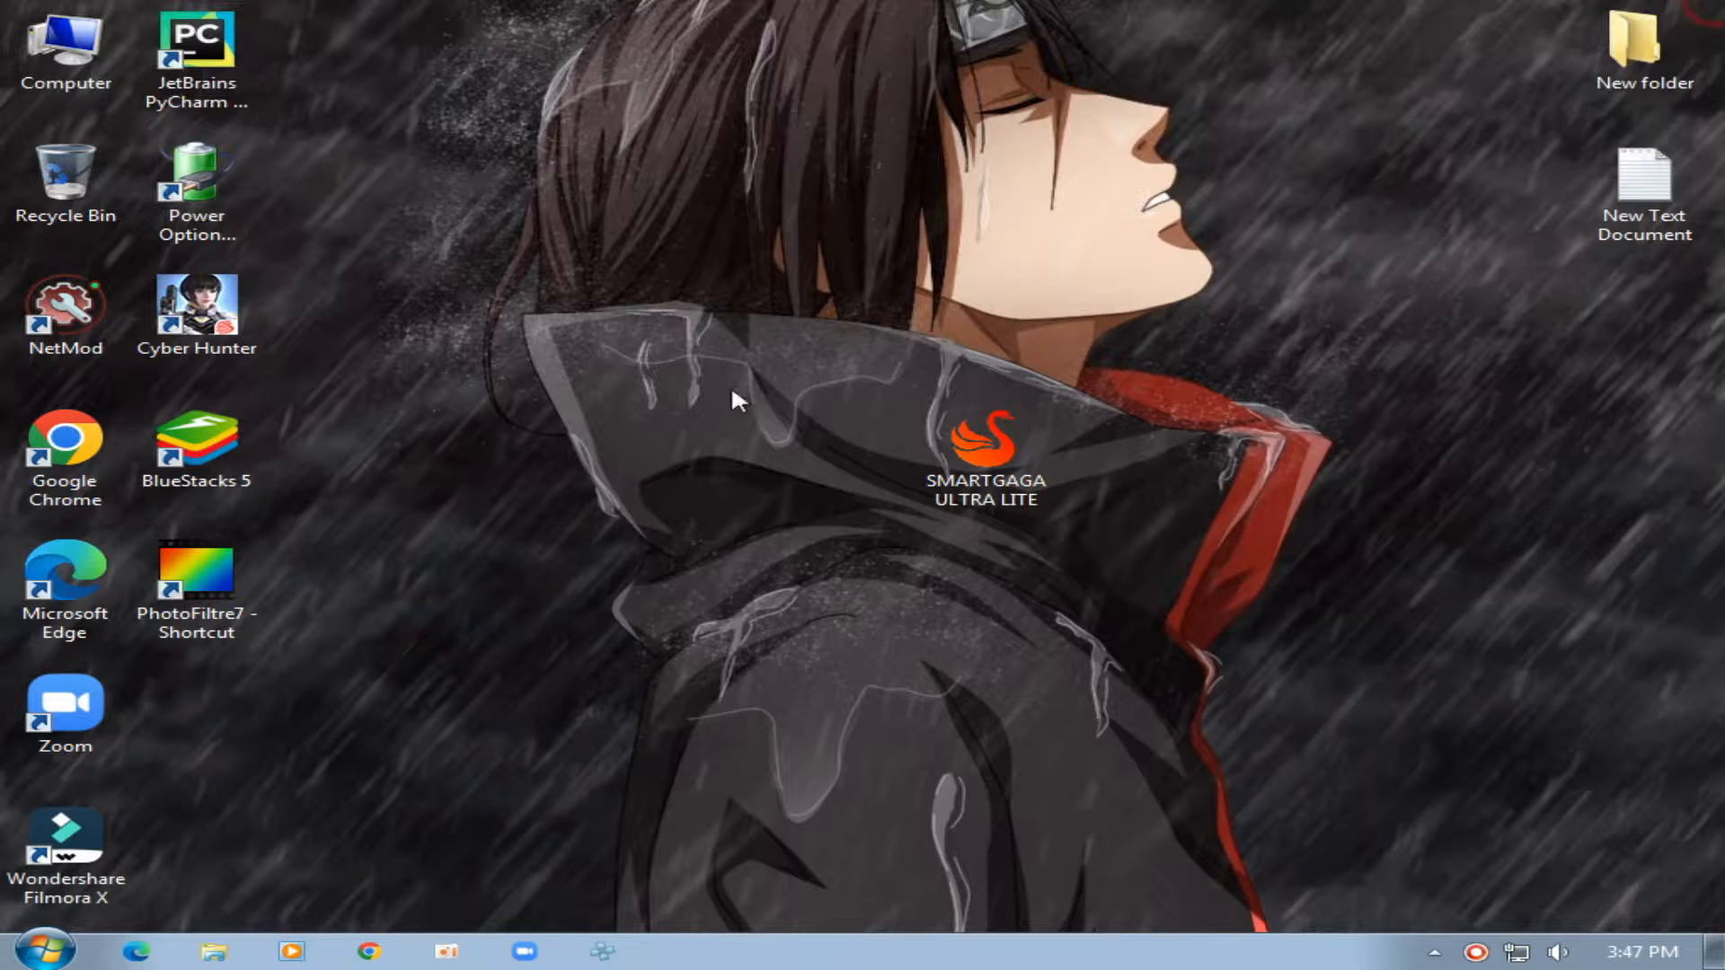
{"action": "left_click", "coordinate": [984, 455]}
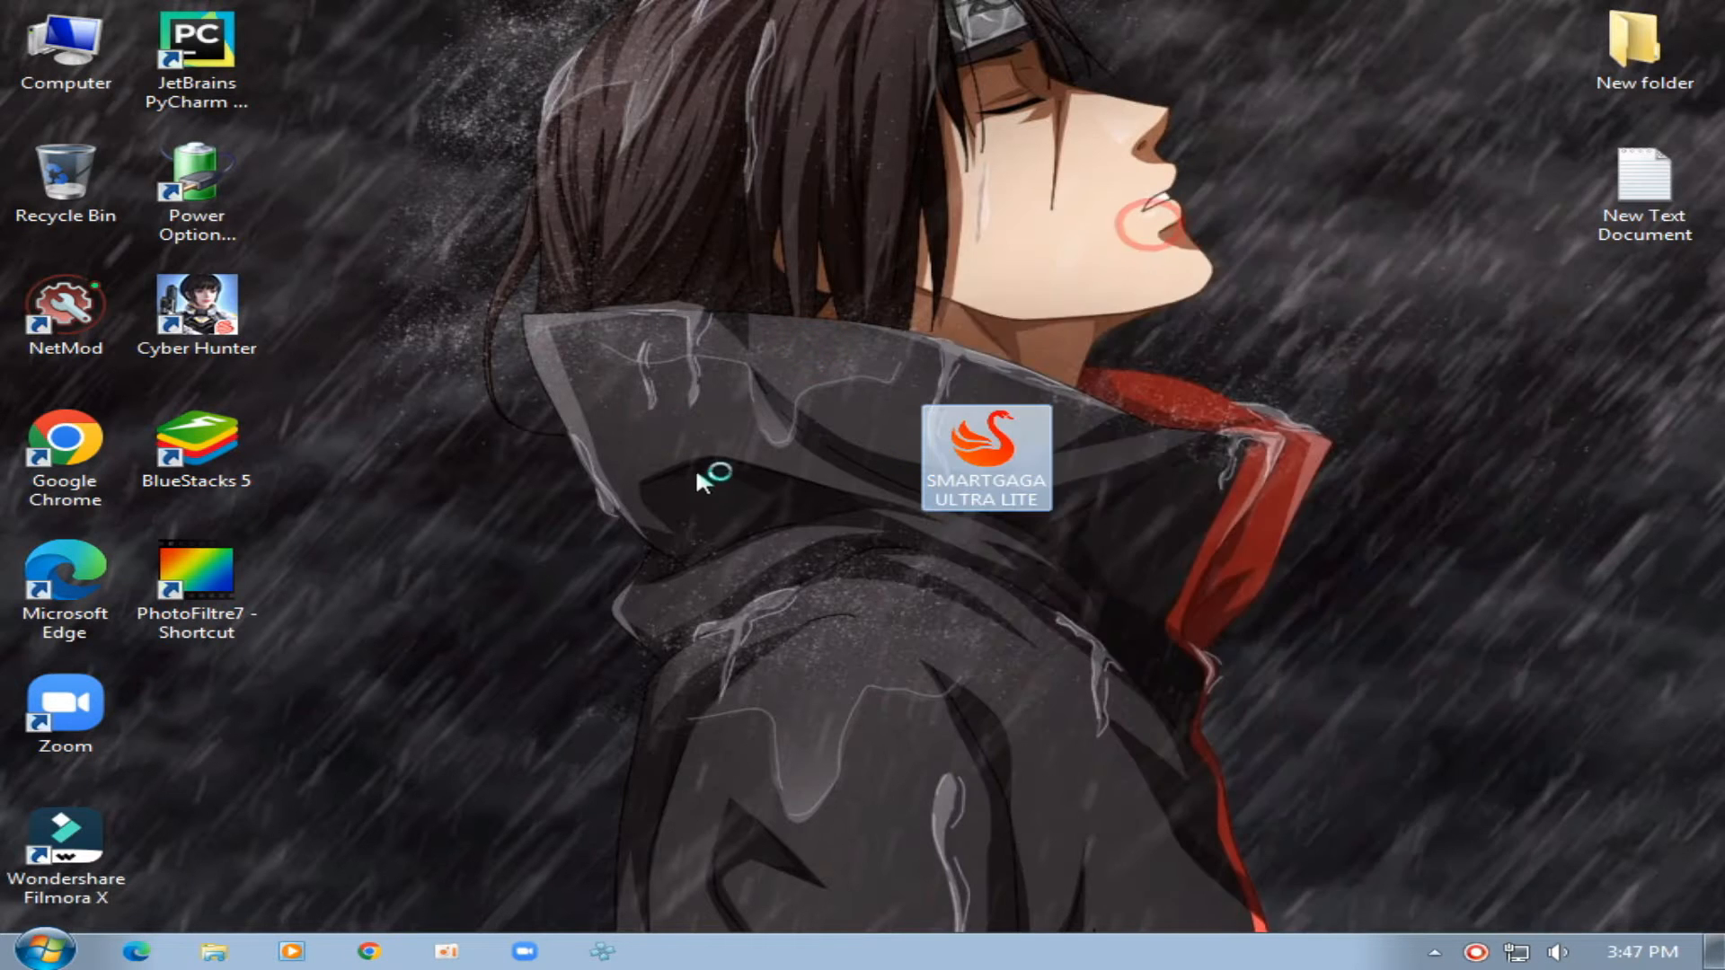
Launch the installer and choose C:\Program Files (x86) as the extraction destination
{"action": "double_click", "coordinate": [984, 456]}
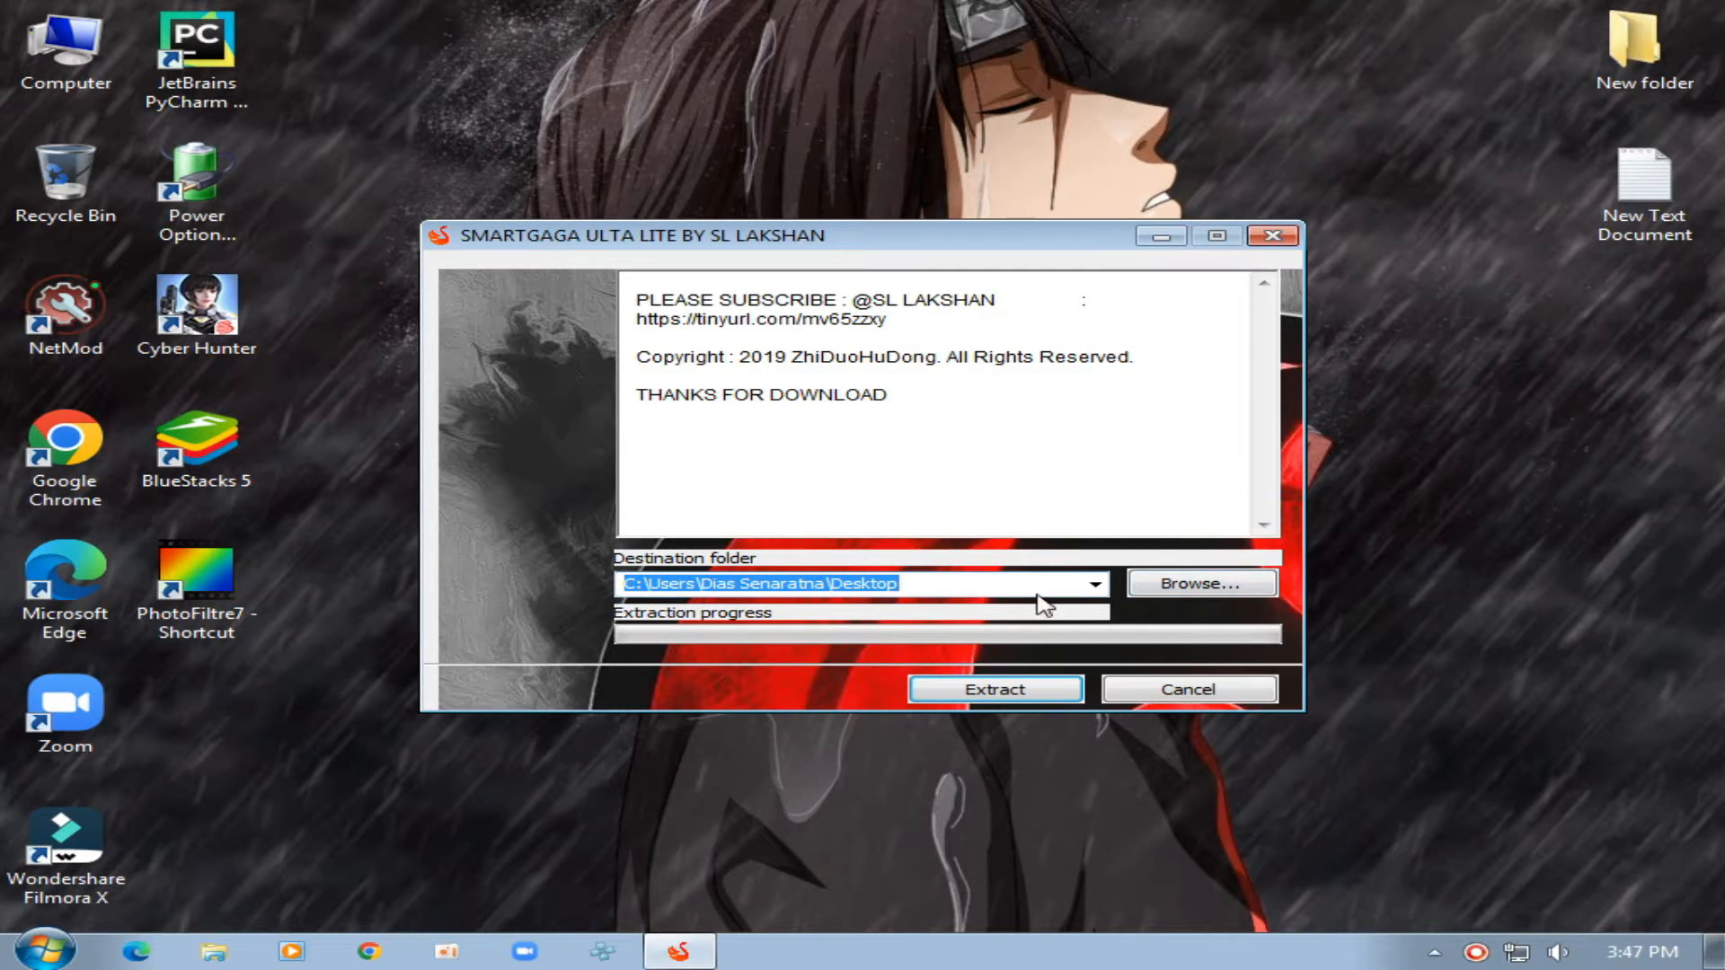
{"action": "left_click", "coordinate": [1202, 582]}
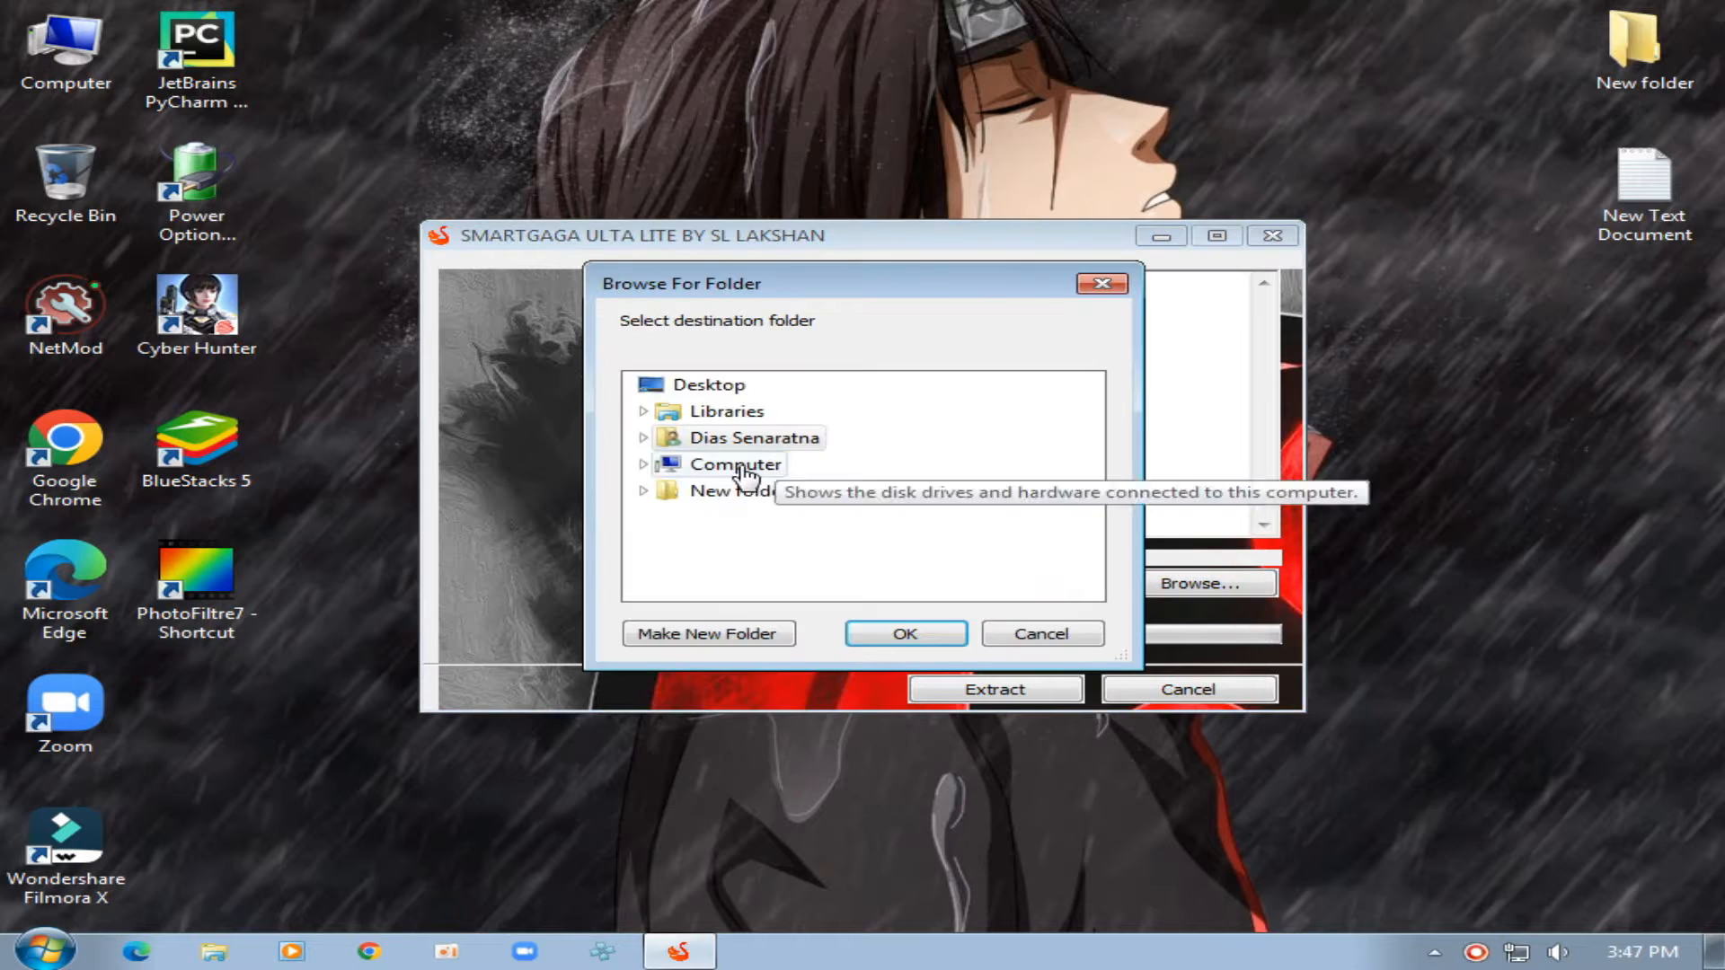
{"action": "left_click", "coordinate": [800, 569]}
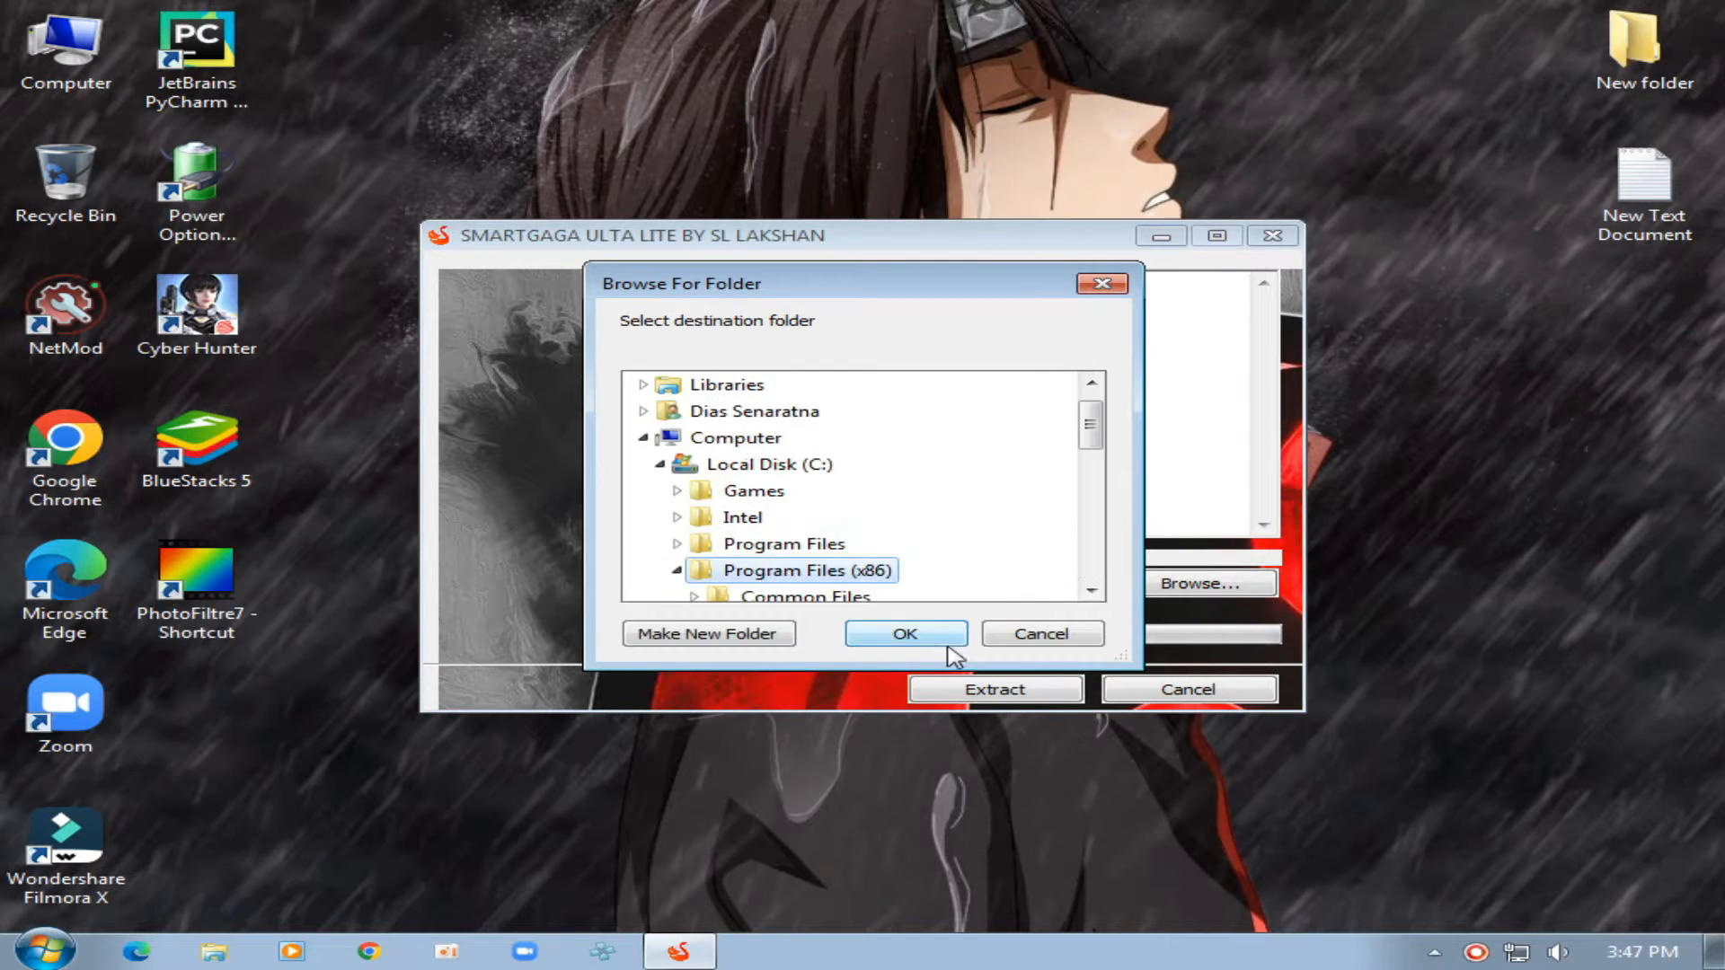
{"action": "left_click", "coordinate": [904, 635]}
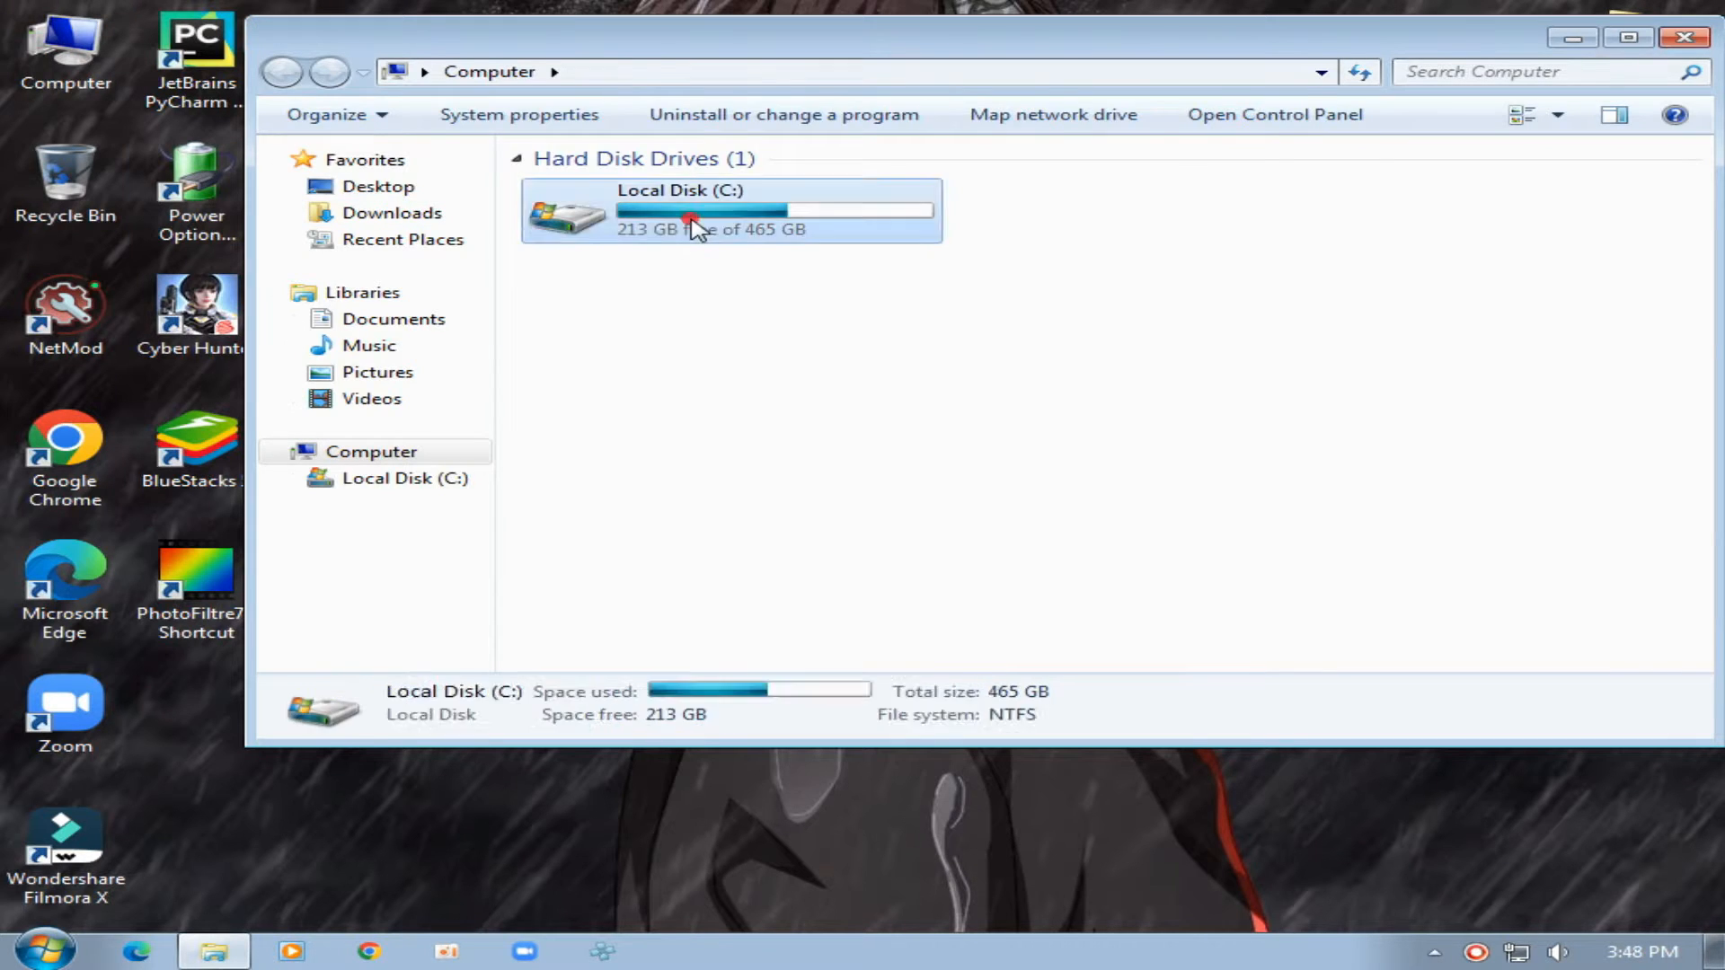
Navigate into C:\Program Files (x86)\Smargaga\ProjectTitan\Engine
{"action": "double_click", "coordinate": [683, 208]}
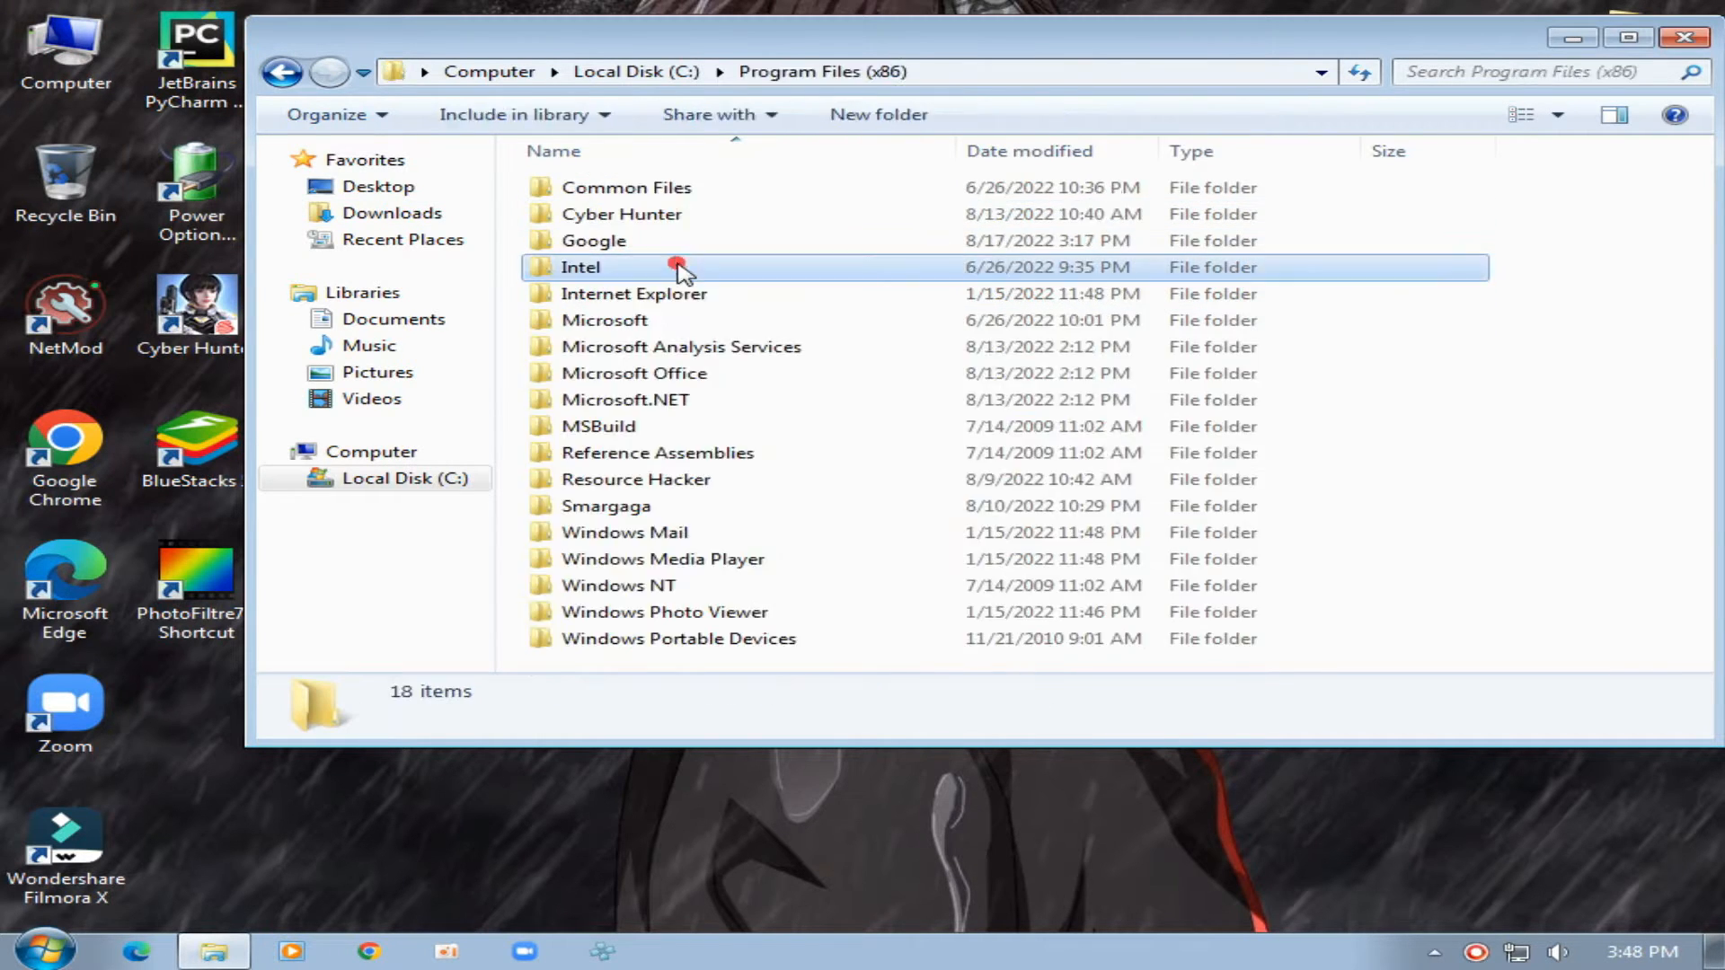
{"action": "left_click", "coordinate": [605, 505]}
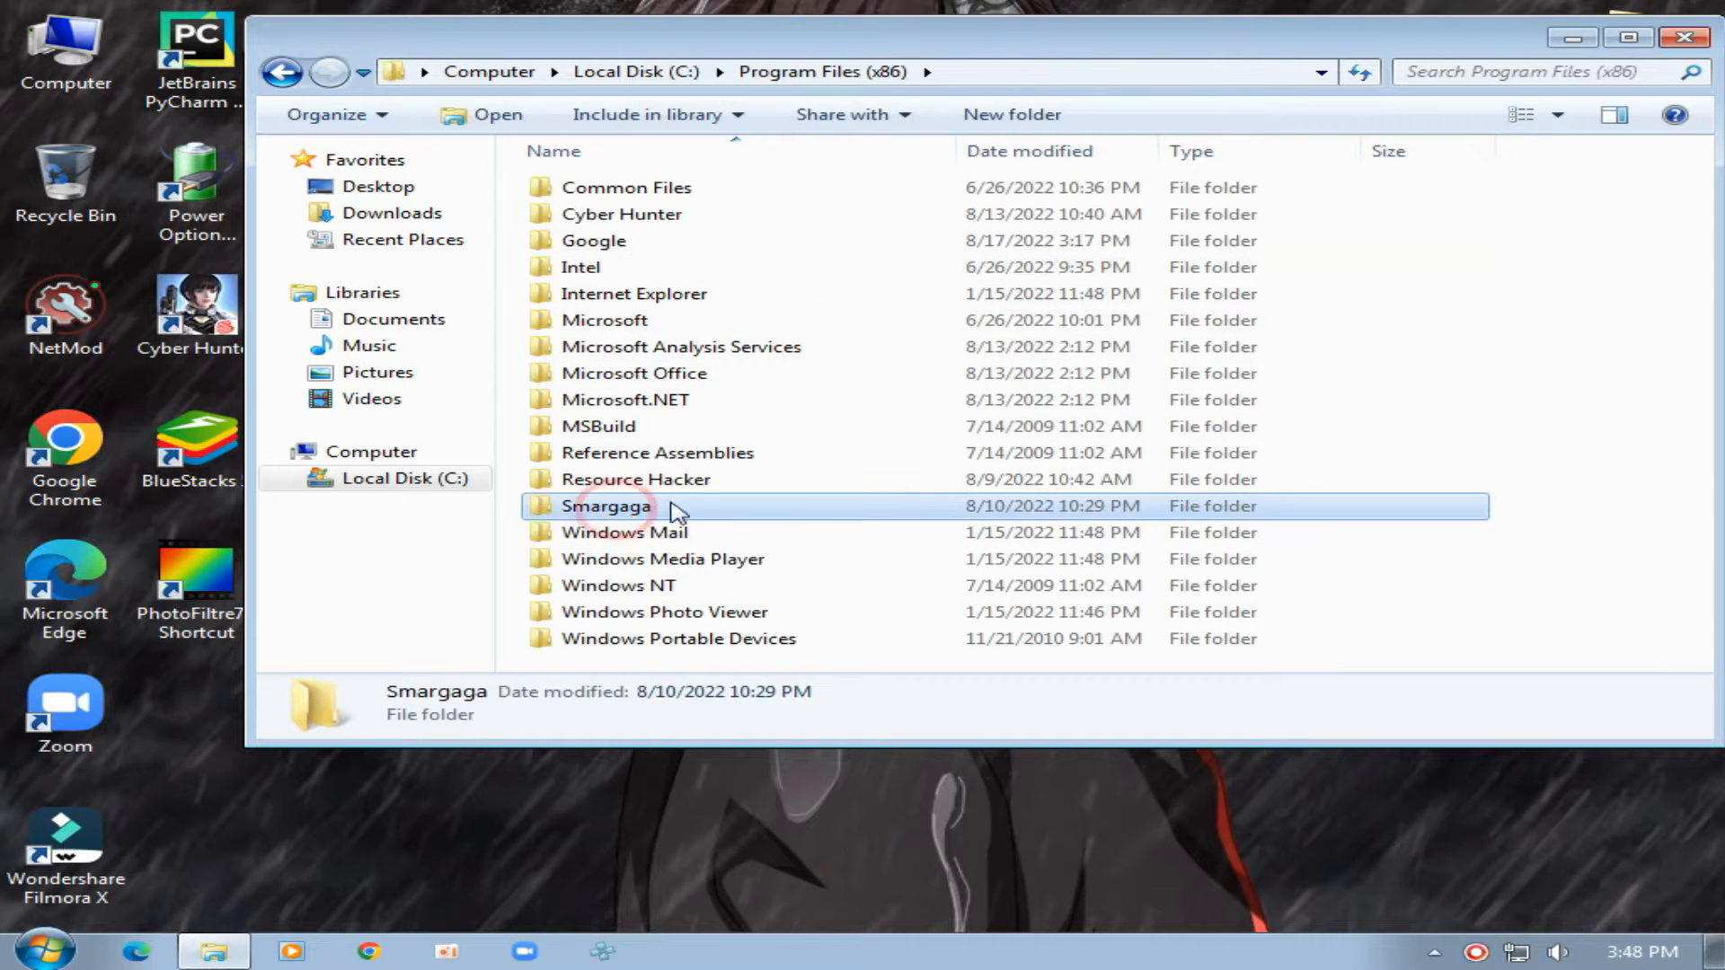
{"action": "double_click", "coordinate": [605, 505]}
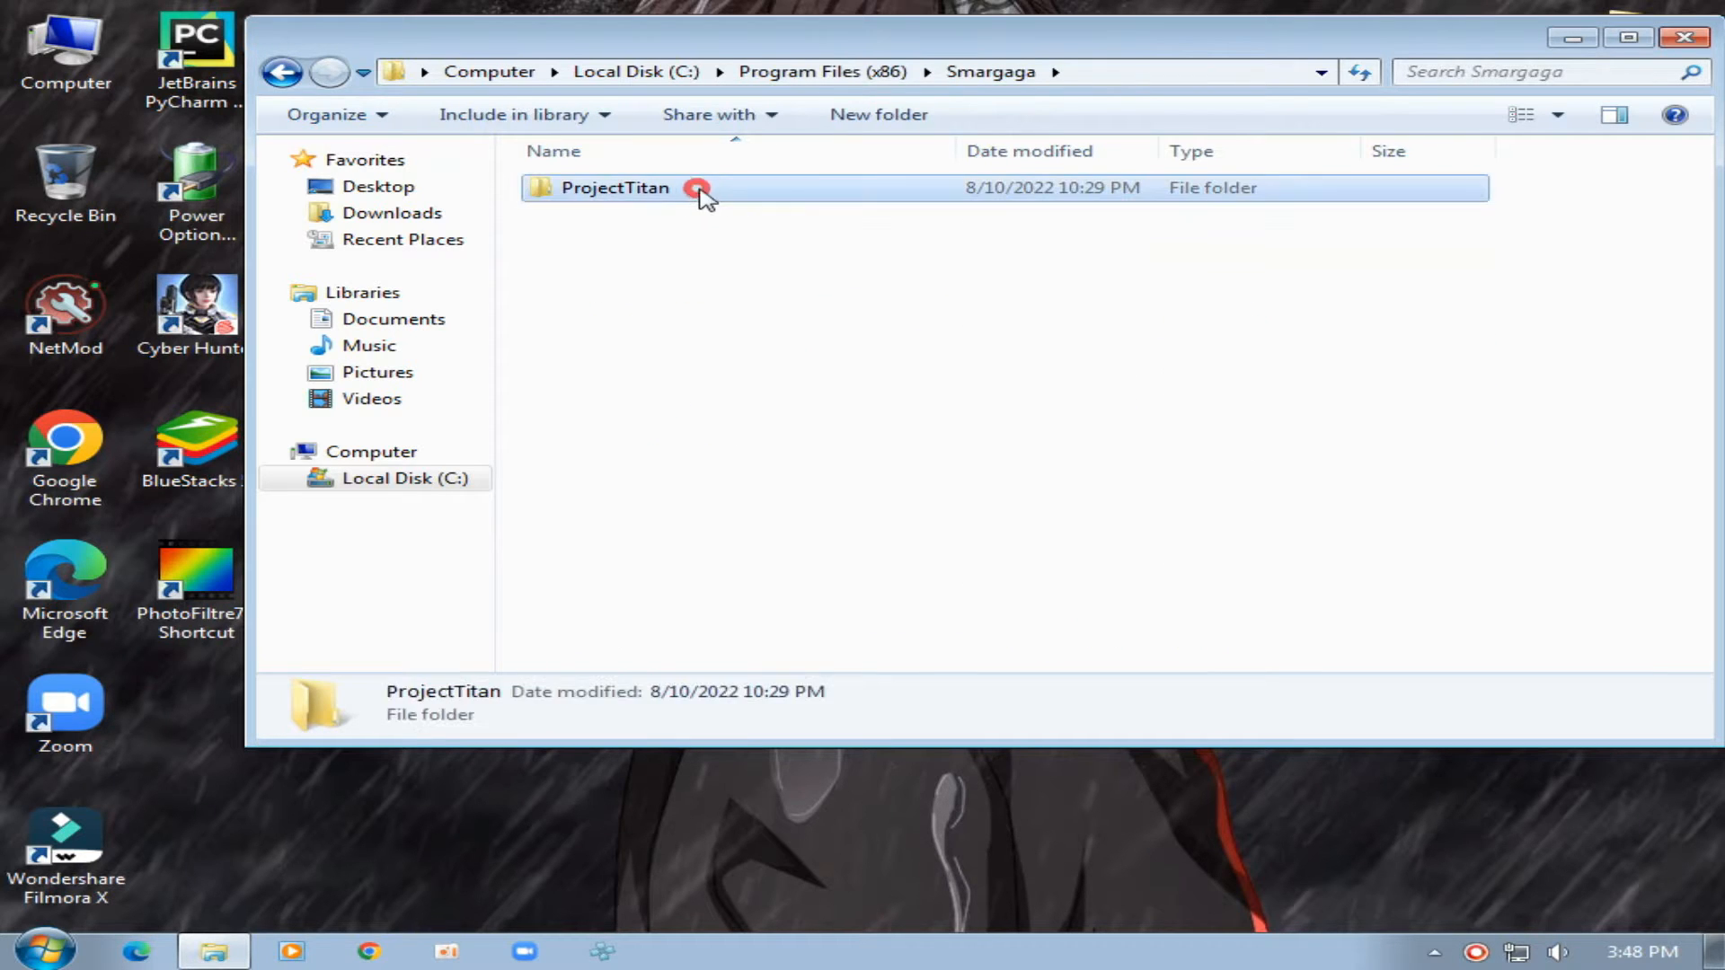
{"action": "double_click", "coordinate": [615, 187]}
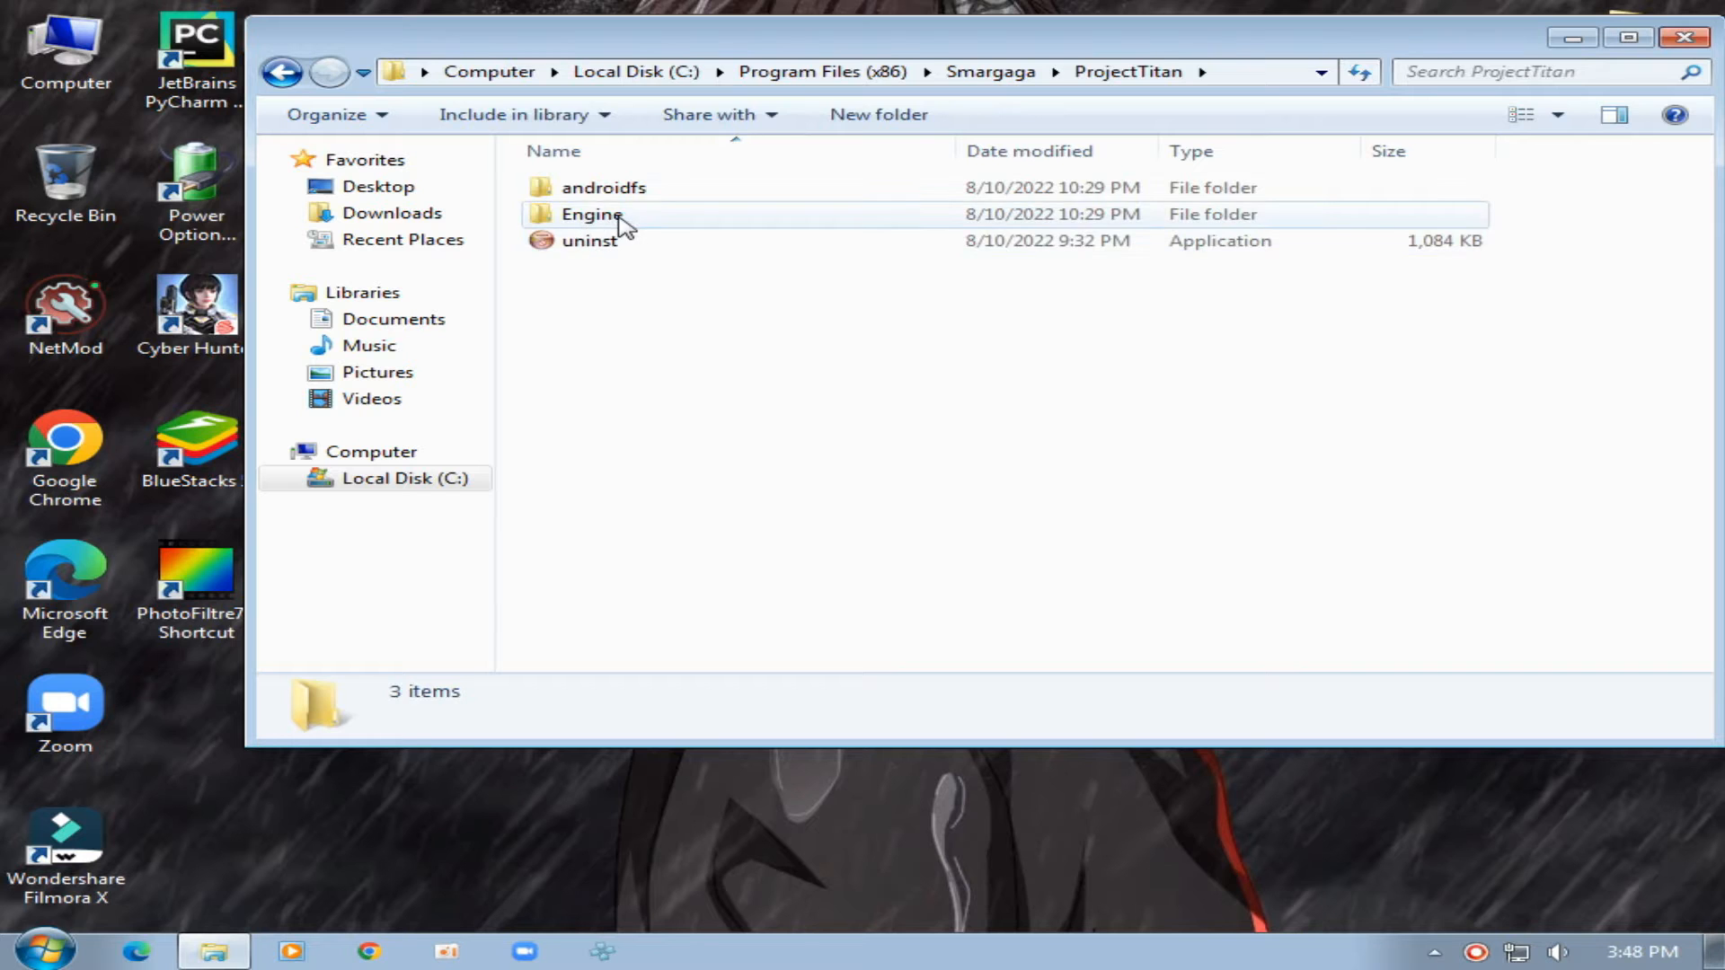
{"action": "double_click", "coordinate": [591, 213]}
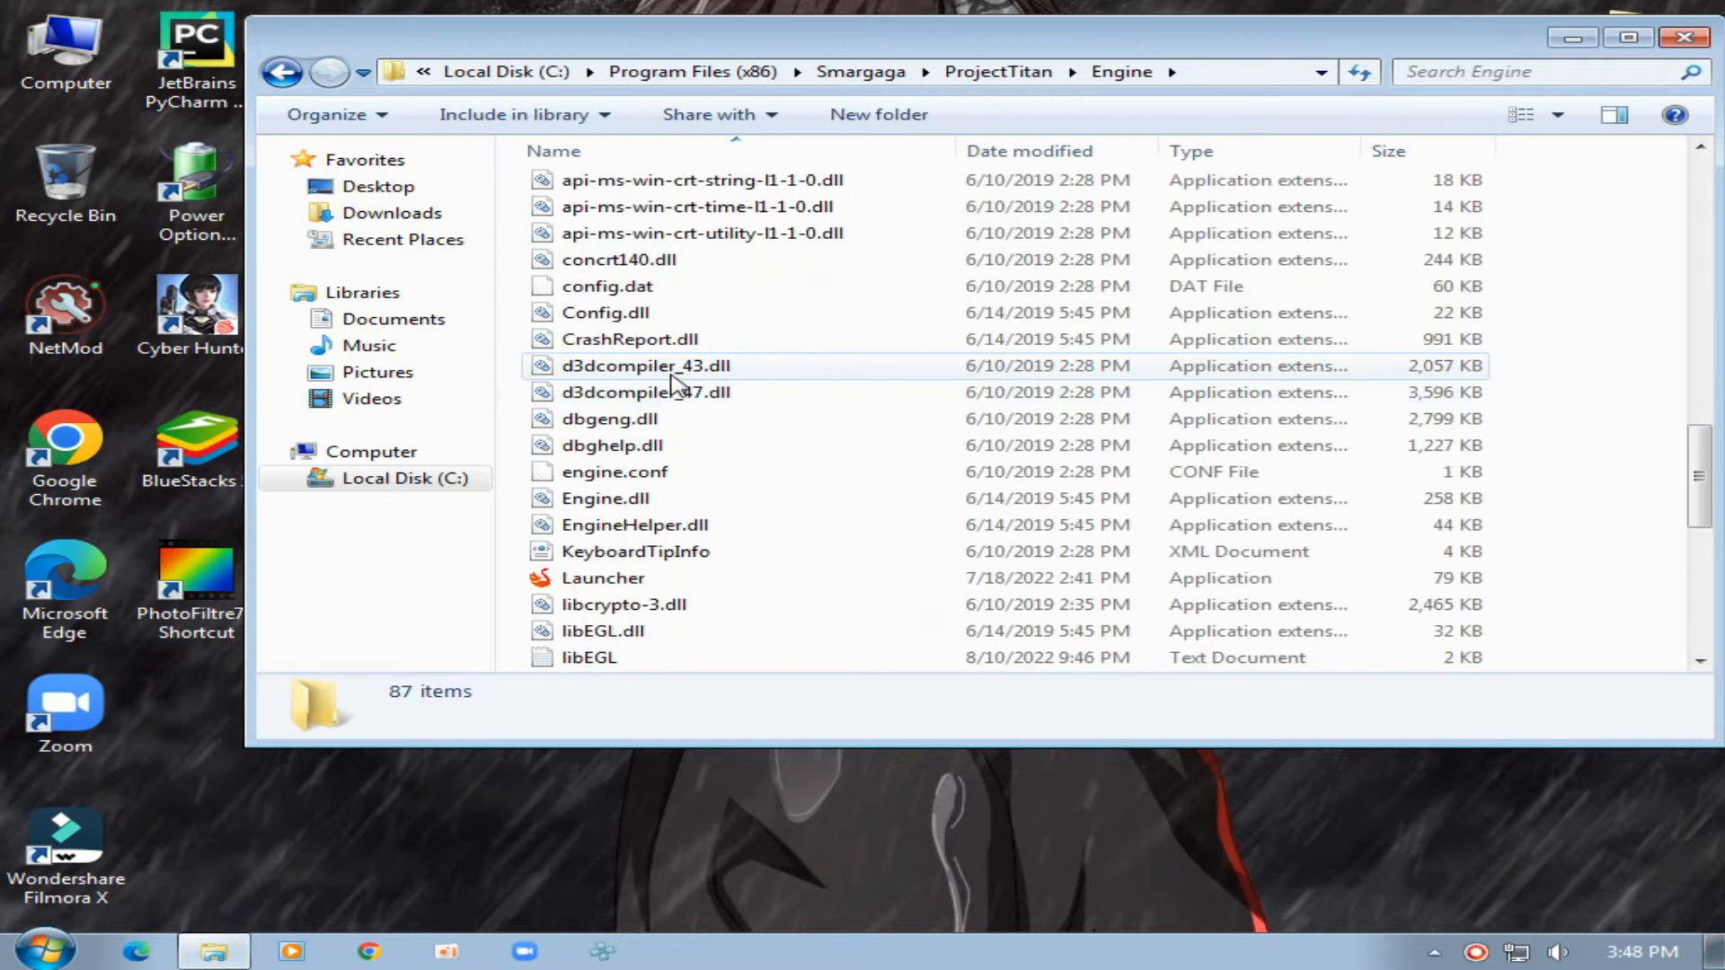
Send the Launcher application to the desktop as a shortcut
{"action": "scroll", "scroll_direction": "down", "scroll_amount": 3}
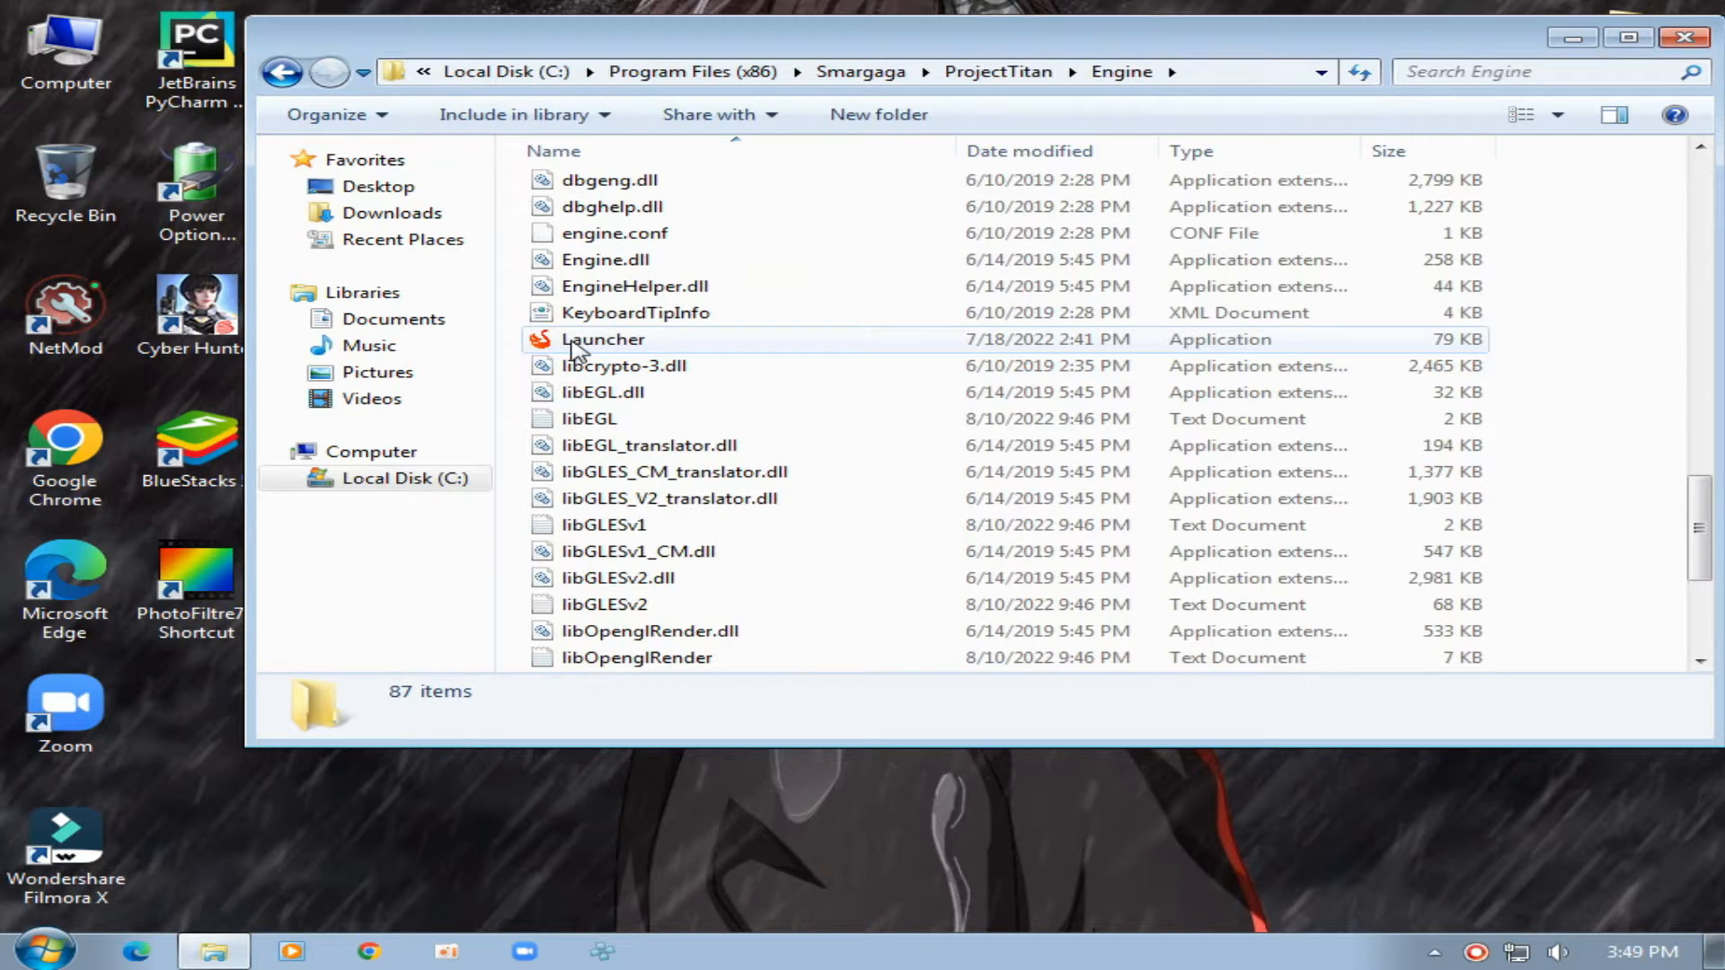
{"action": "right_click", "coordinate": [603, 340]}
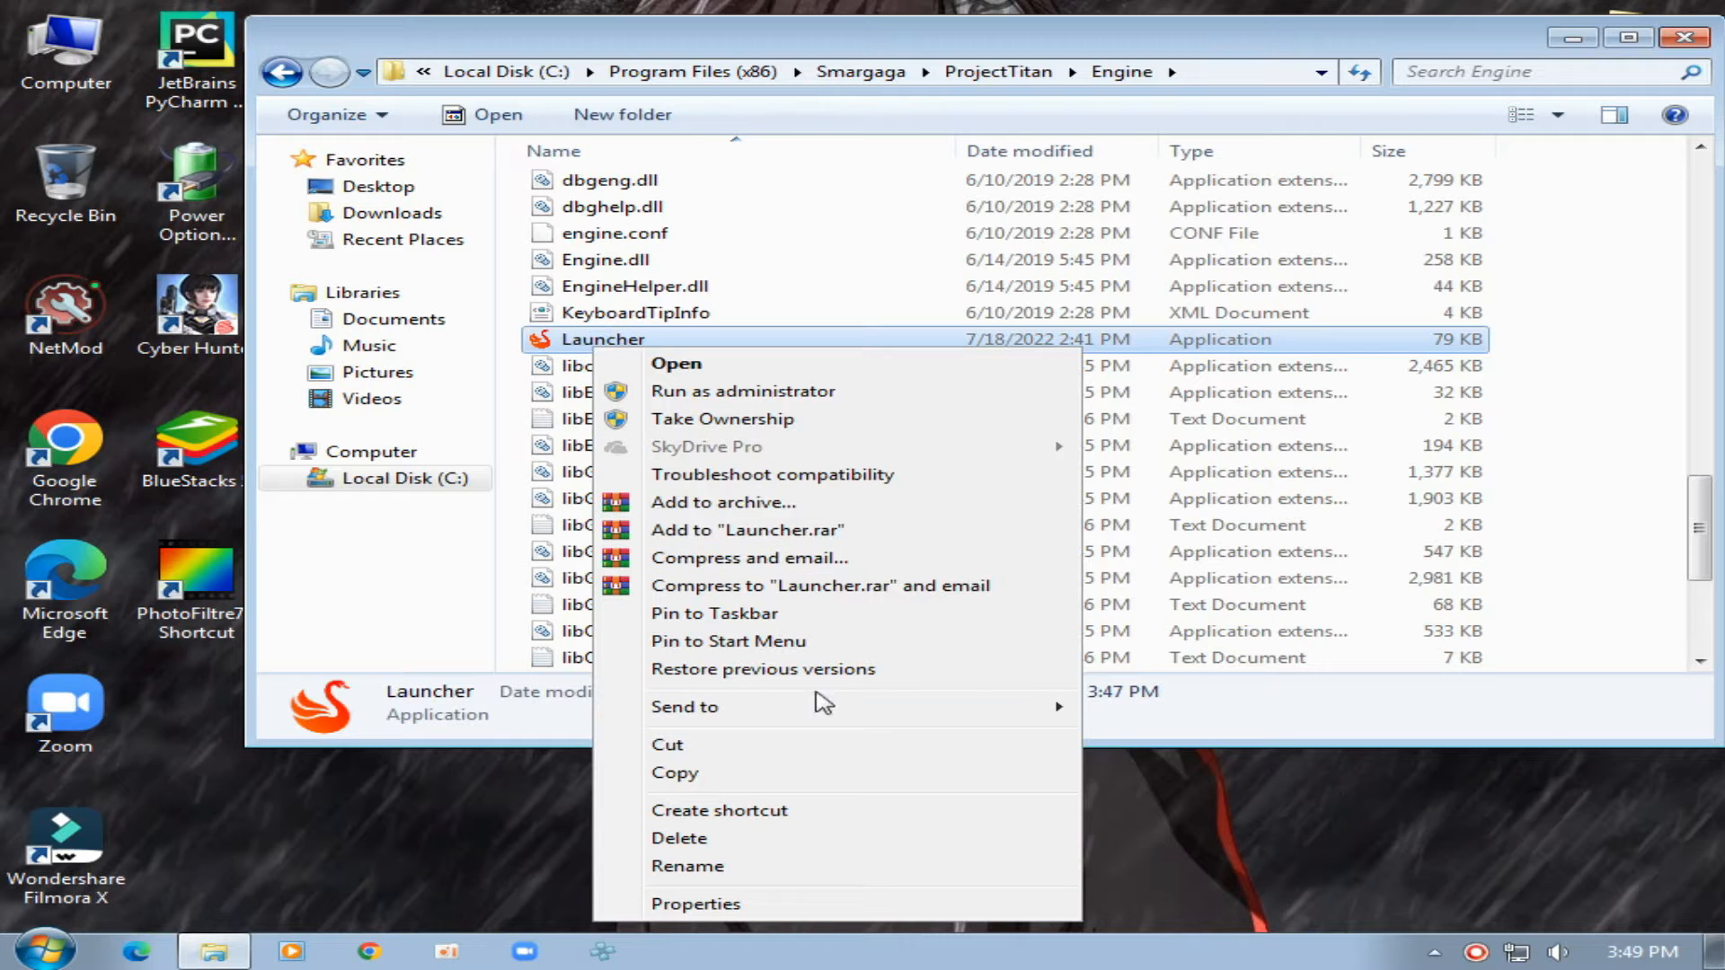
{"action": "left_click", "coordinate": [719, 811]}
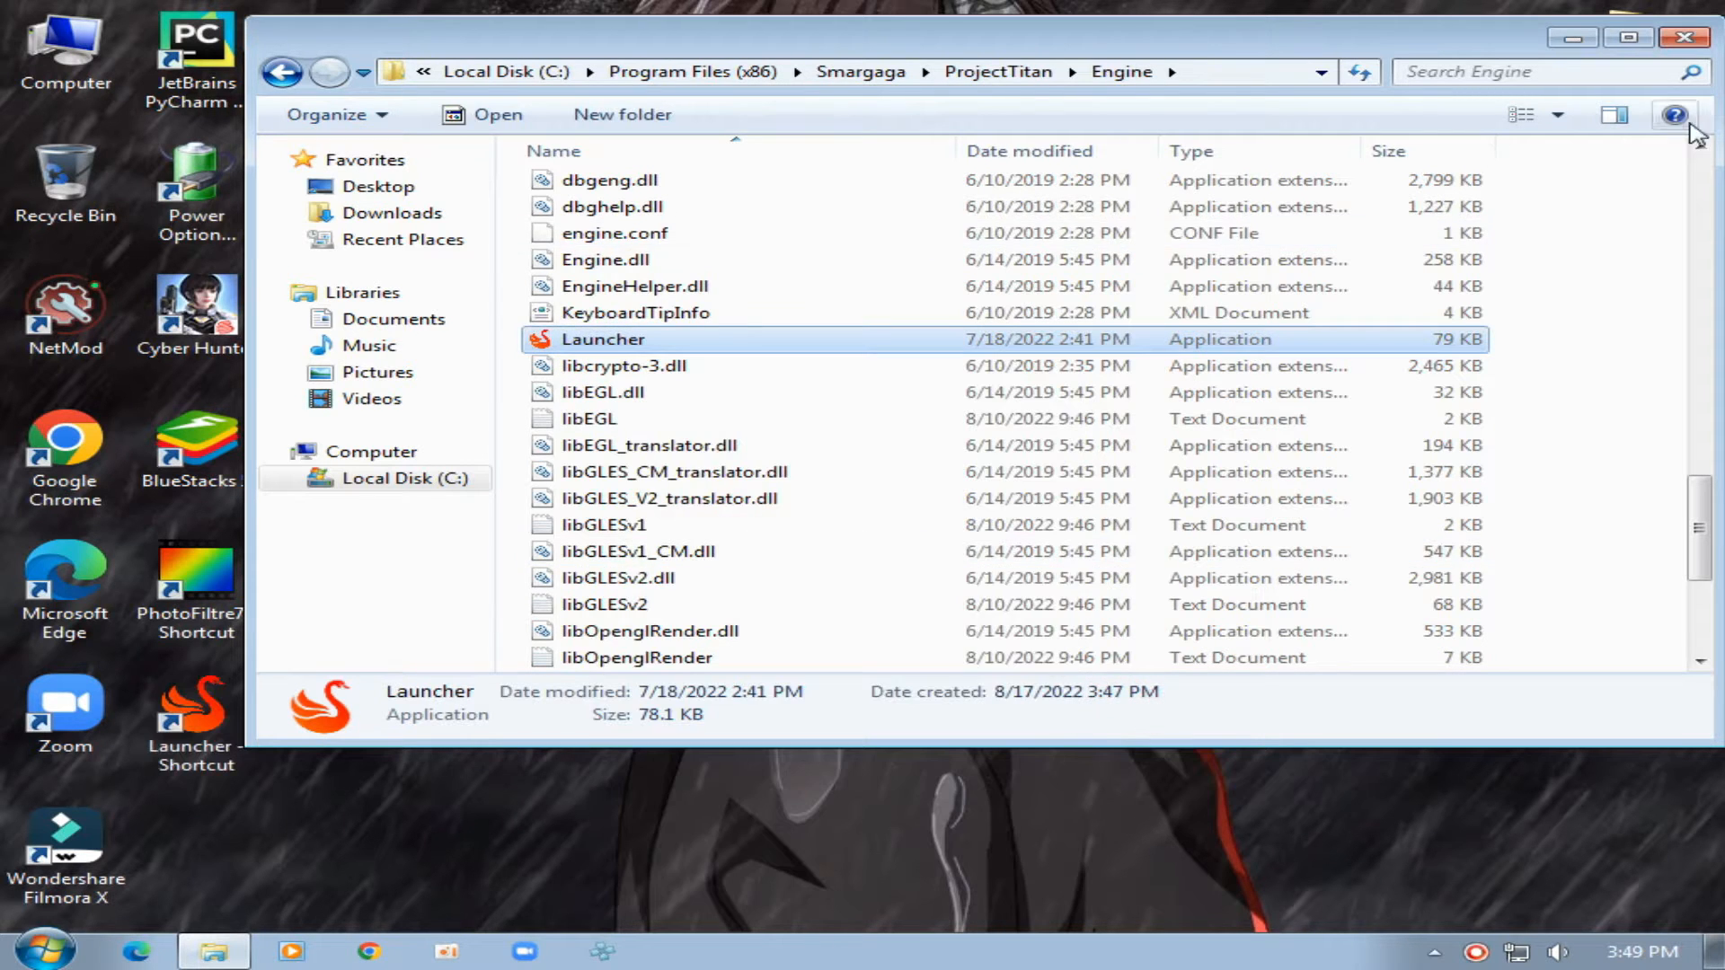
Run SmartGaGa, dismiss the 'Launcher3 has stopped' message, and return to the browser
{"action": "left_click", "coordinate": [1683, 36]}
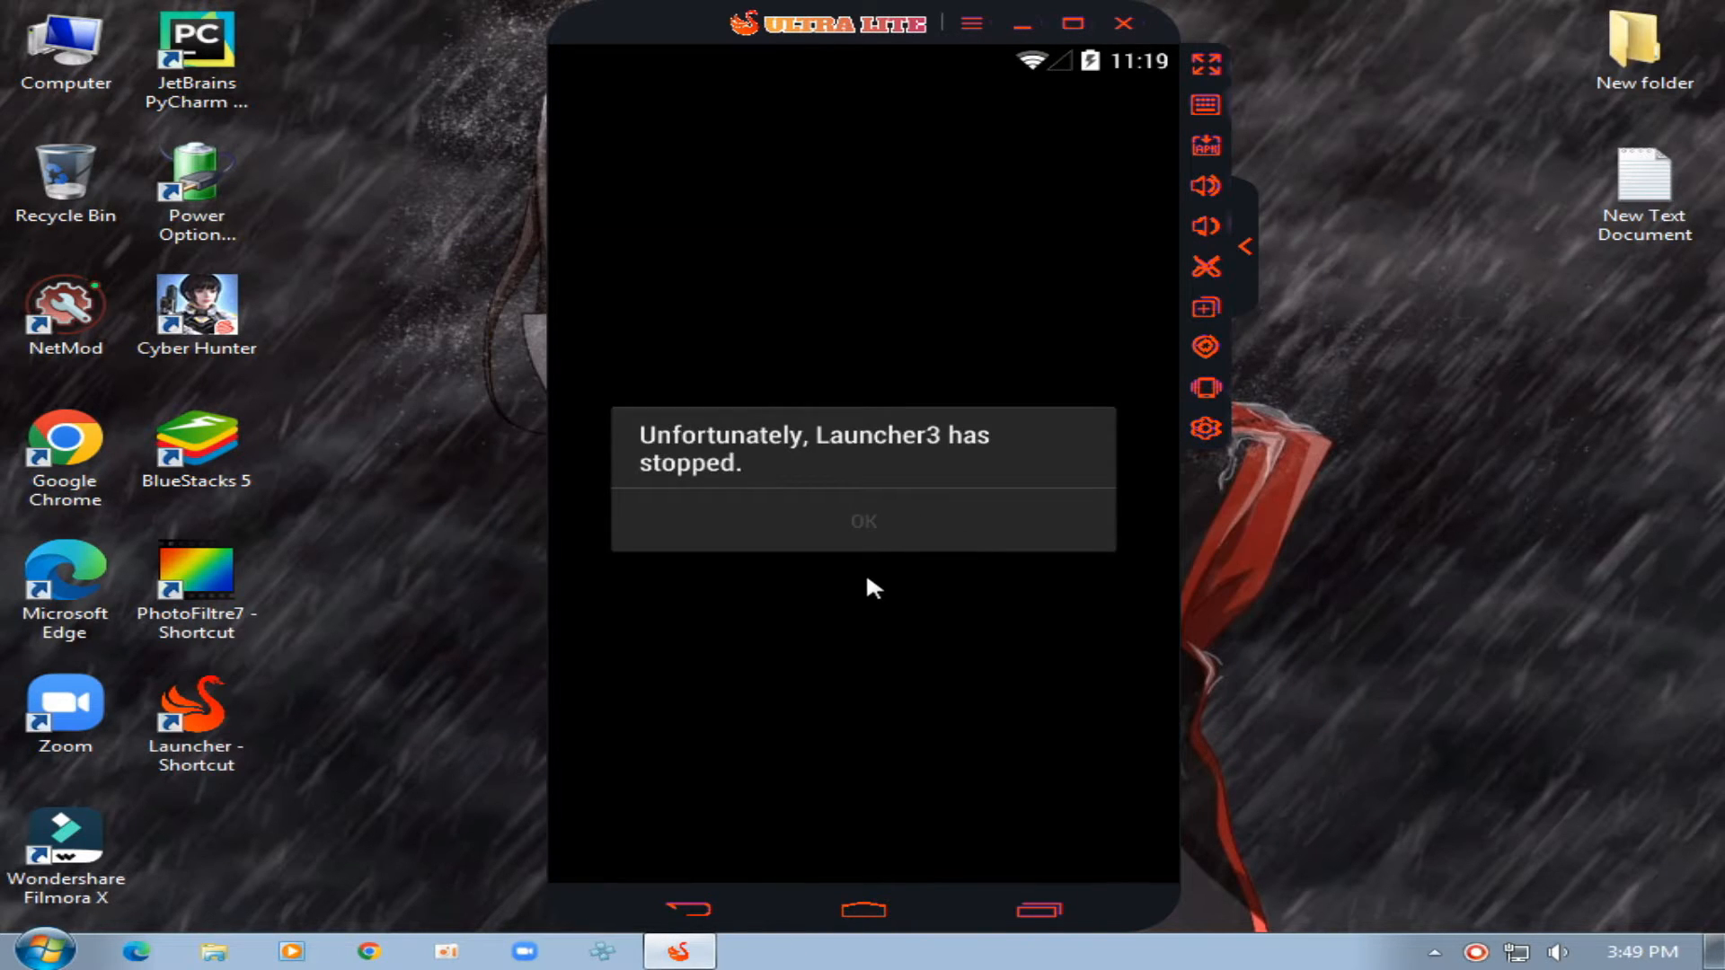
{"action": "left_click", "coordinate": [862, 521]}
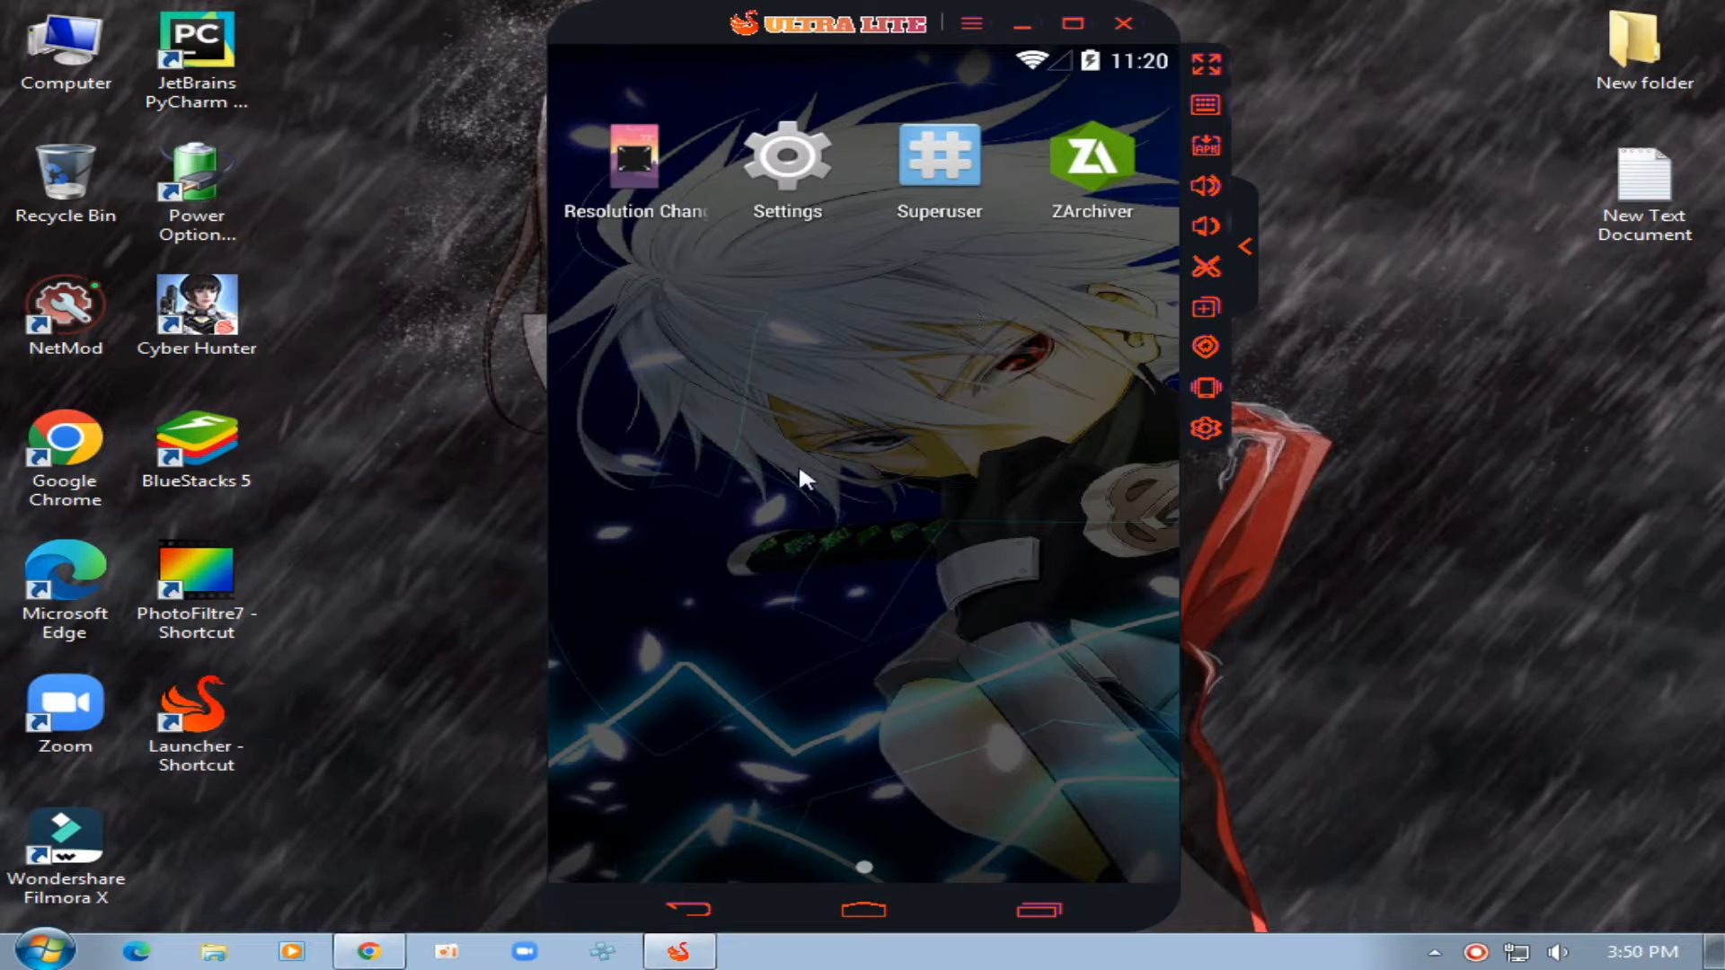
{"action": "left_click", "coordinate": [366, 952]}
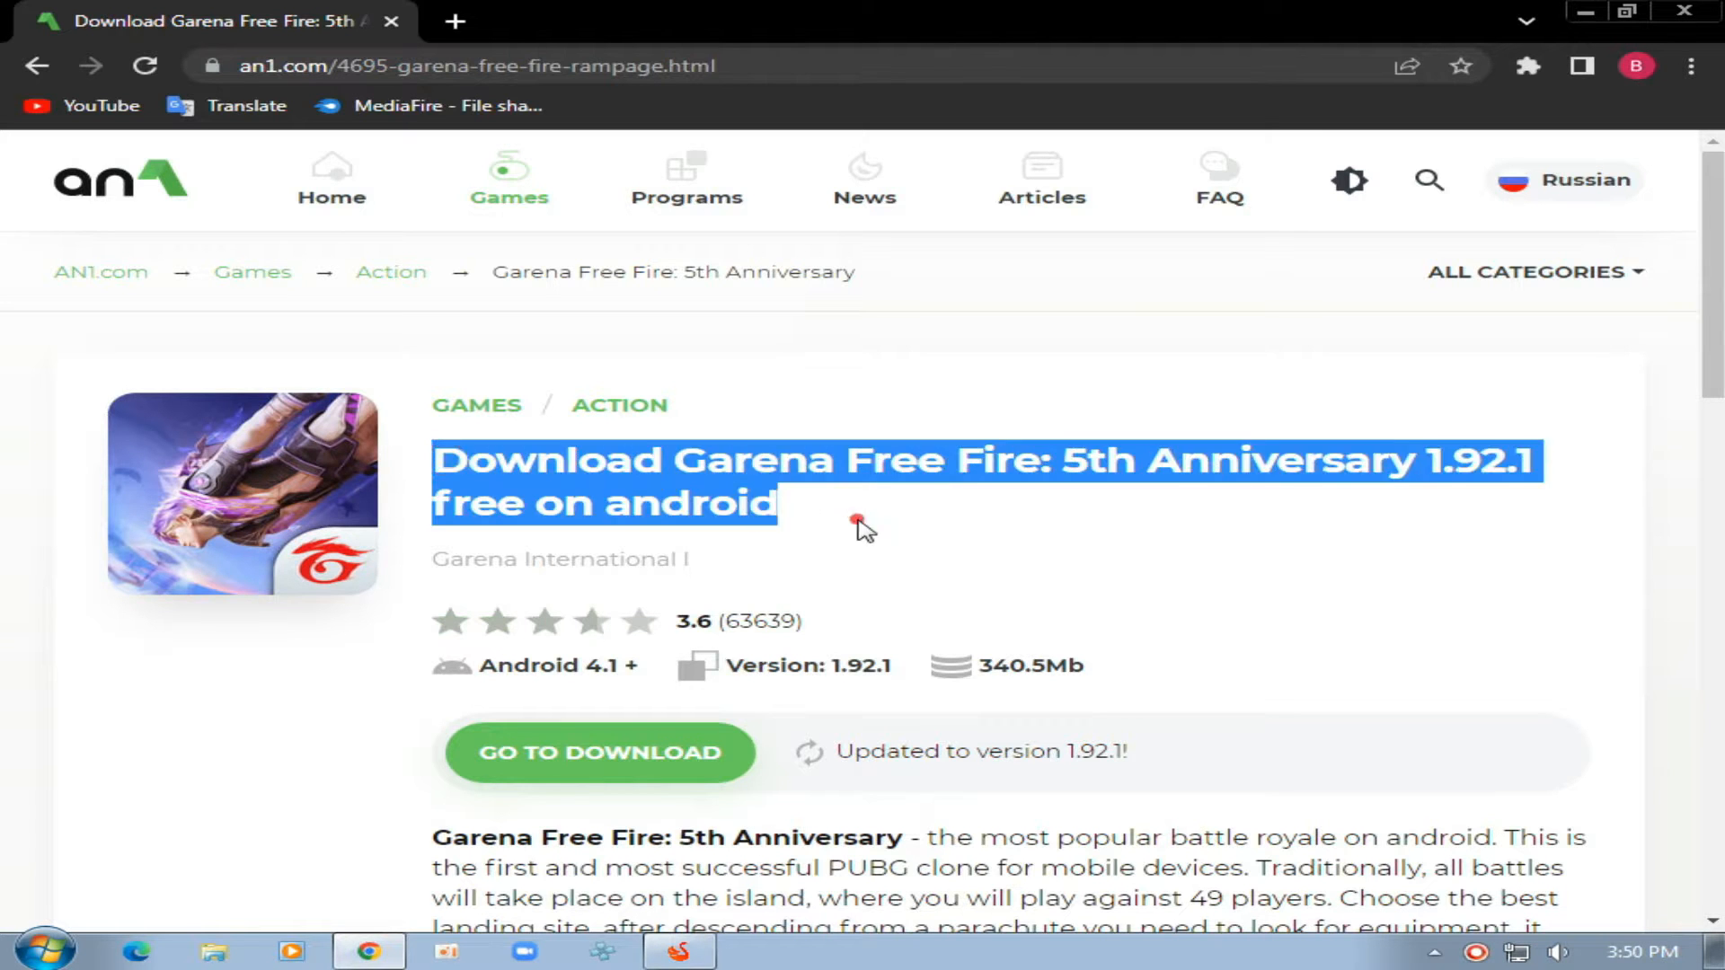
Start the Free Fire 1.92.1 APK download on AN1, then go back to the download links
{"action": "scroll", "scroll_direction": "down", "scroll_amount": 3}
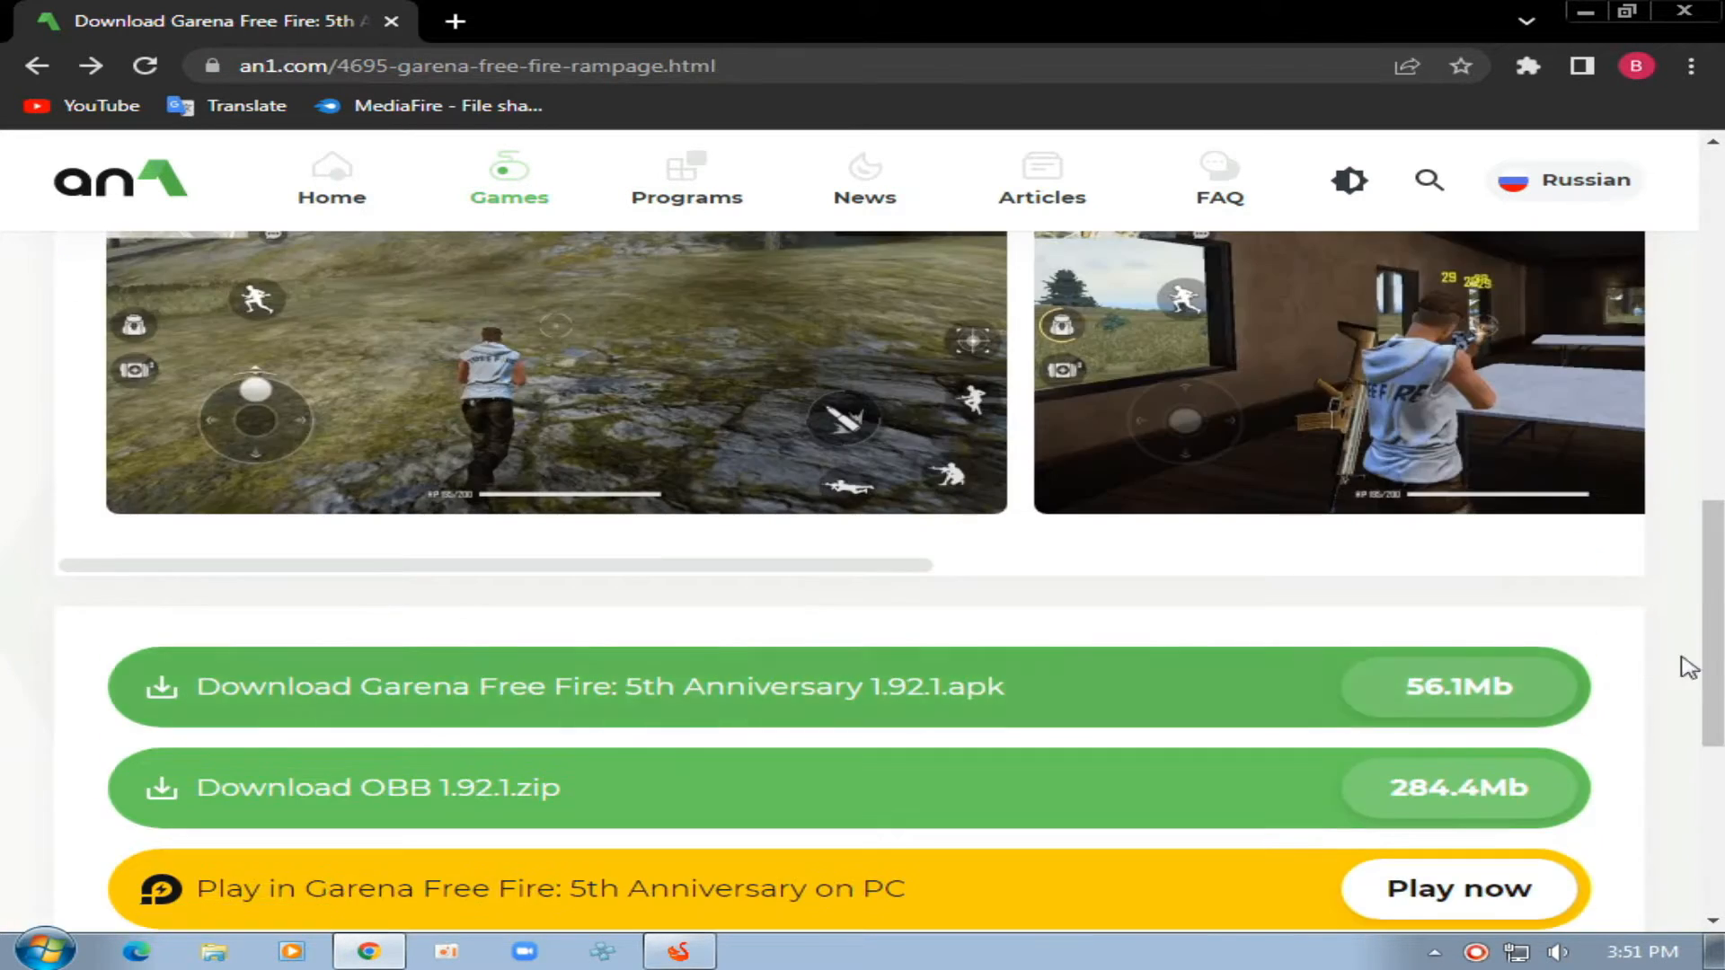
{"action": "scroll", "scroll_direction": "down", "scroll_amount": 3}
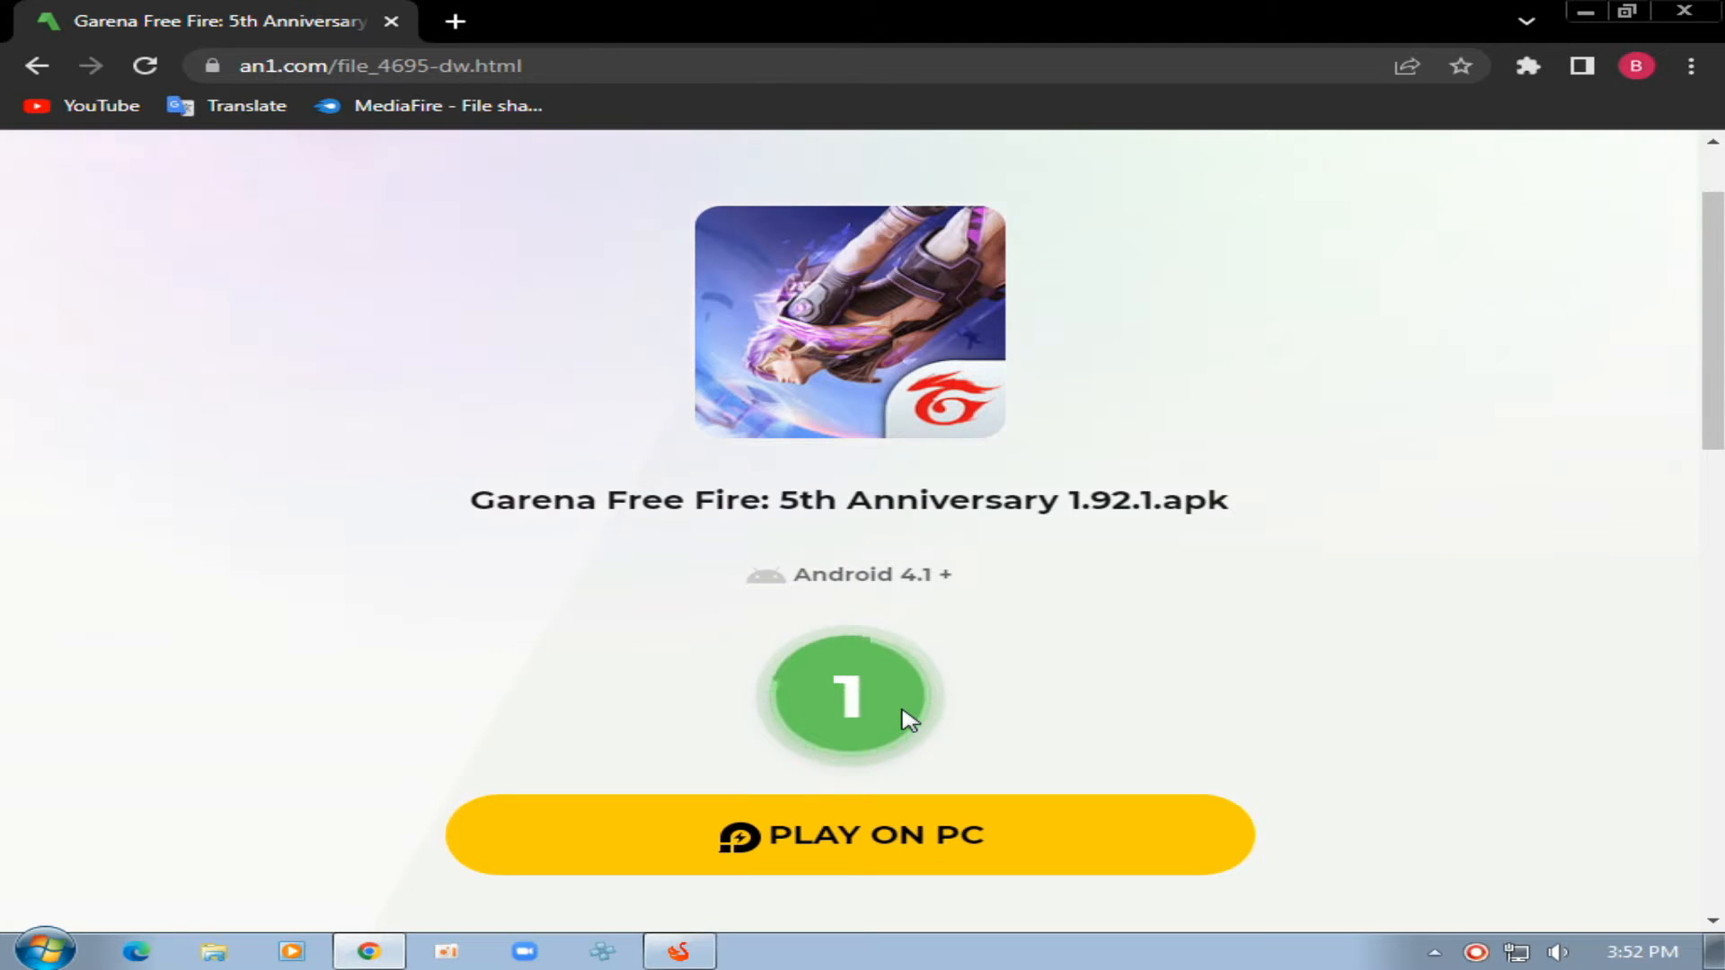
{"action": "left_click", "coordinate": [849, 695]}
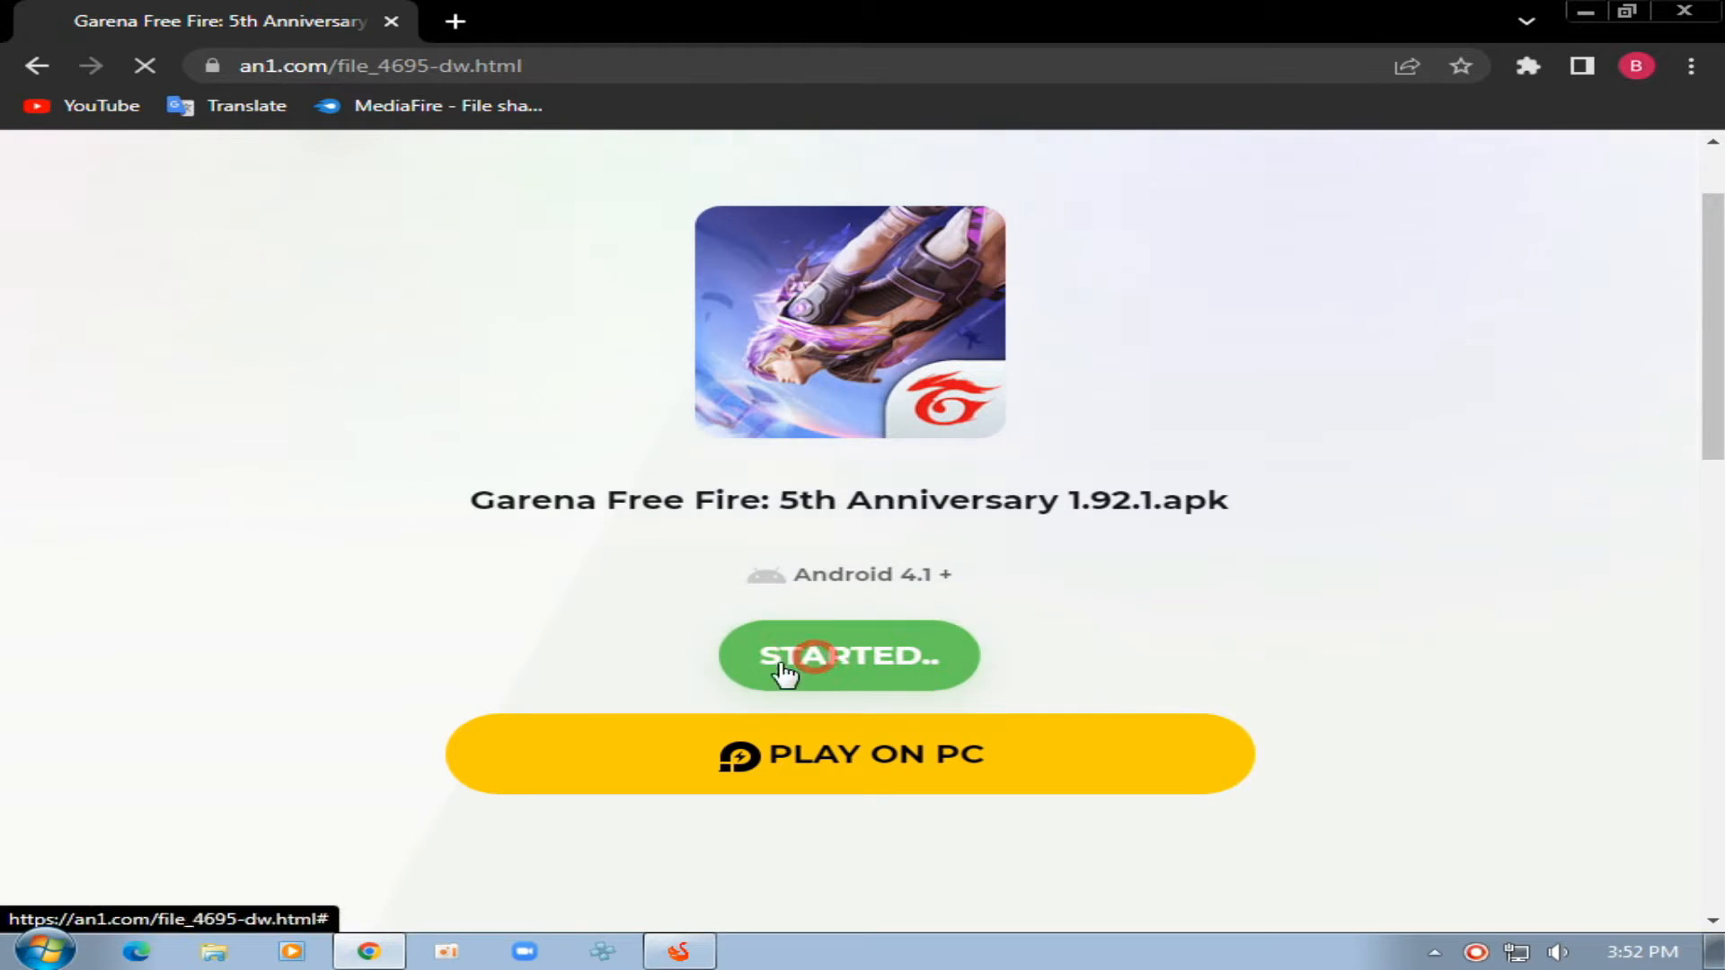
{"action": "left_click", "coordinate": [848, 656]}
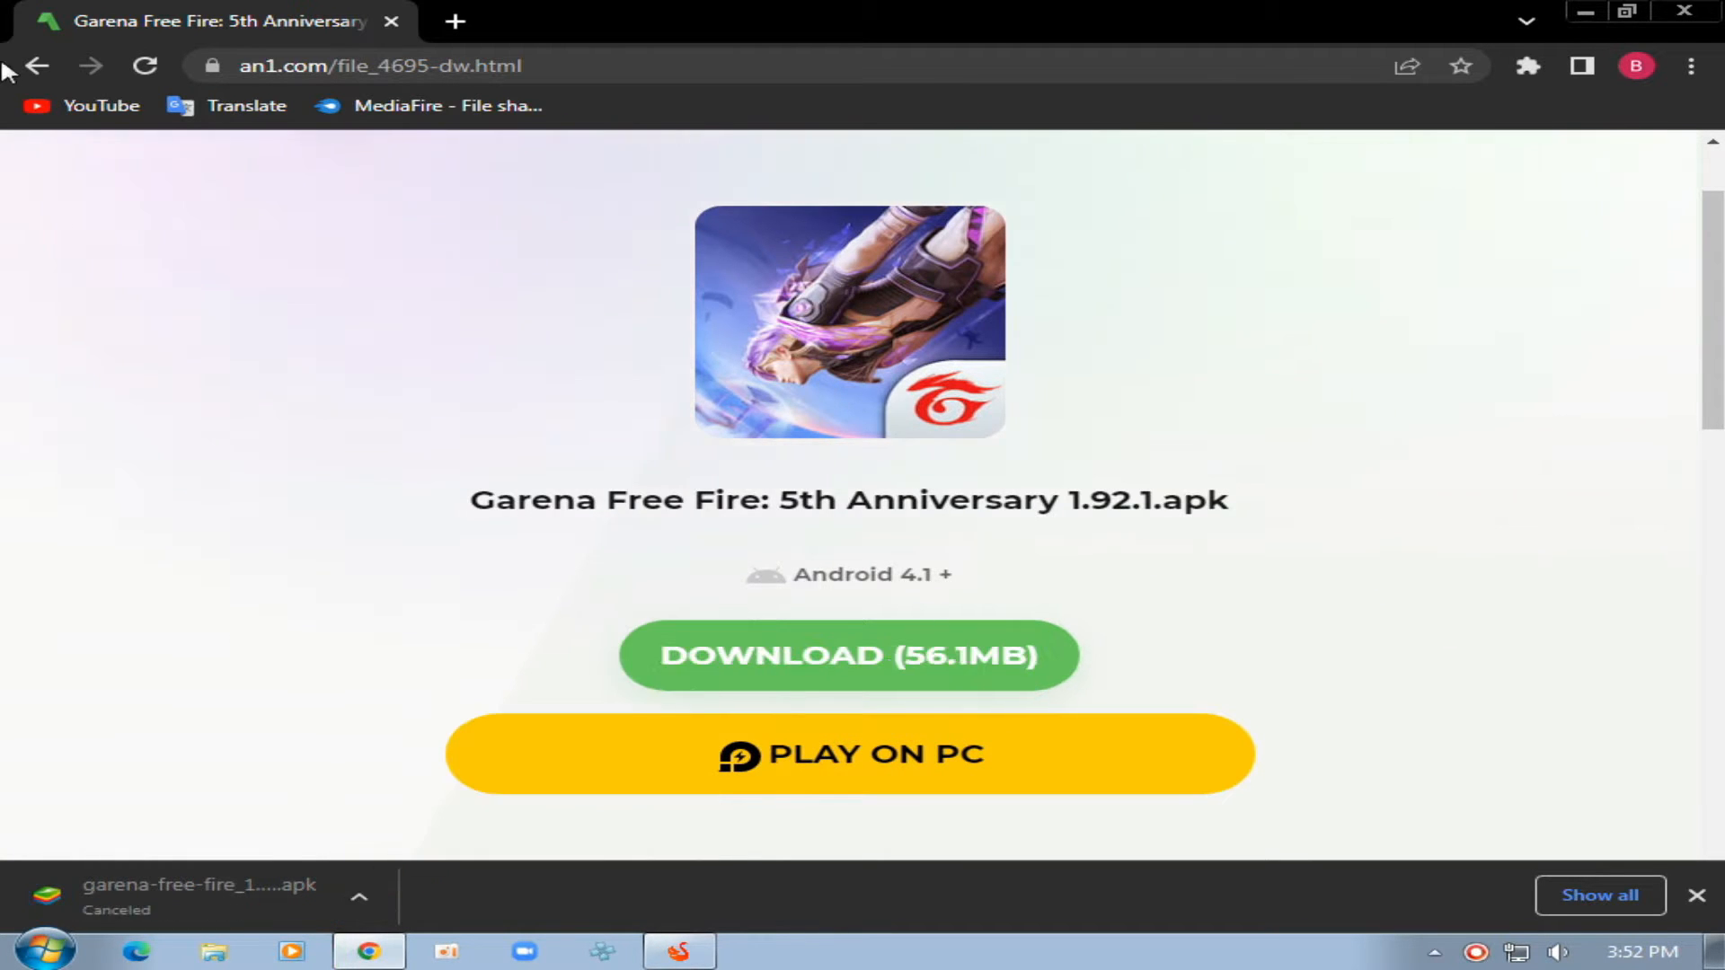
{"action": "left_click", "coordinate": [846, 654]}
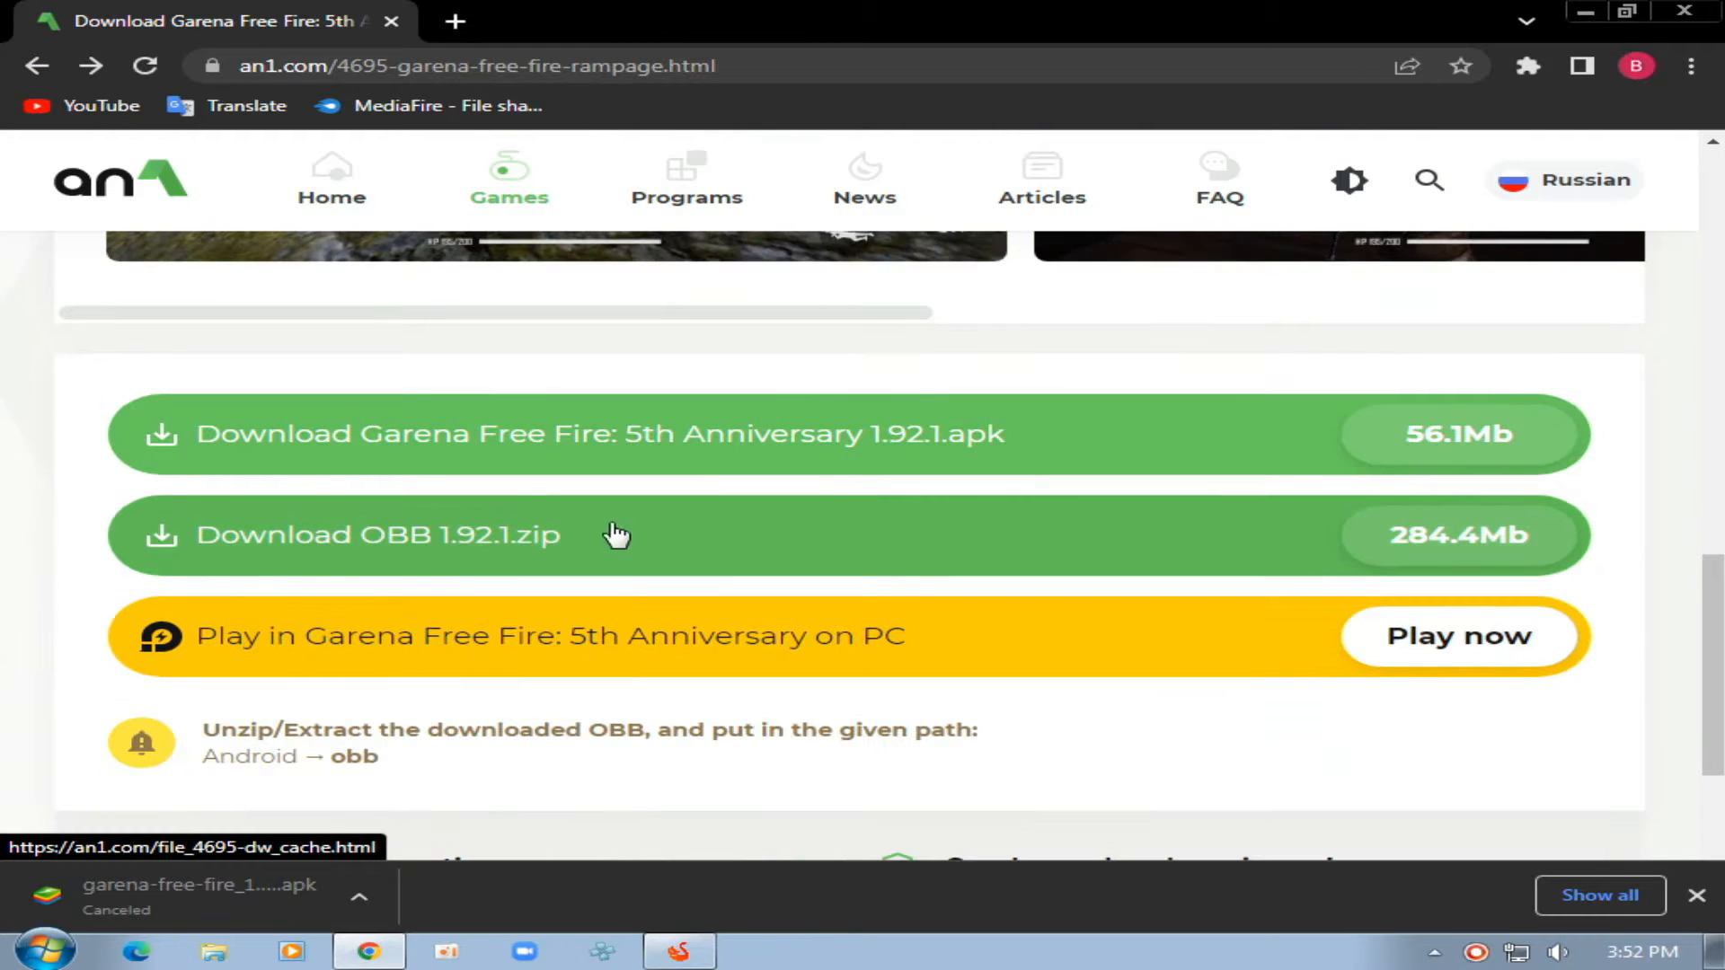
Start the 284.4 MB OBB 1.92.1 zip download, then cancel it from the download bar
{"action": "left_click", "coordinate": [377, 536]}
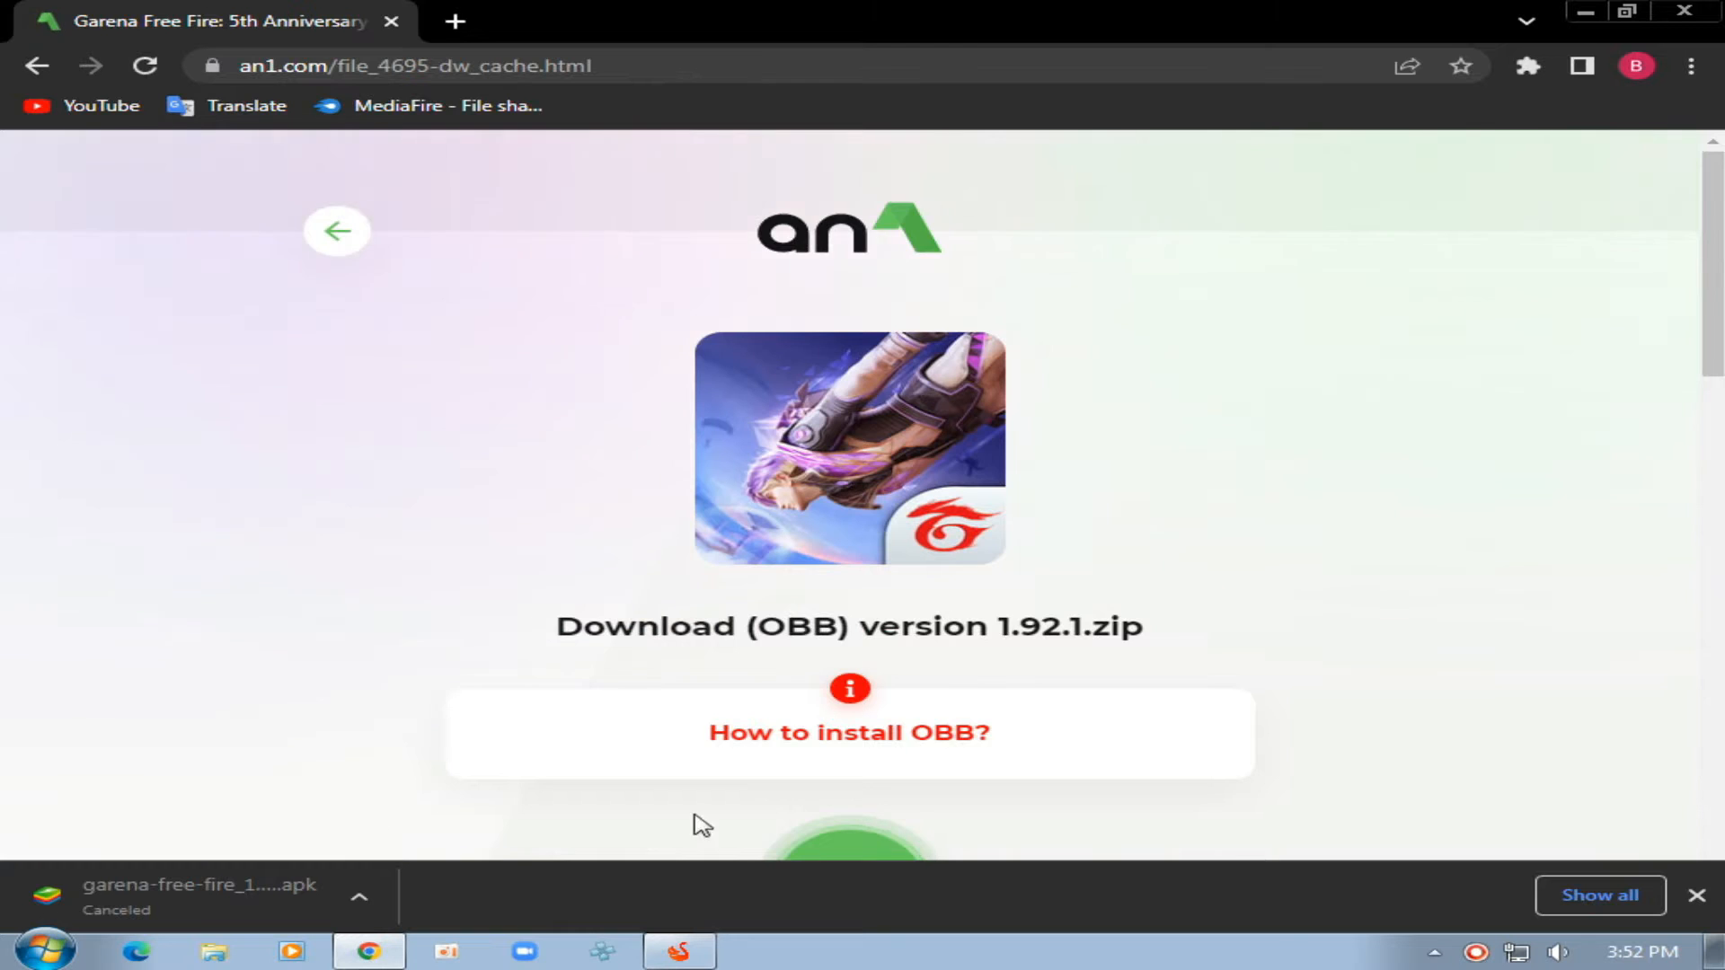
{"action": "scroll", "scroll_direction": "down", "scroll_amount": 3}
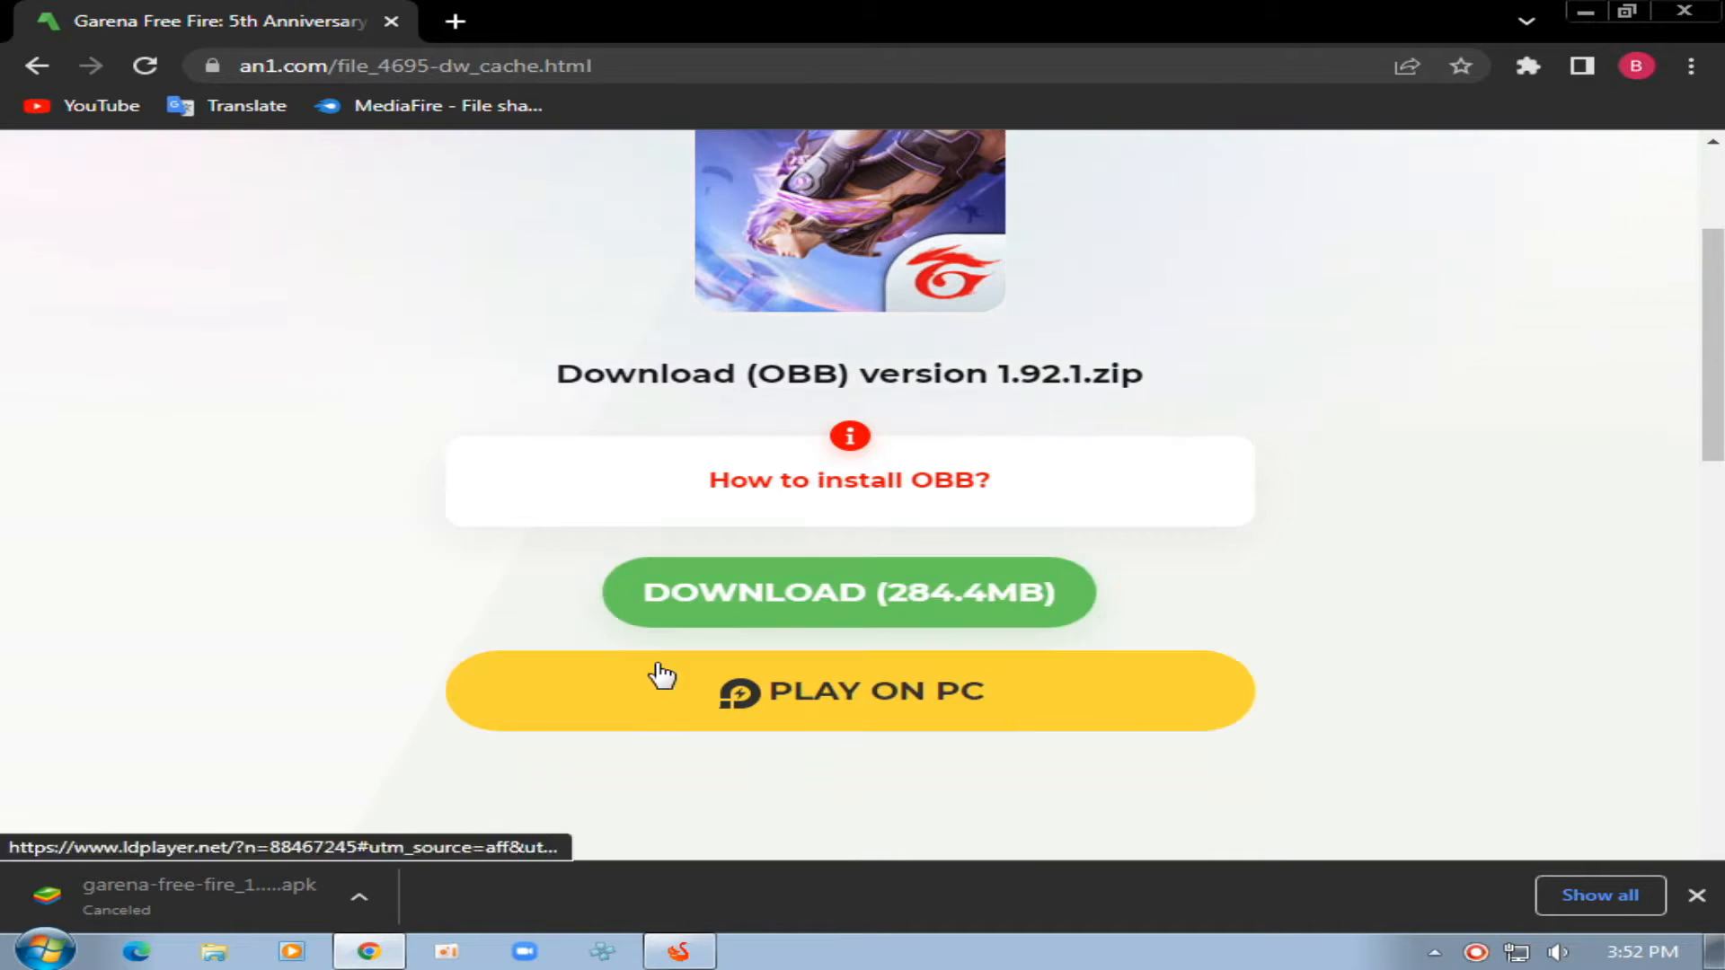
{"action": "left_click", "coordinate": [848, 591]}
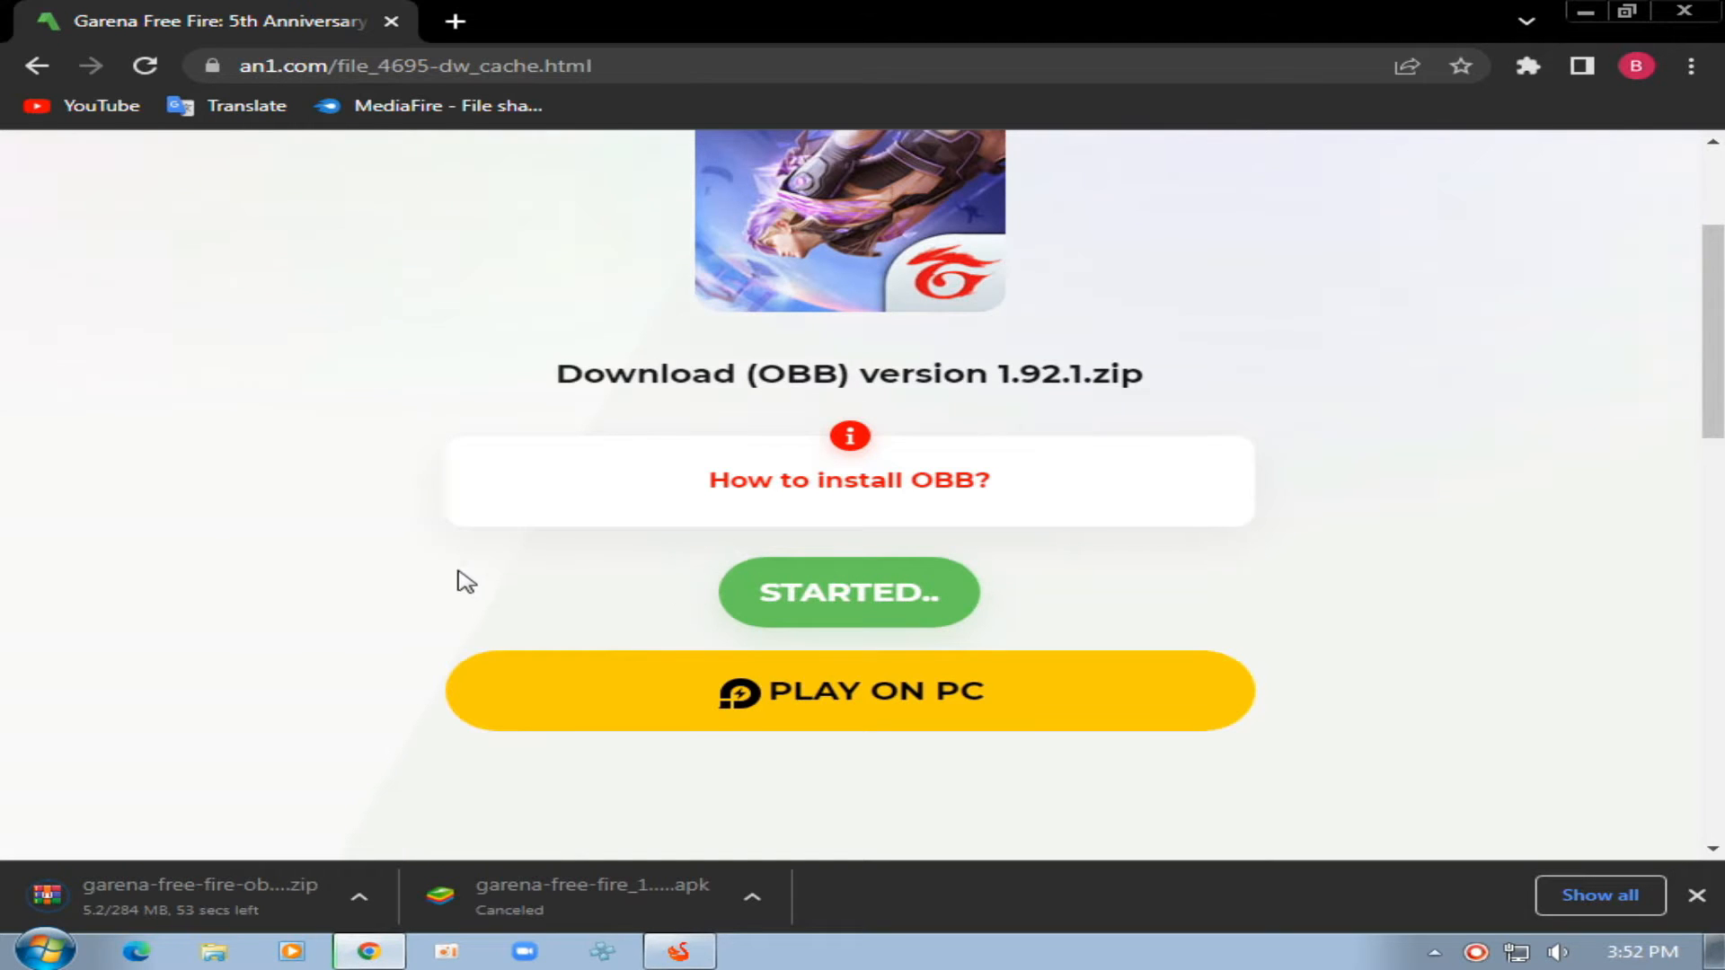
{"action": "left_click", "coordinate": [360, 895]}
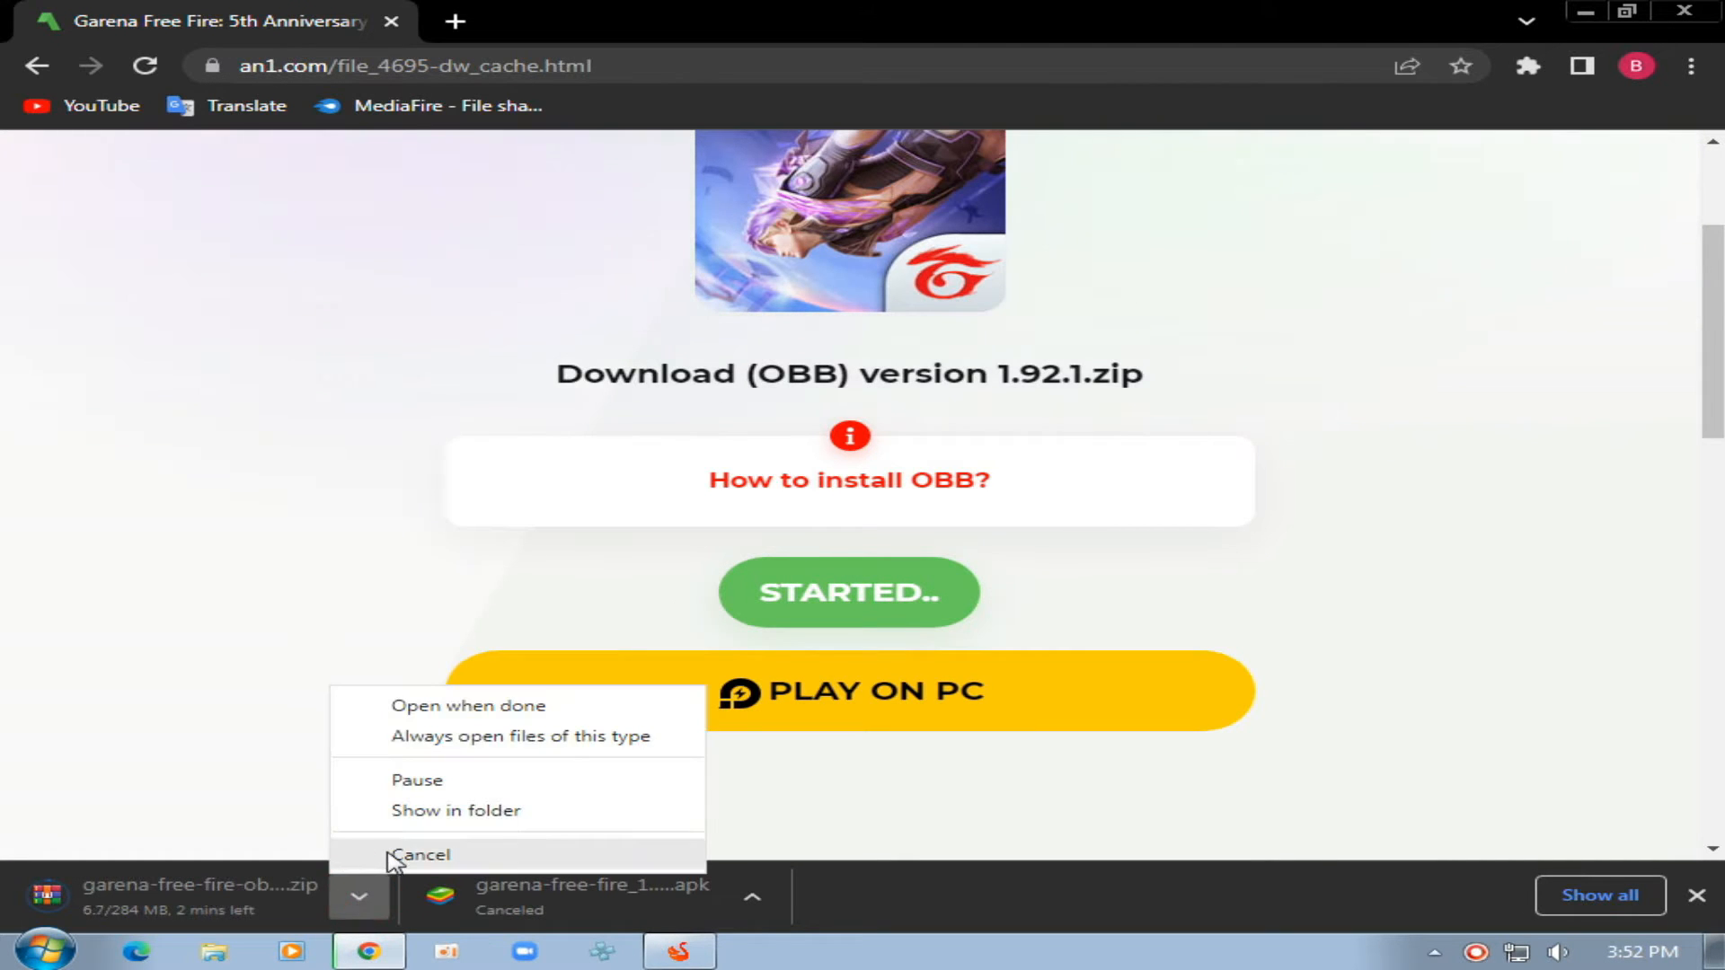
{"action": "left_click", "coordinate": [422, 856]}
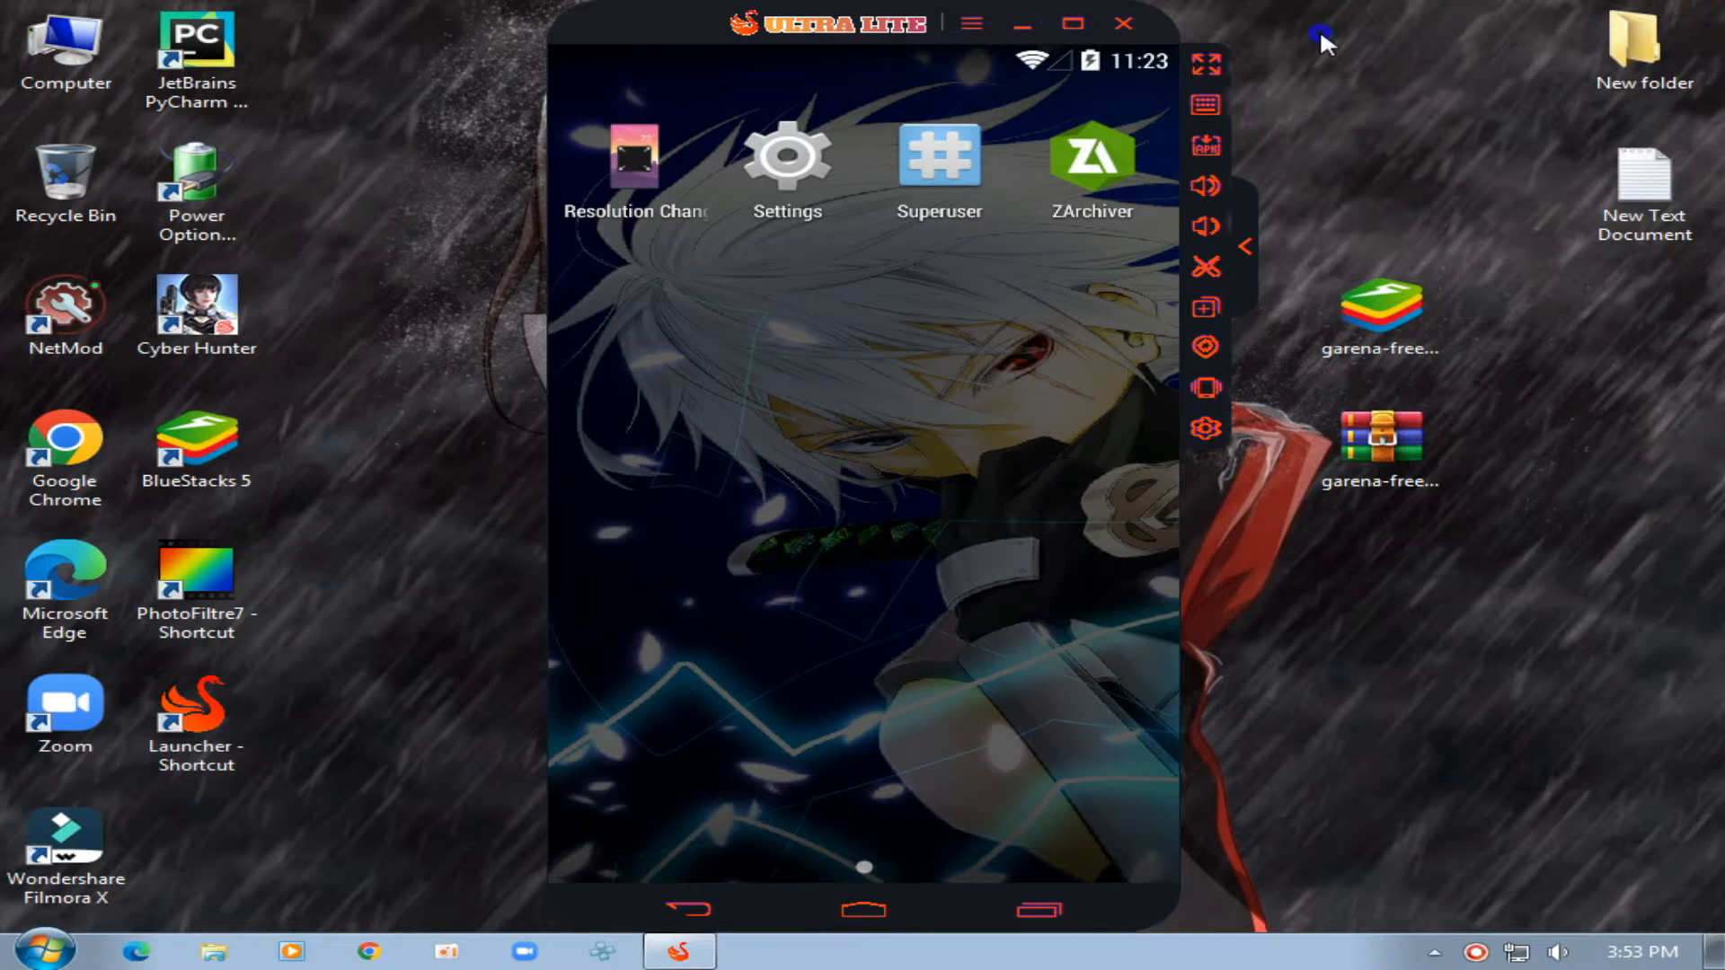
{"action": "mouse_move", "coordinate": [1439, 414]}
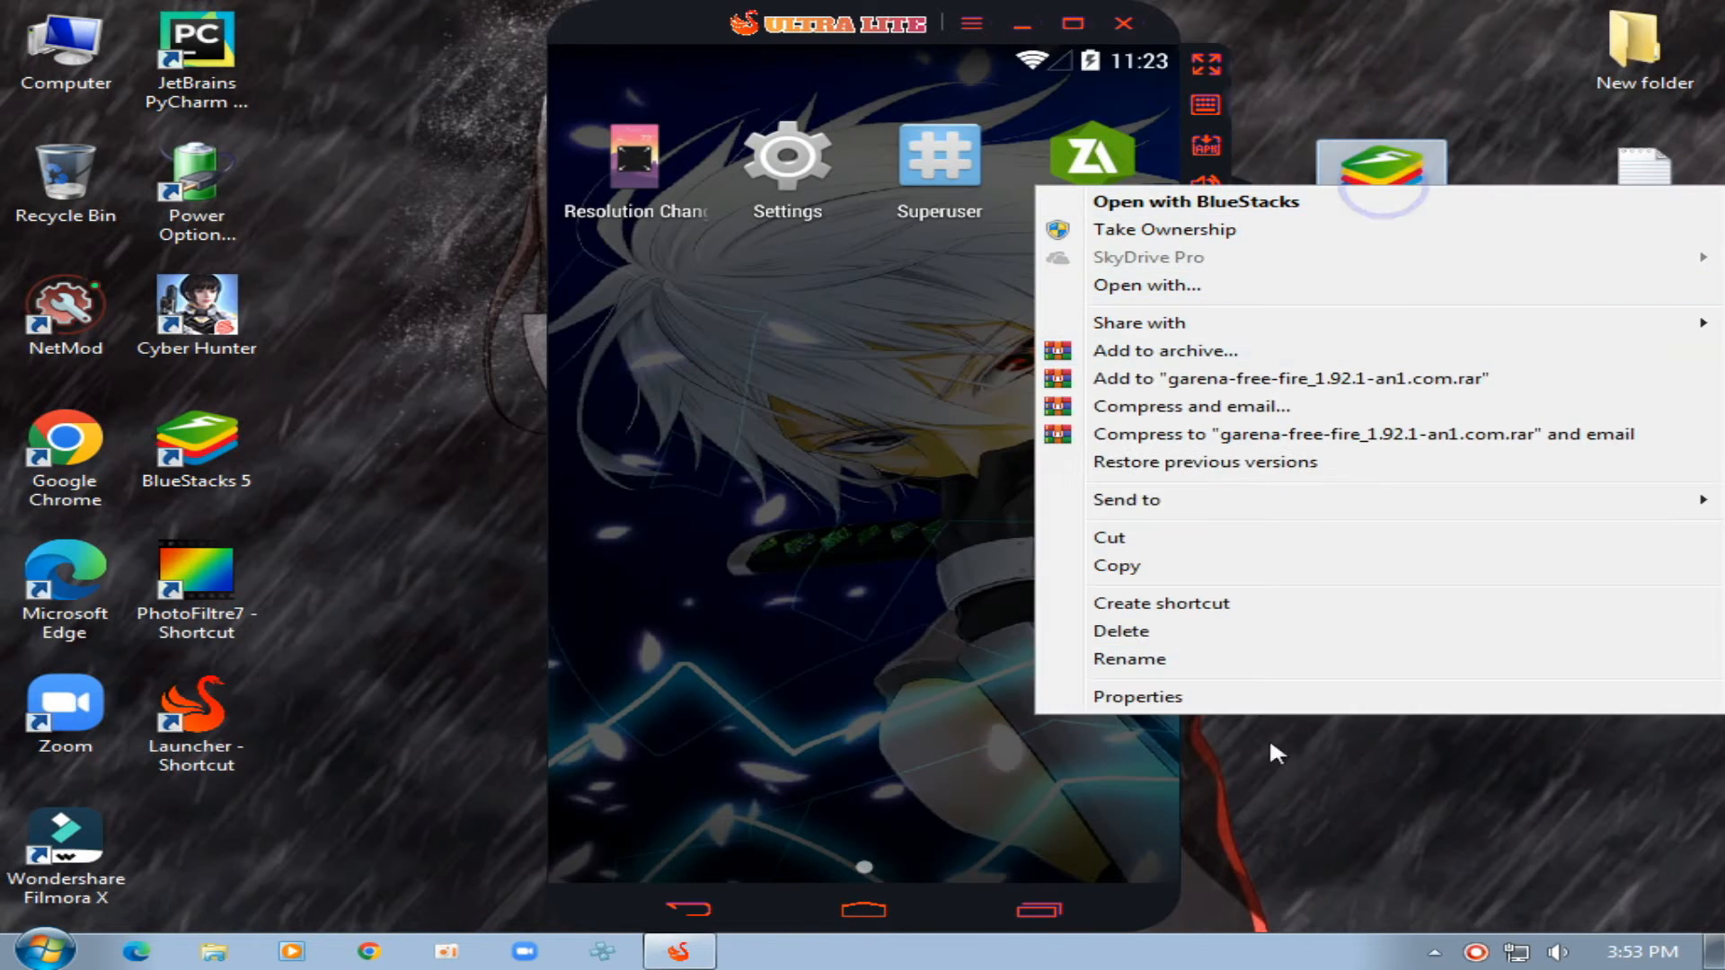
Show the Properties of the garena-free-fire_1.92.1-an1.com APK file
{"action": "left_click", "coordinate": [1137, 697]}
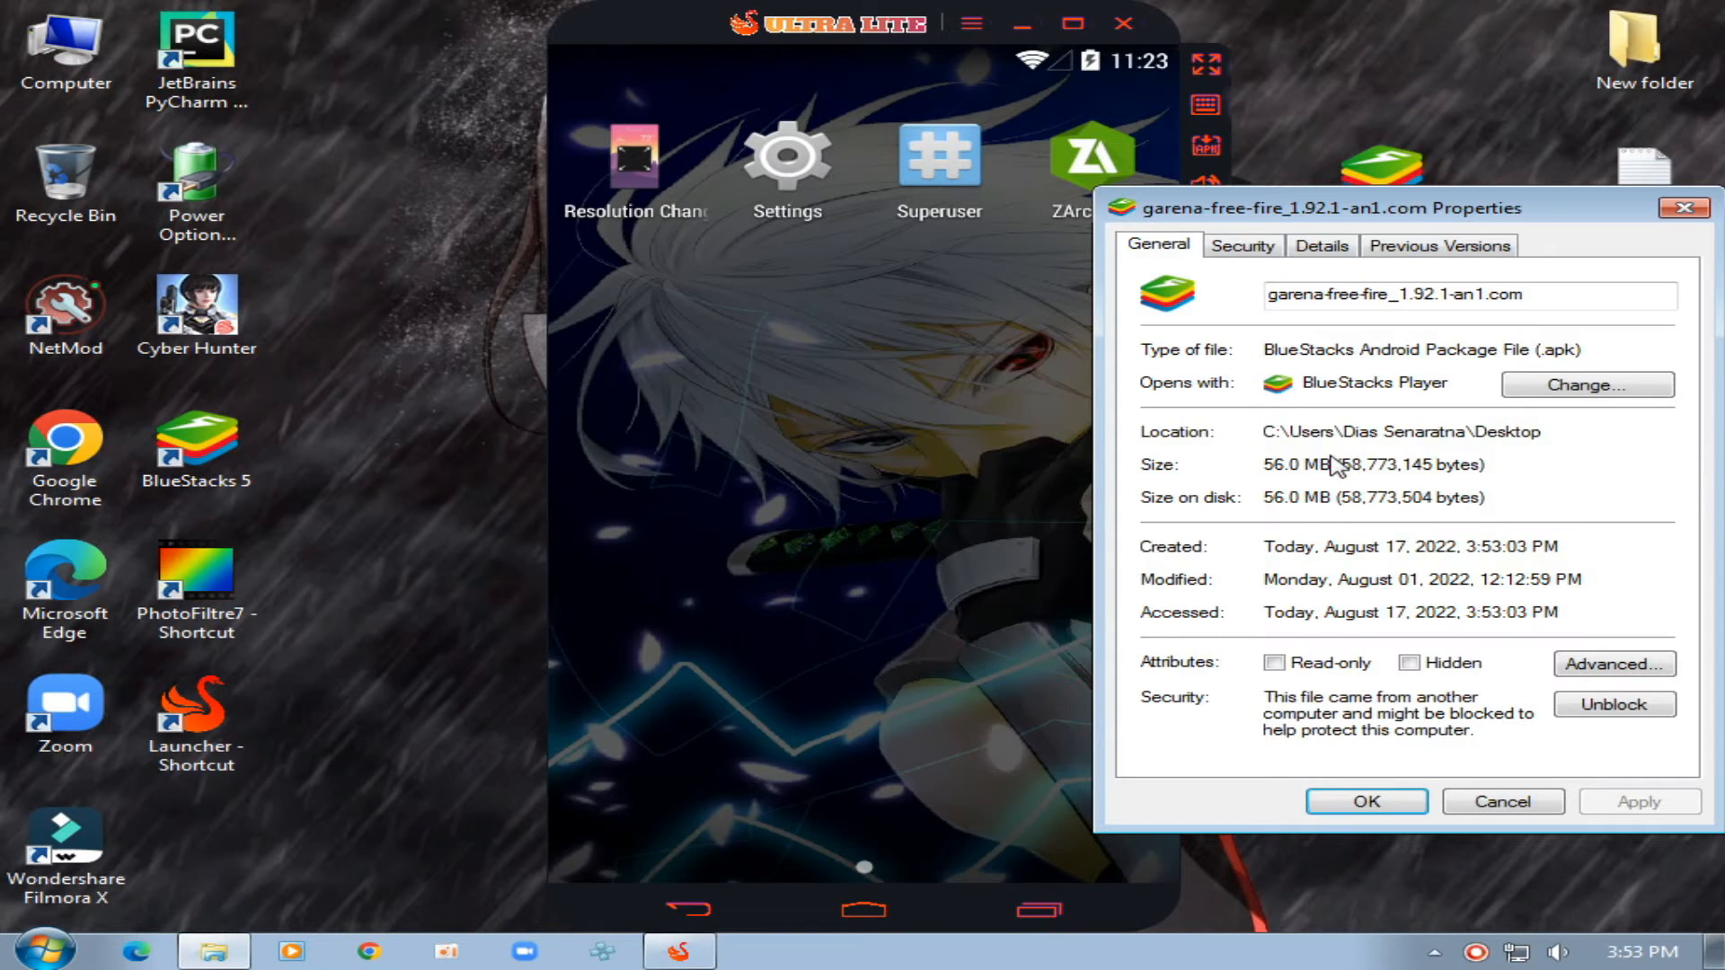
{"action": "mouse_move", "coordinate": [1469, 323]}
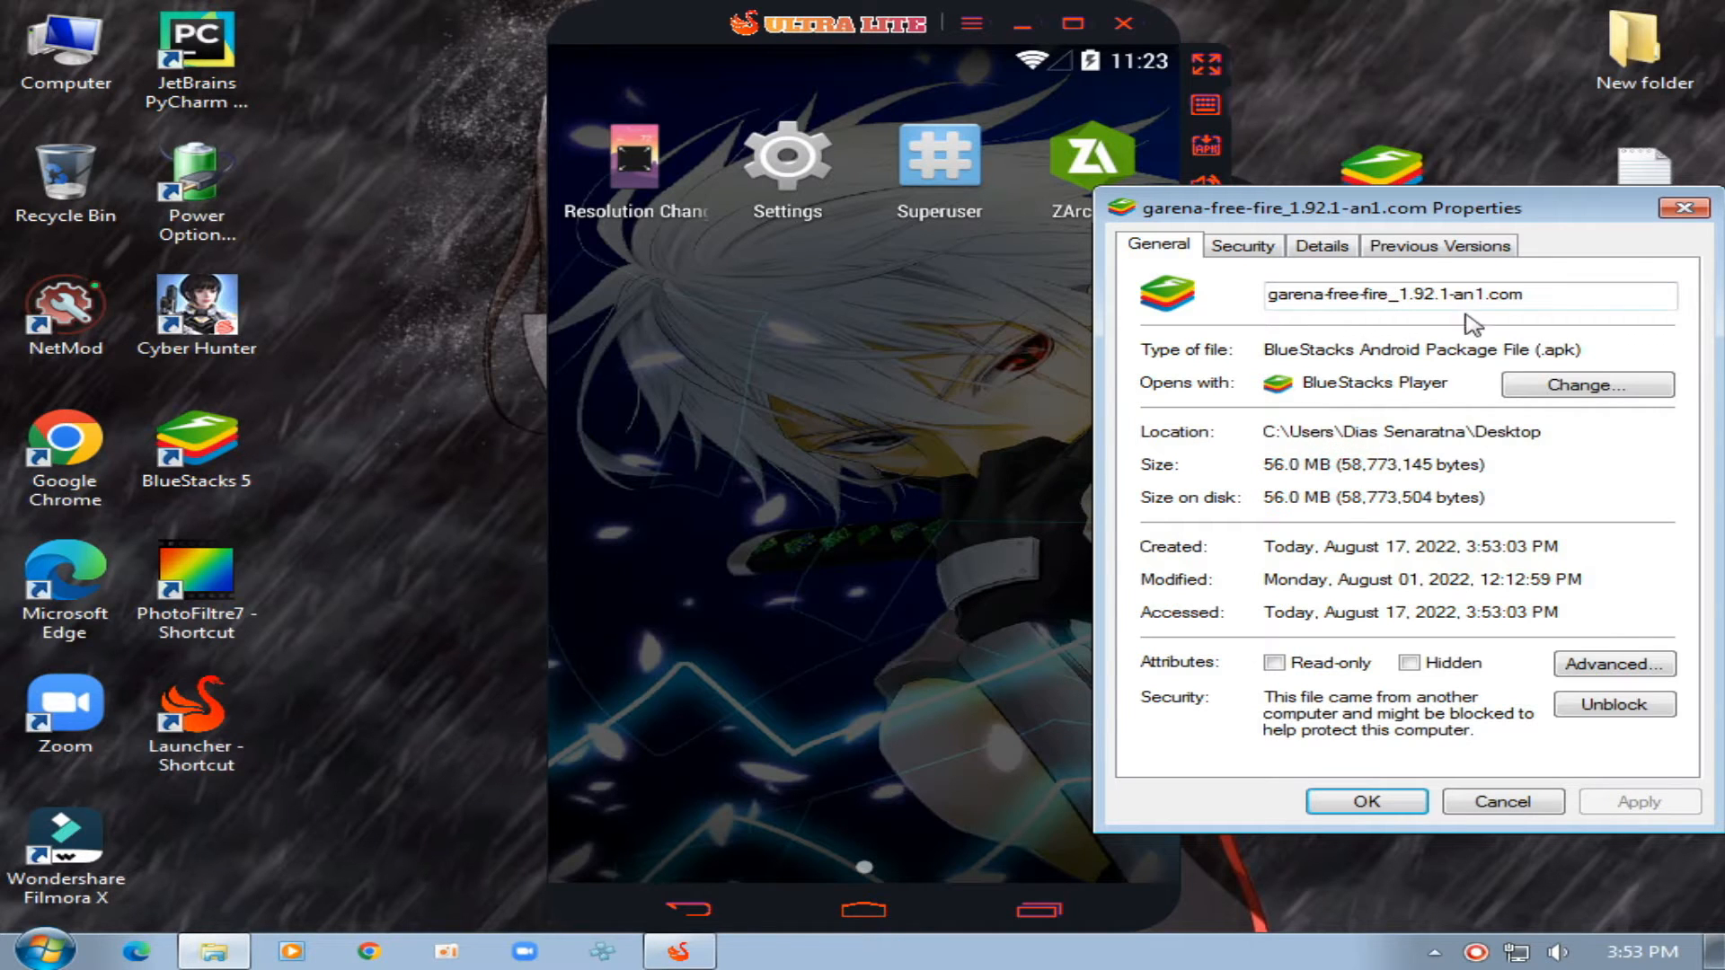
Close the APK Properties dialog while SmartGaGa installs the Free Fire APK
{"action": "left_click", "coordinate": [1366, 801]}
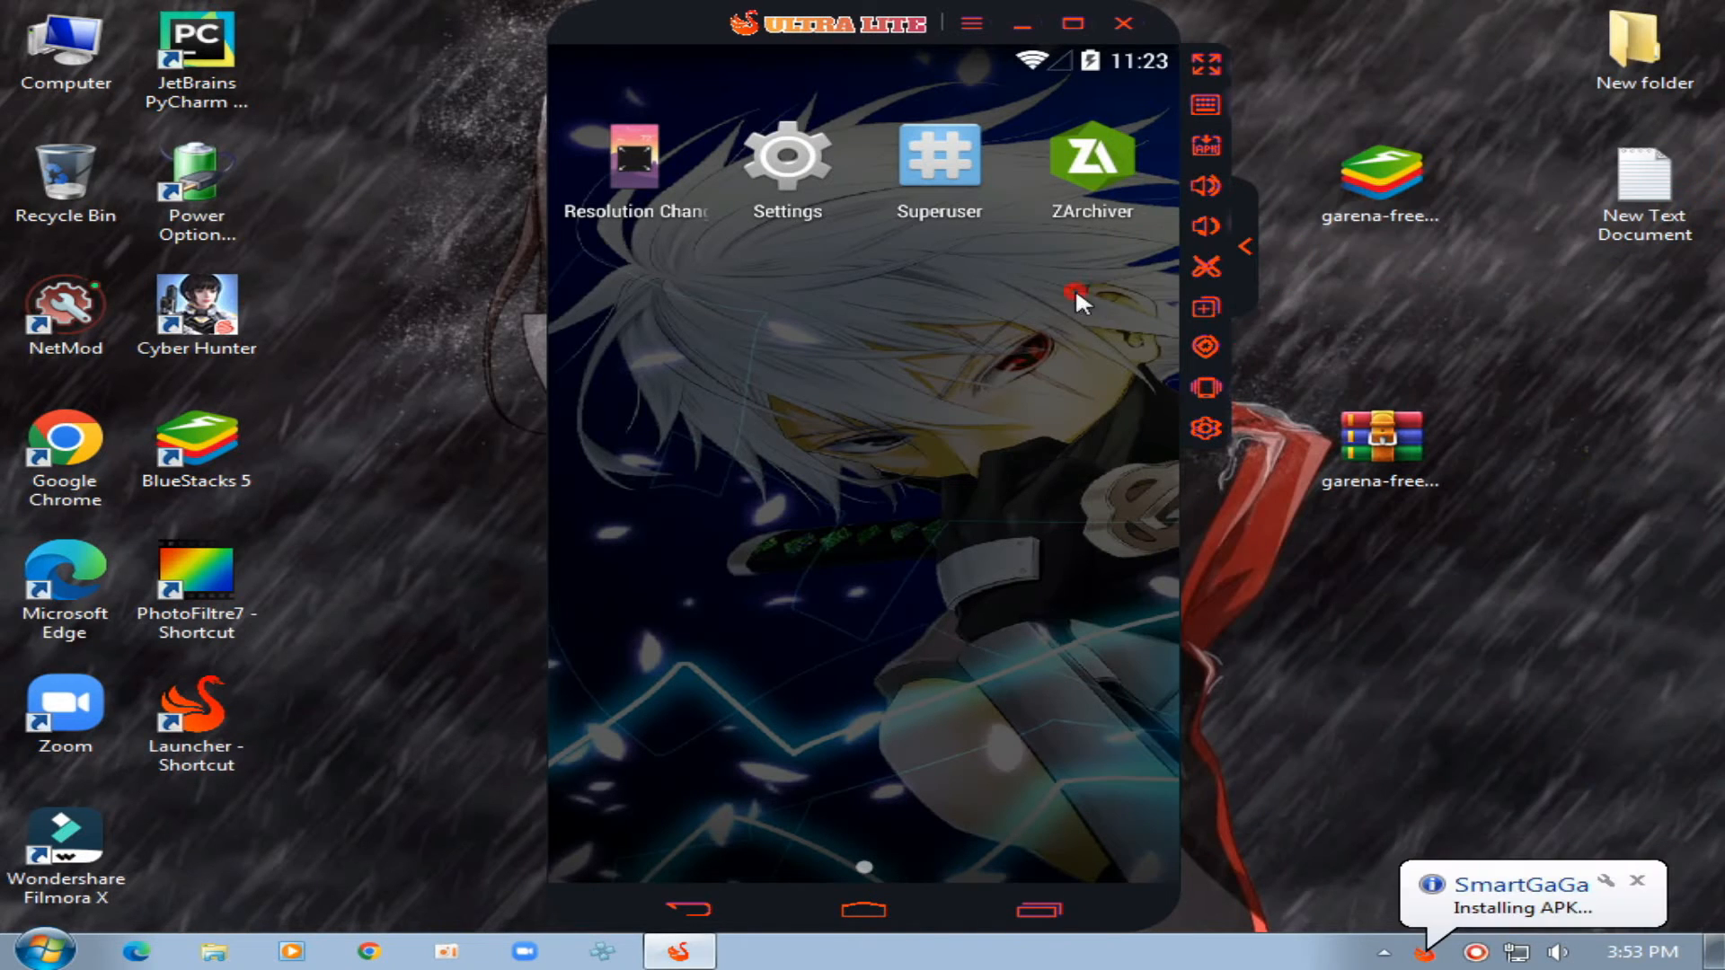
{"action": "mouse_move", "coordinate": [1457, 794]}
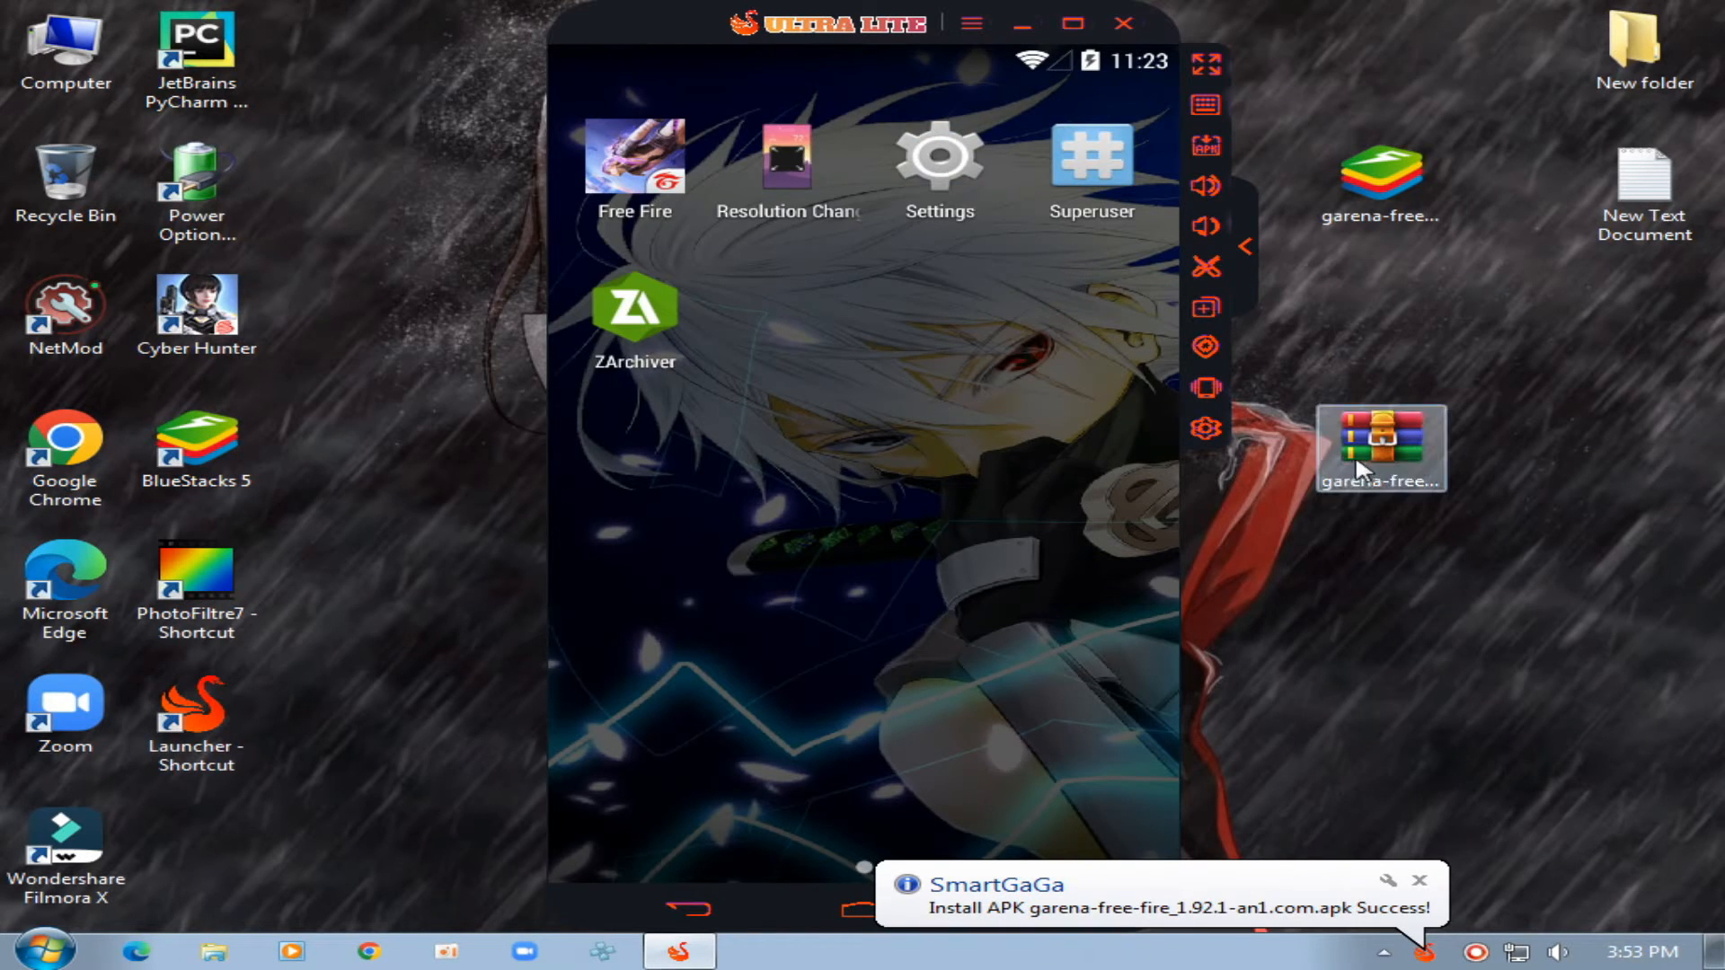
Extract the OBB zip here with WinRAR, producing com.dts.freefireth on the desktop
{"action": "right_click", "coordinate": [1382, 448]}
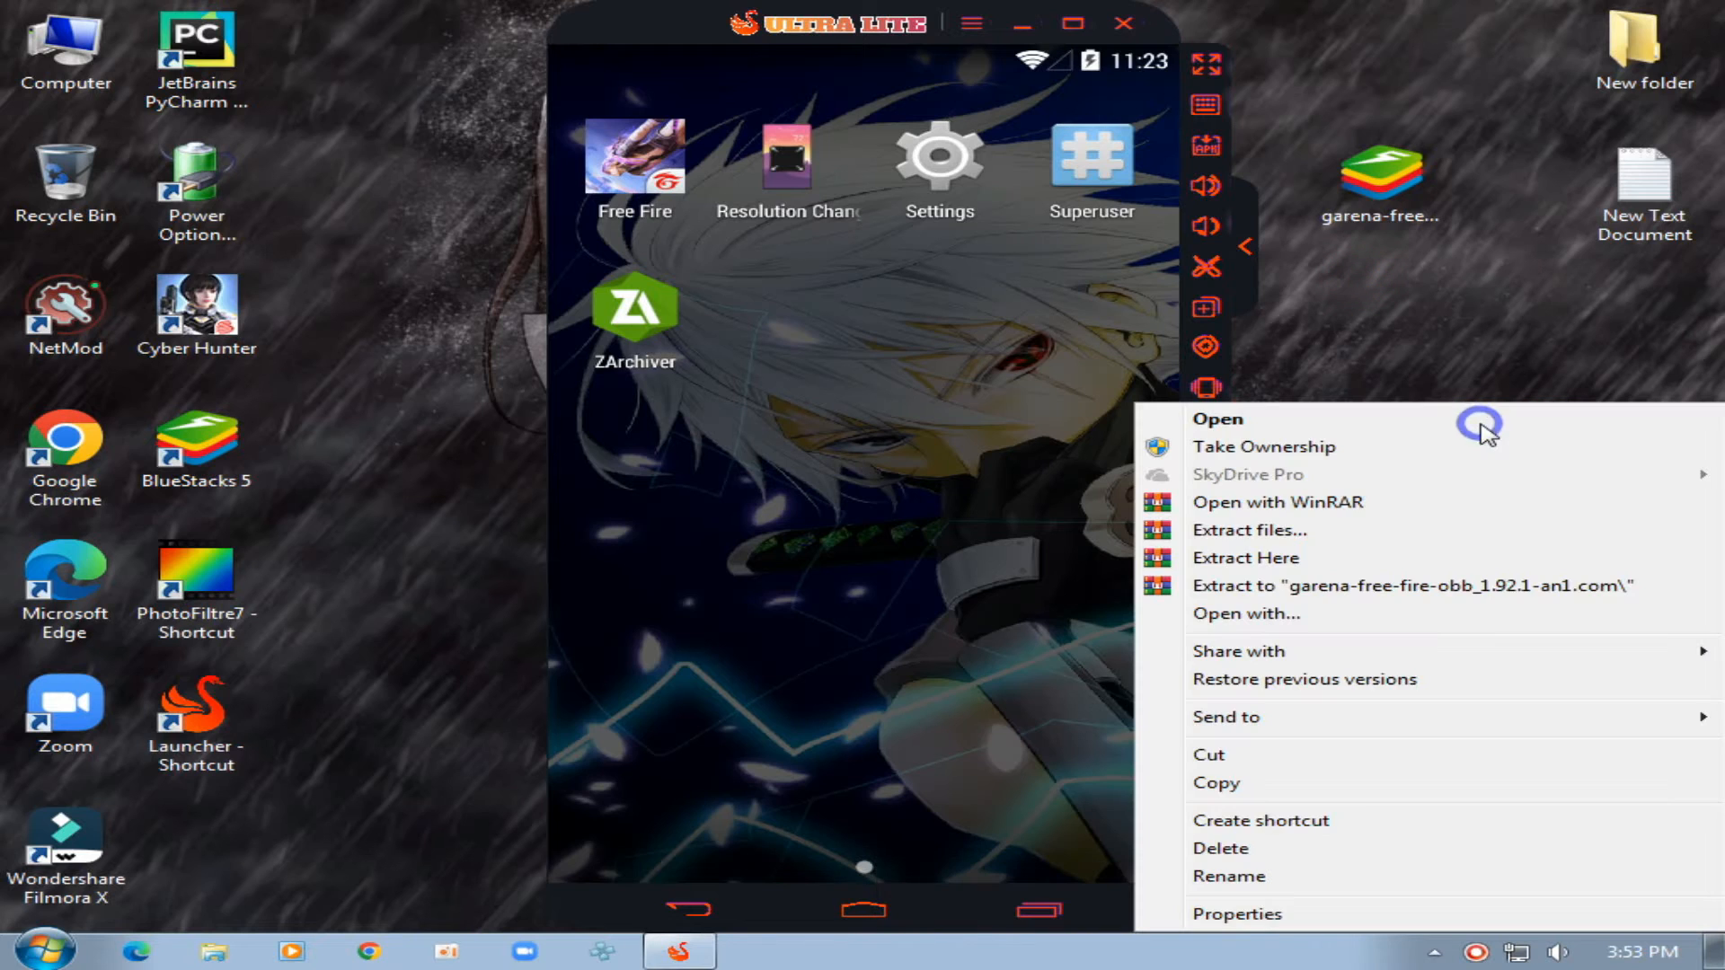
{"action": "mouse_move", "coordinate": [1258, 557]}
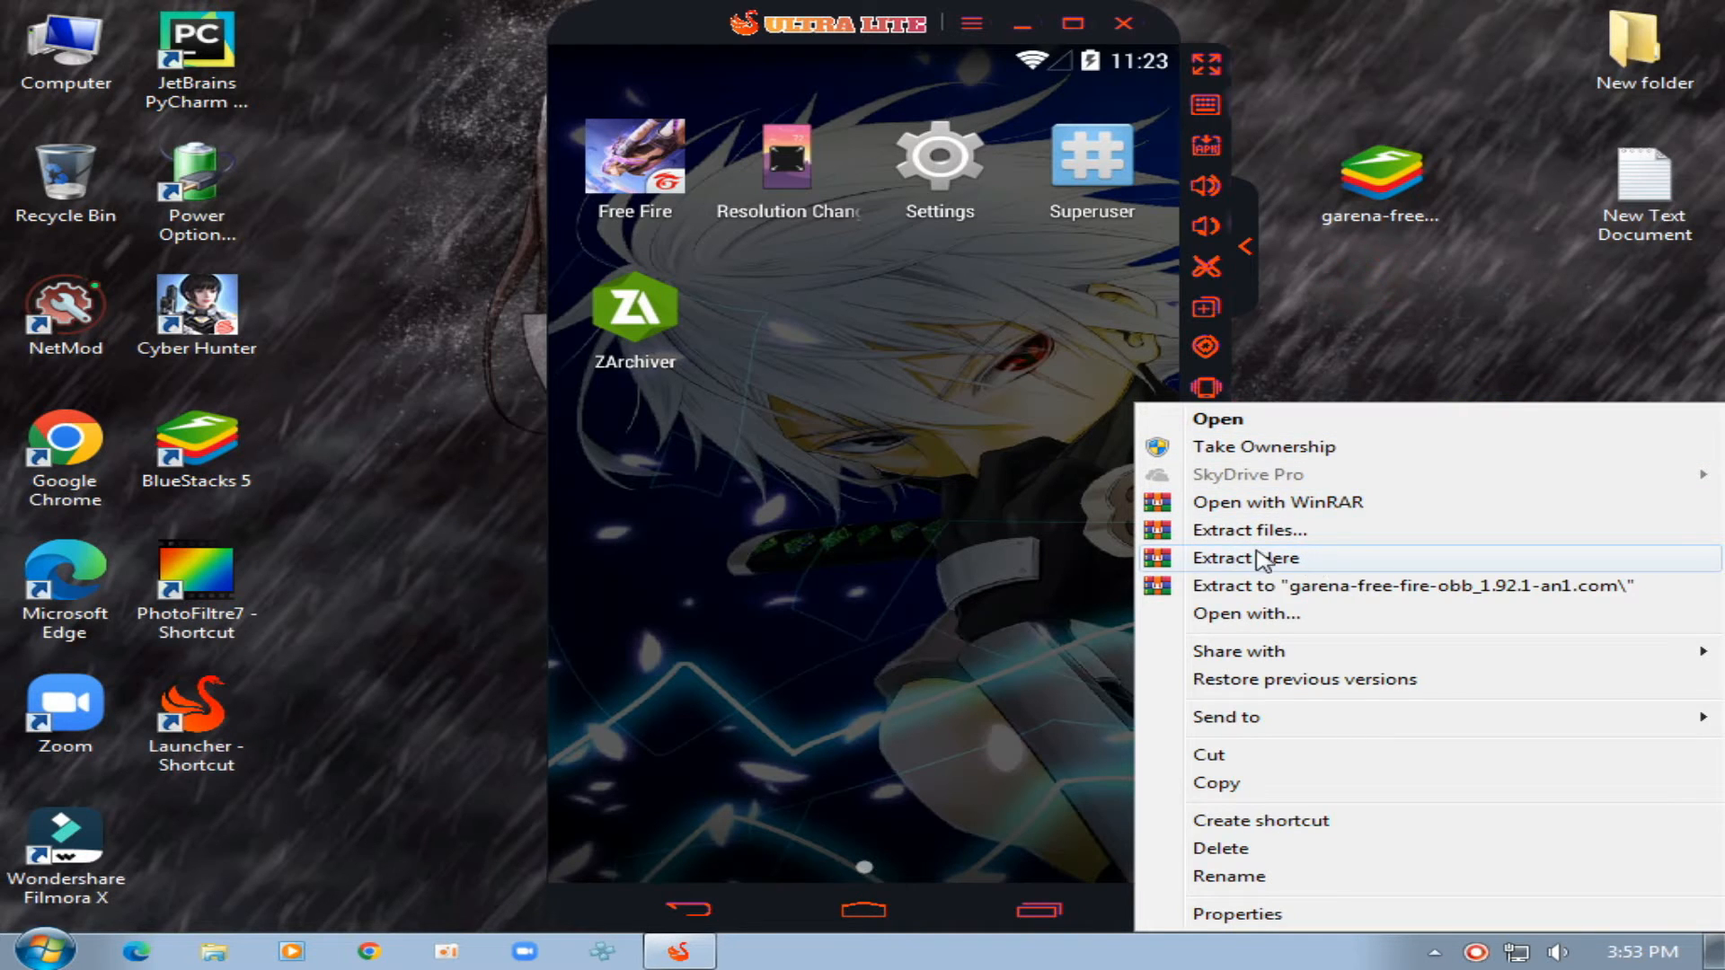
{"action": "left_click", "coordinate": [1243, 557]}
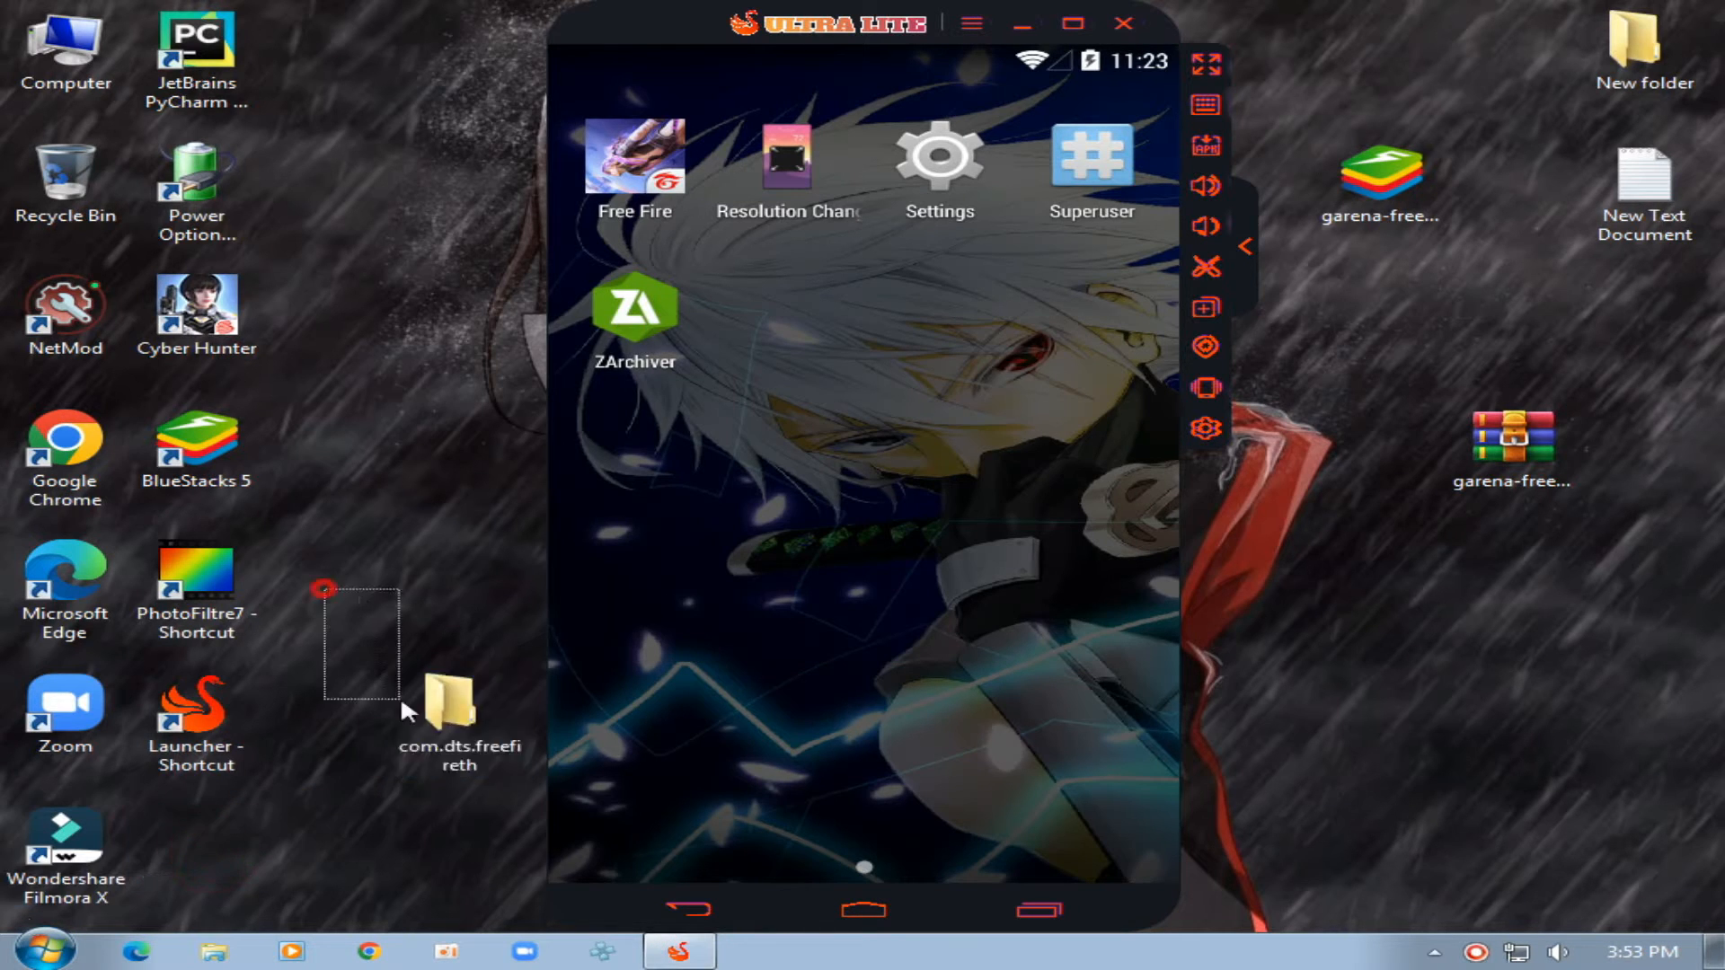
Move the com.dts.freefireth OBB folder into Smargaga\ProjectTitan\Engine\sharefs on drive C
{"action": "double_click", "coordinate": [459, 705]}
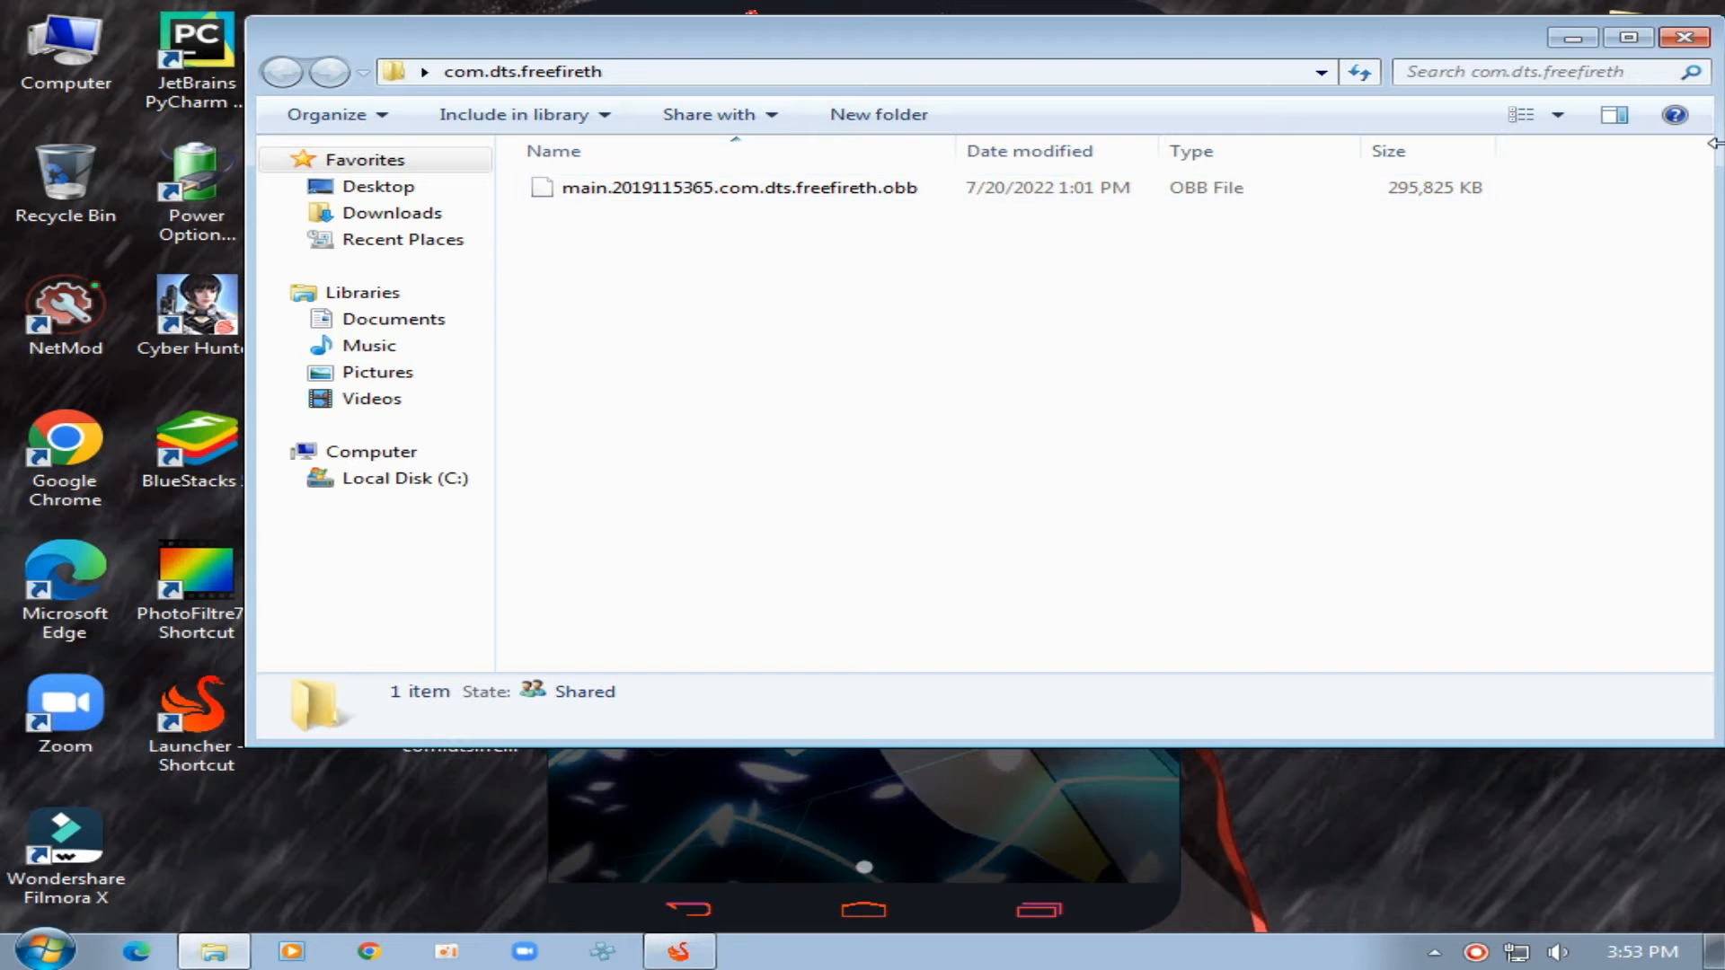
{"action": "left_click", "coordinate": [738, 187]}
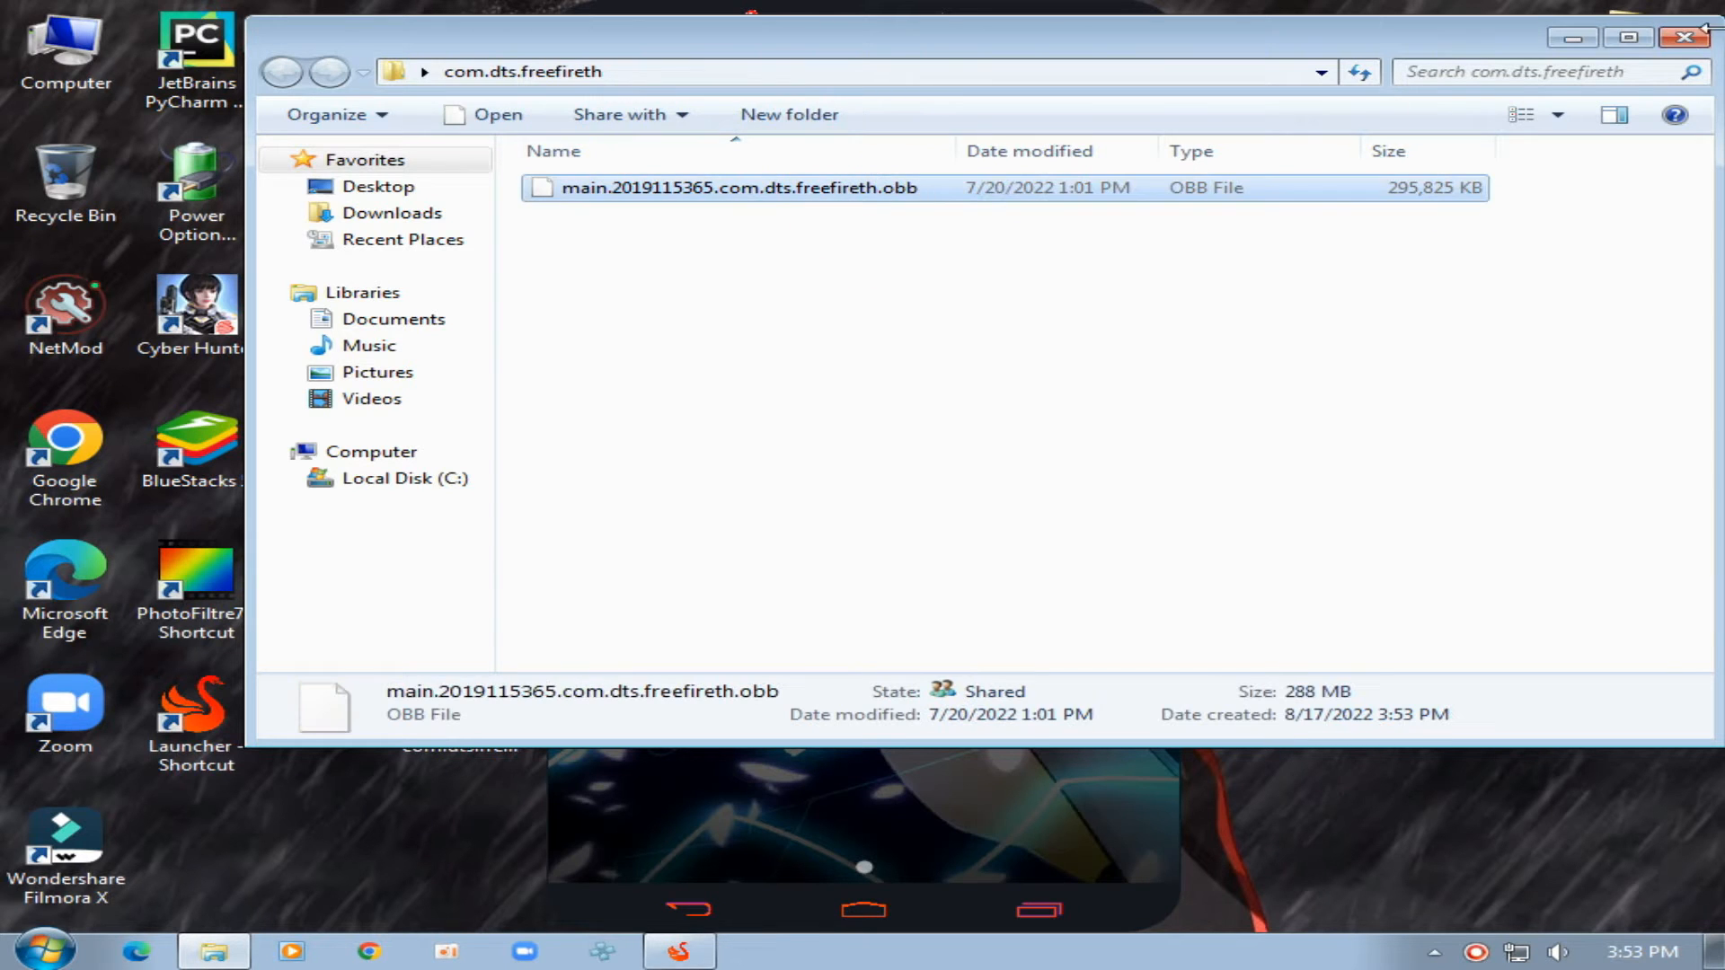
{"action": "right_click", "coordinate": [460, 715]}
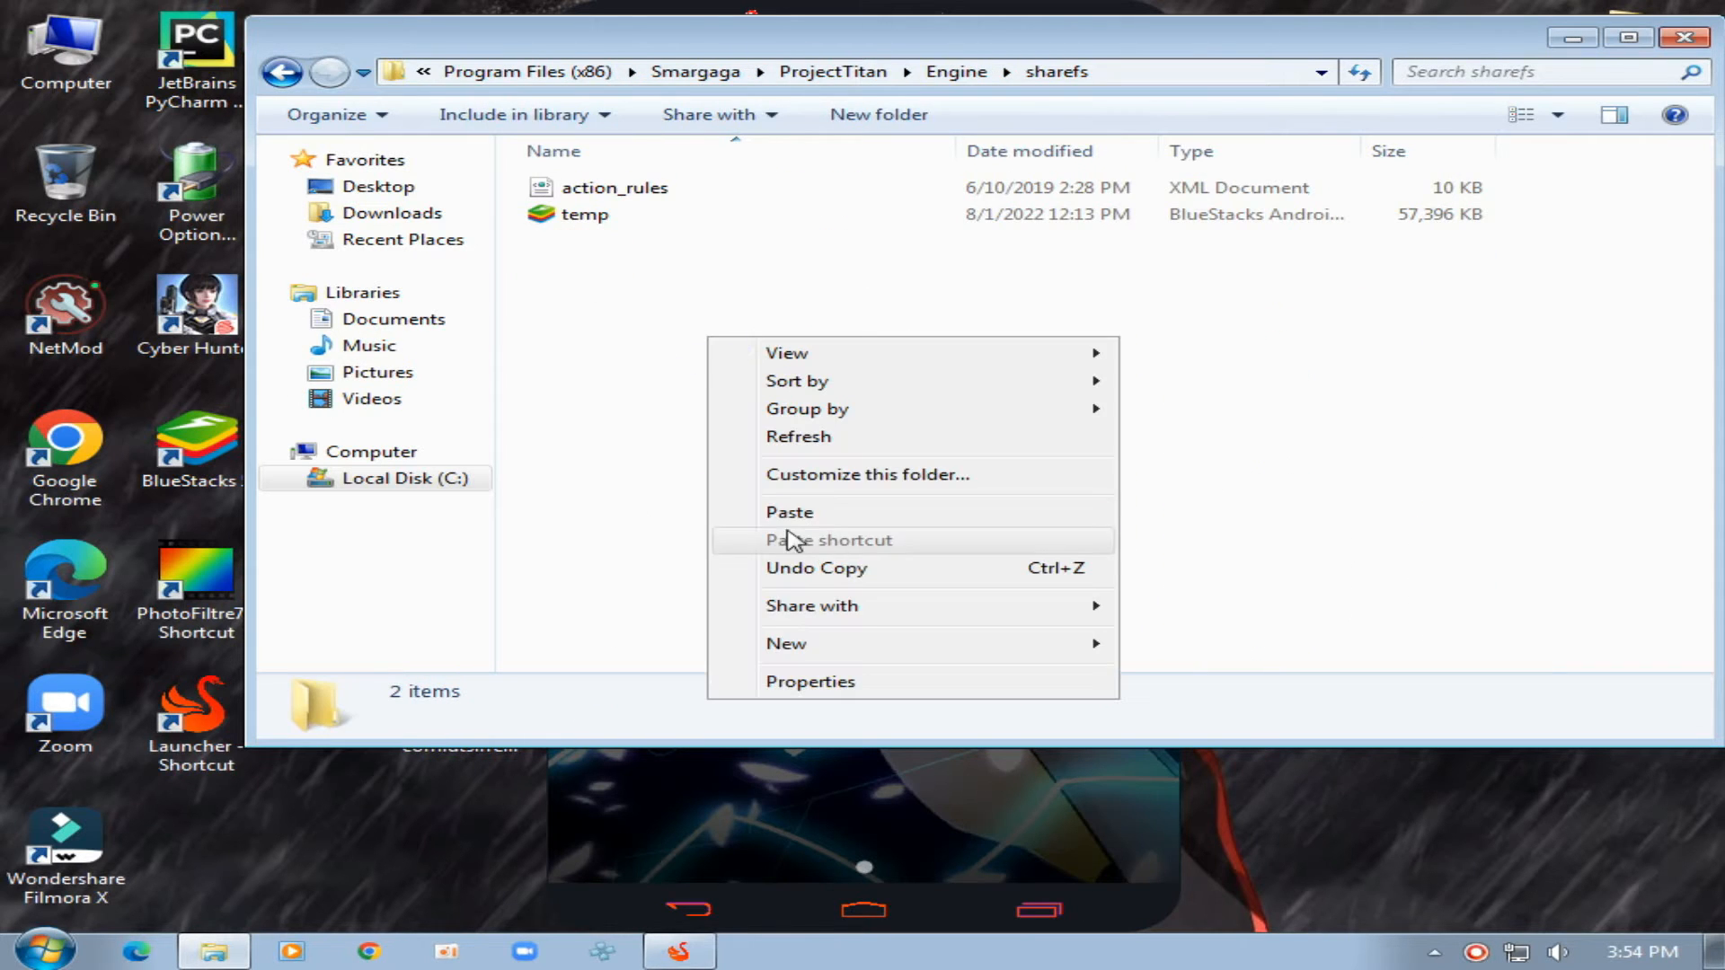
{"action": "left_click", "coordinate": [788, 512]}
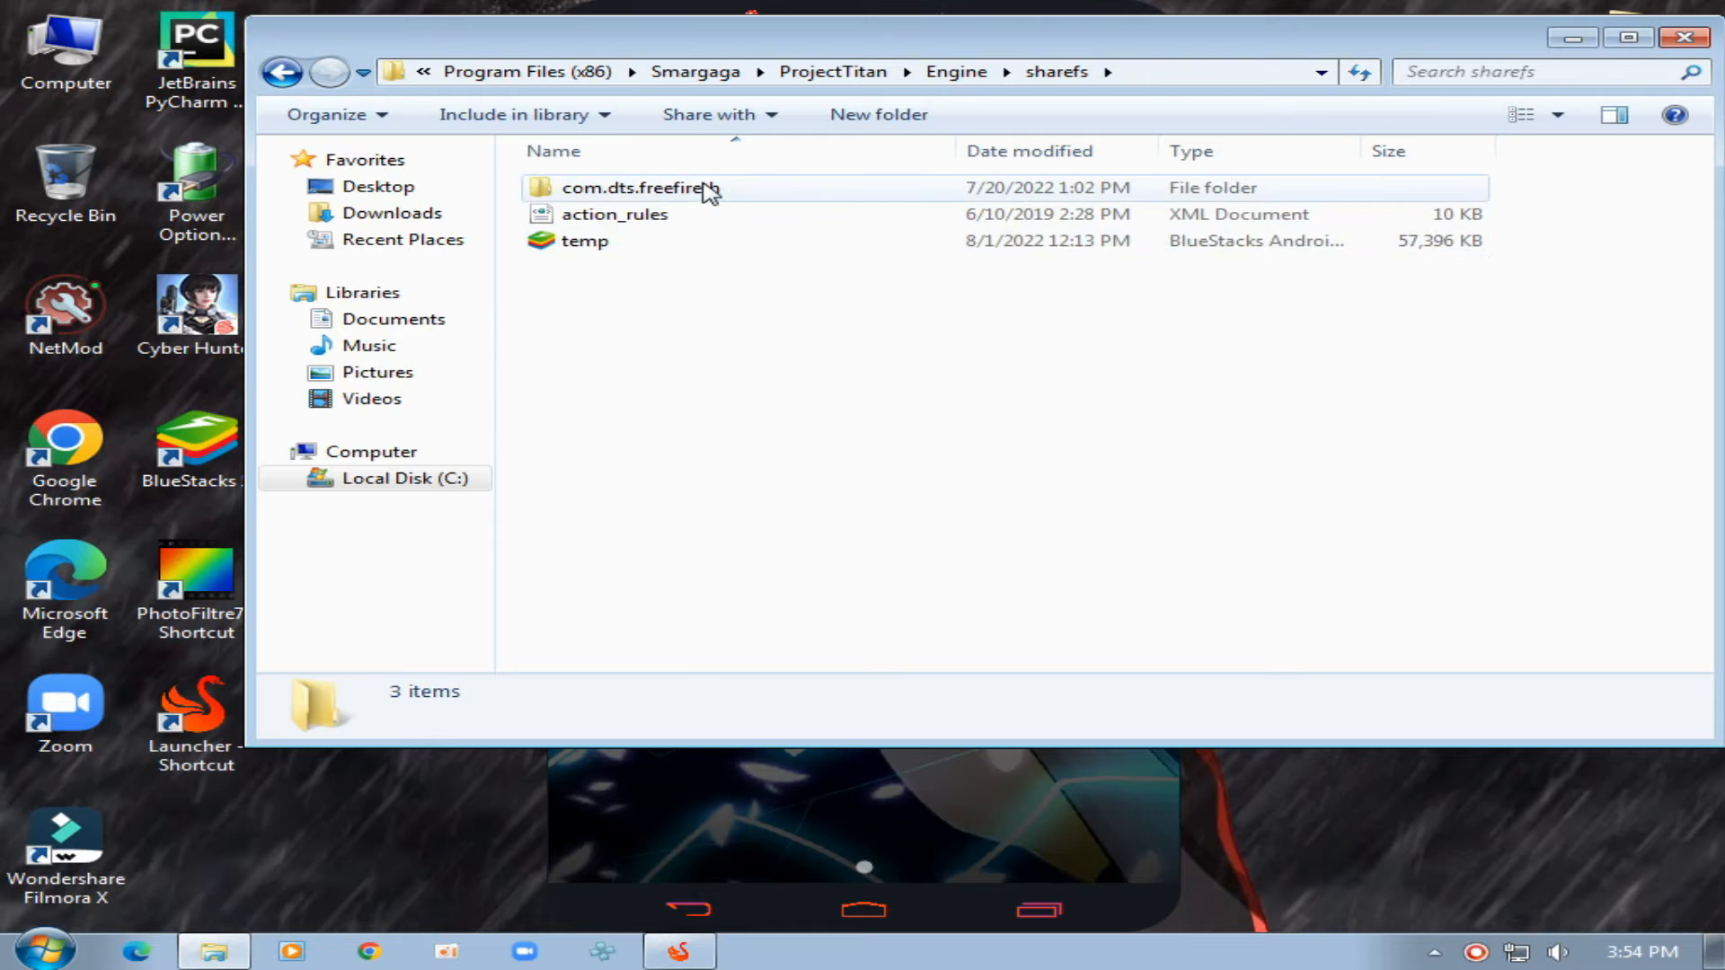
{"action": "right_click", "coordinate": [400, 341]}
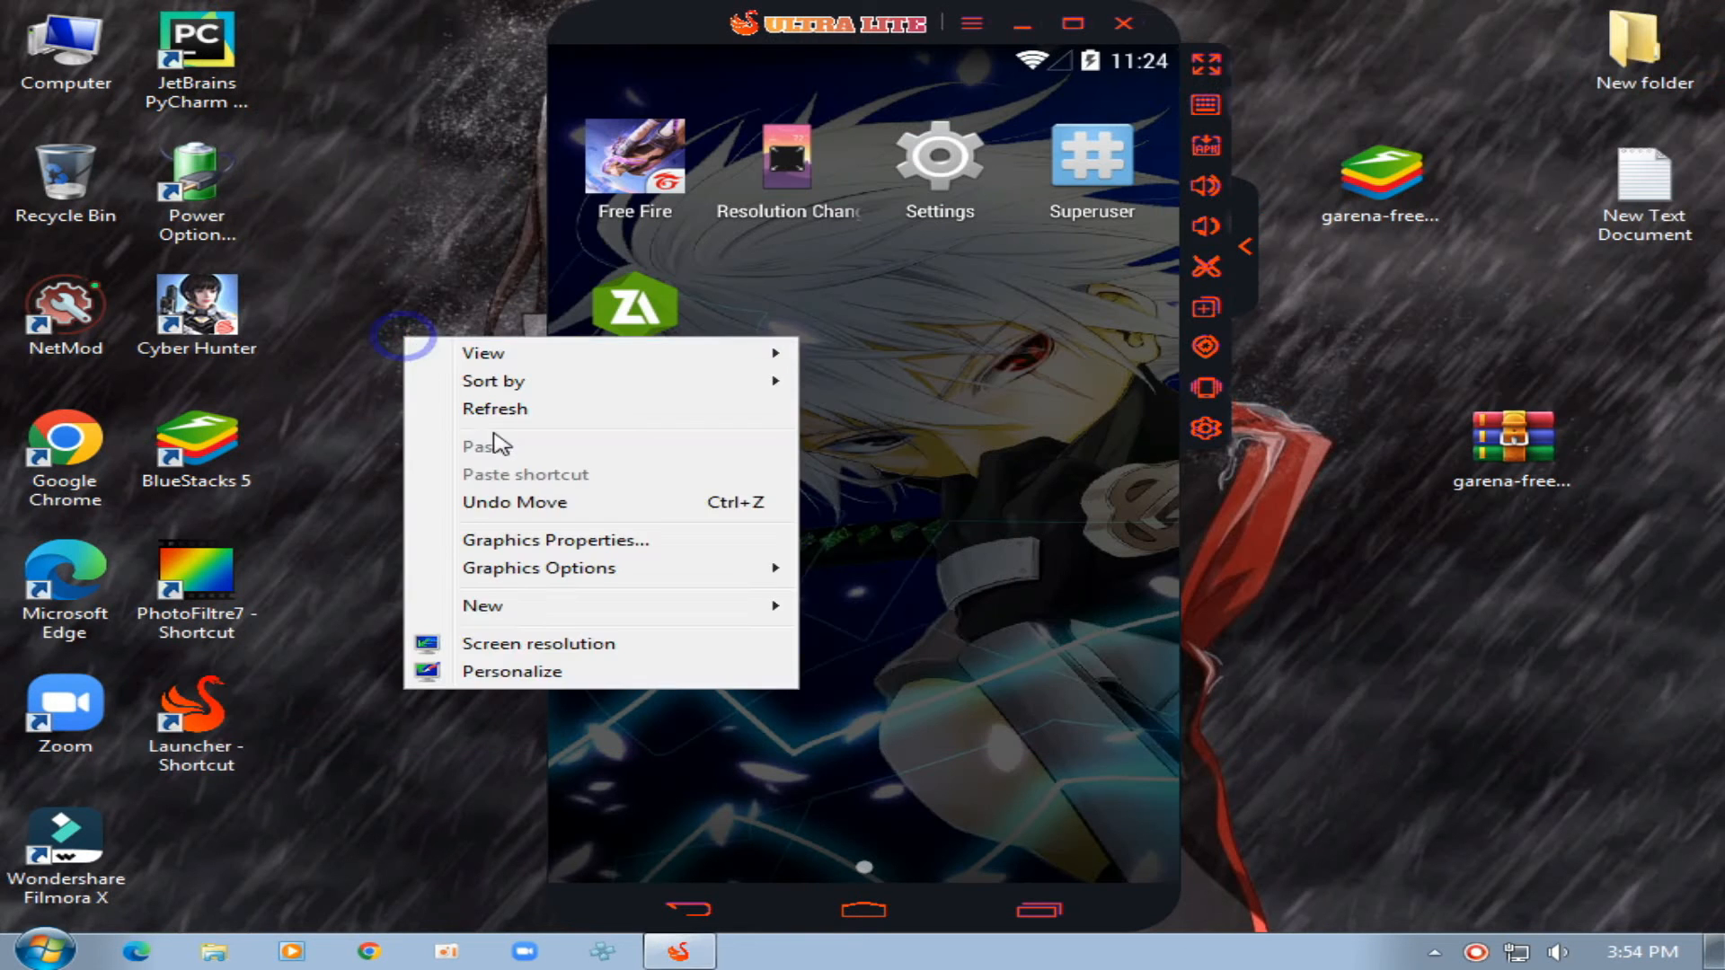
Copy the com.dts.freefireth game data folder from the share folder
{"action": "left_click", "coordinate": [773, 264]}
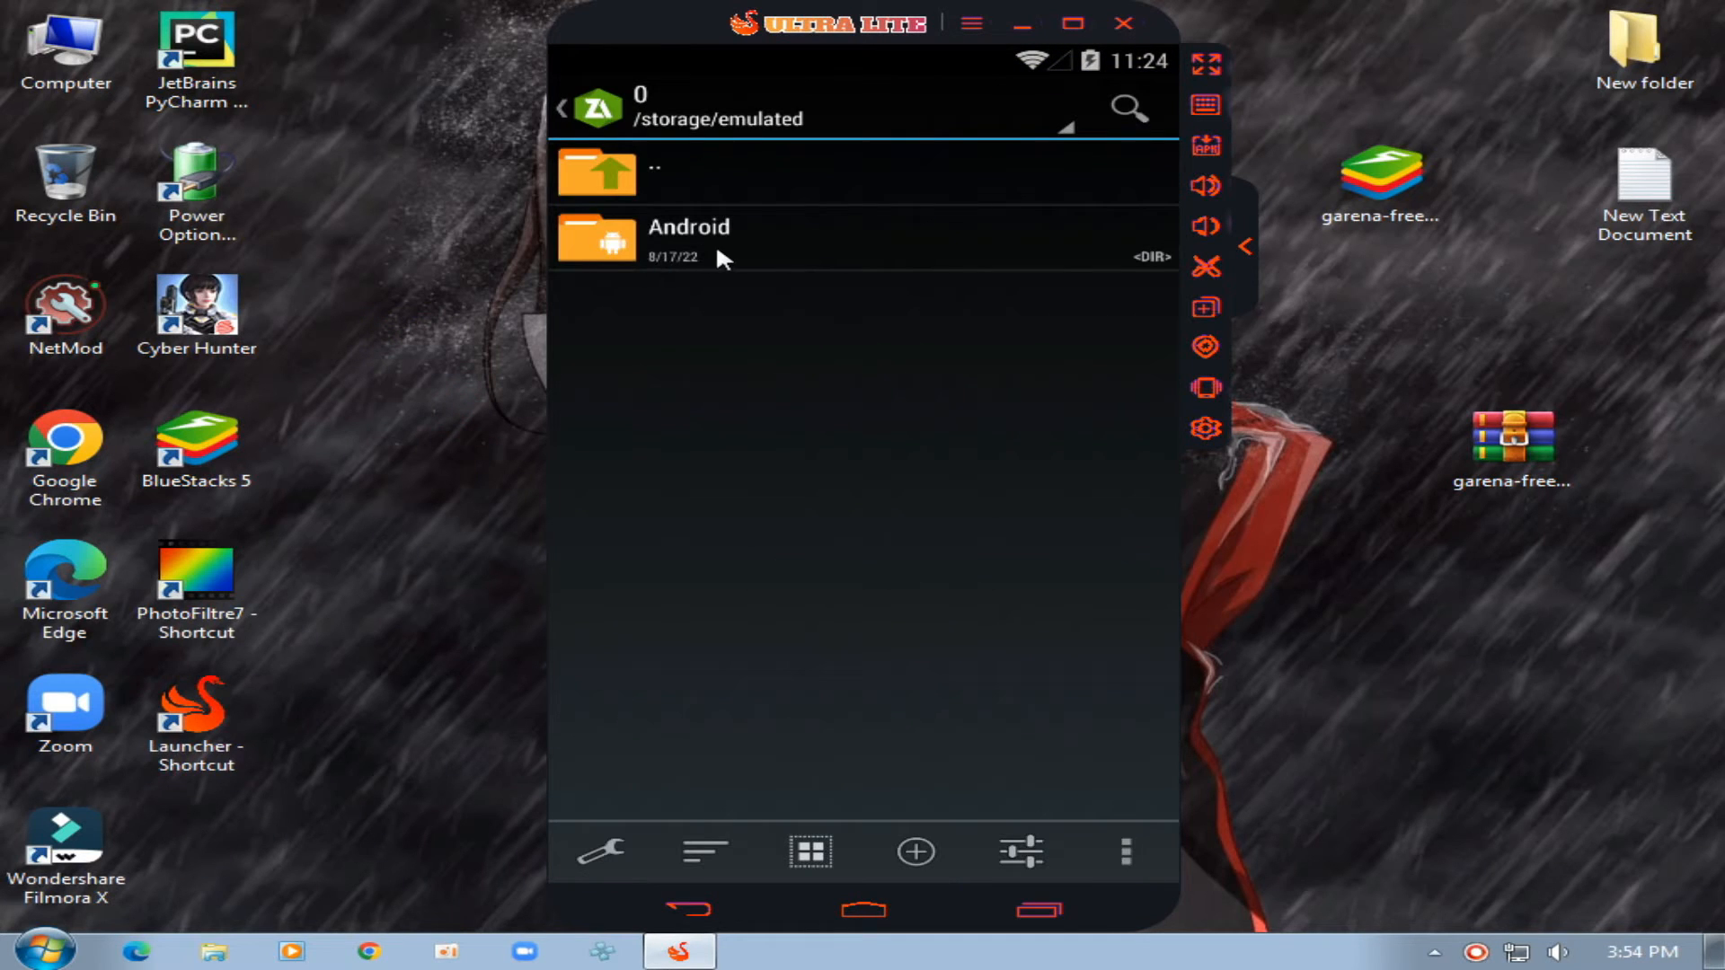
{"action": "left_click", "coordinate": [600, 174]}
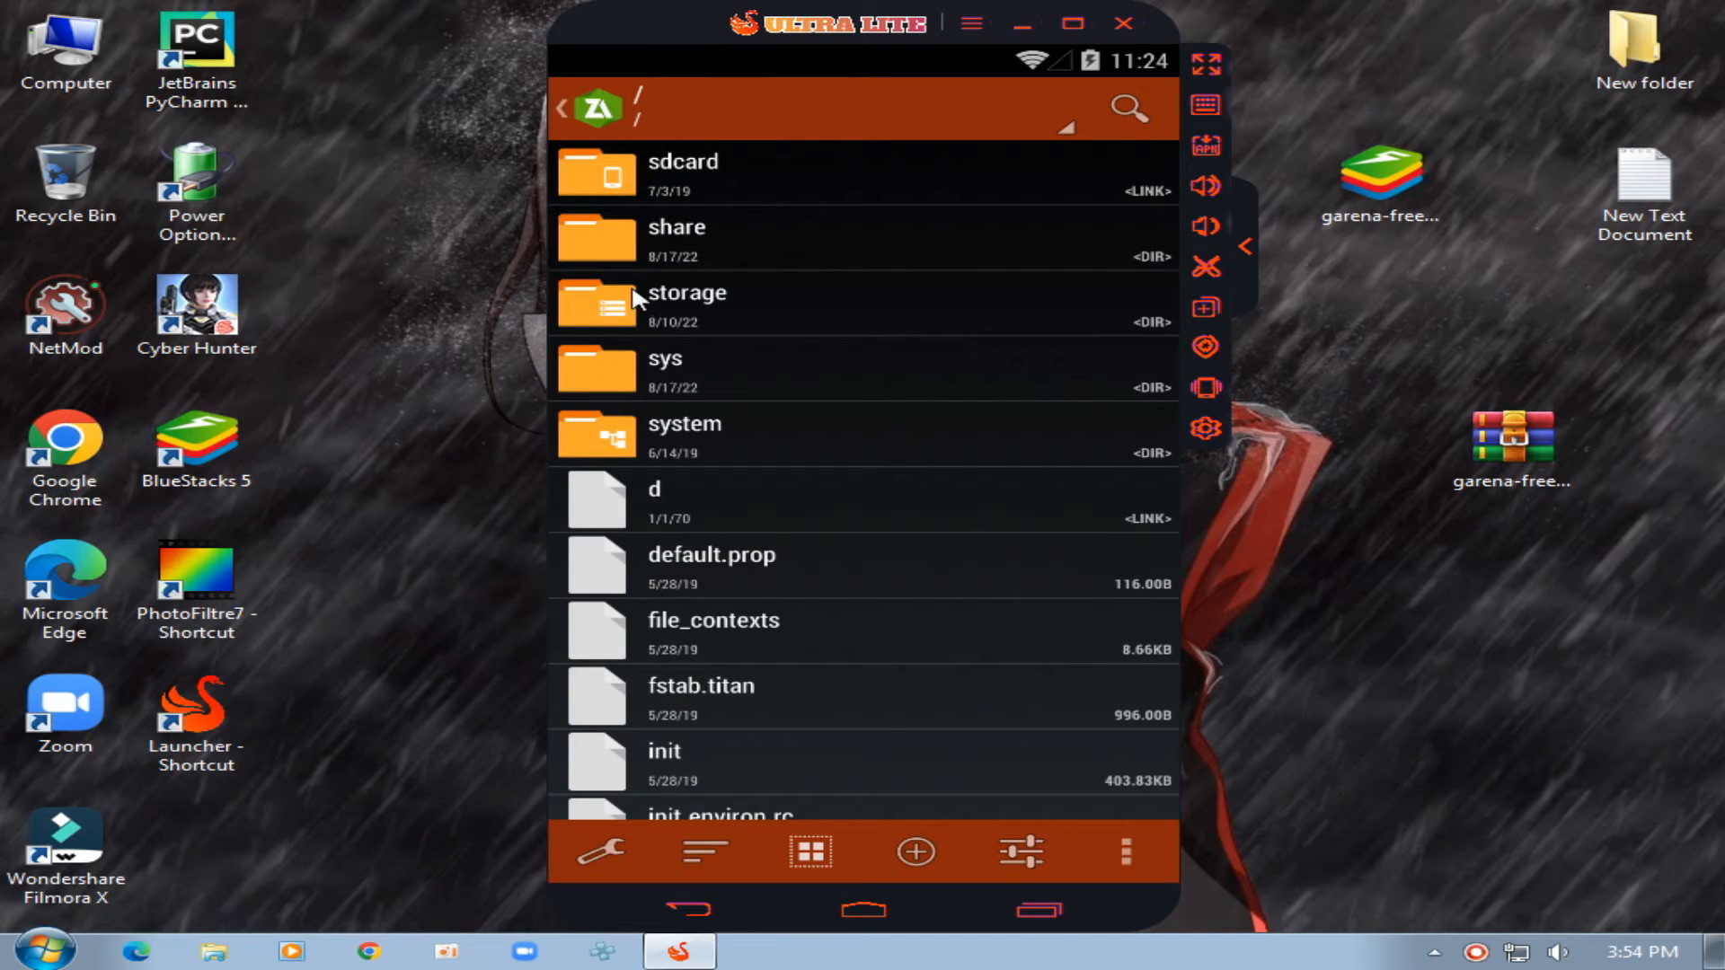
{"action": "left_click", "coordinate": [676, 239]}
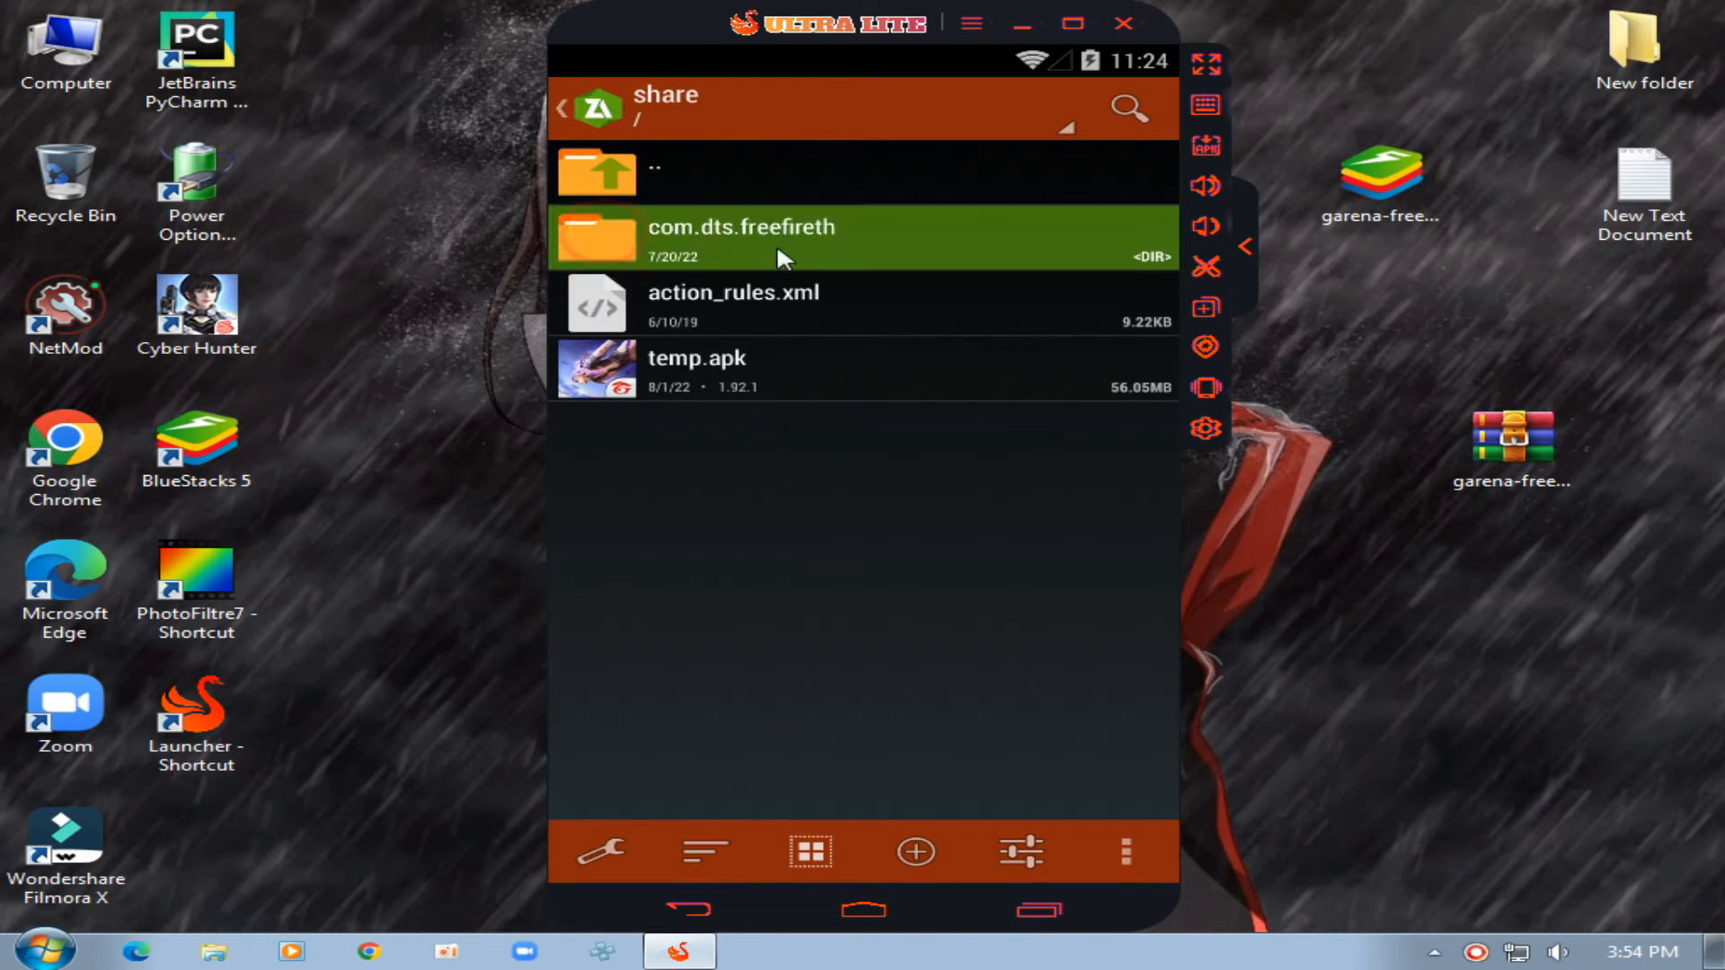
{"action": "left_click", "coordinate": [771, 237]}
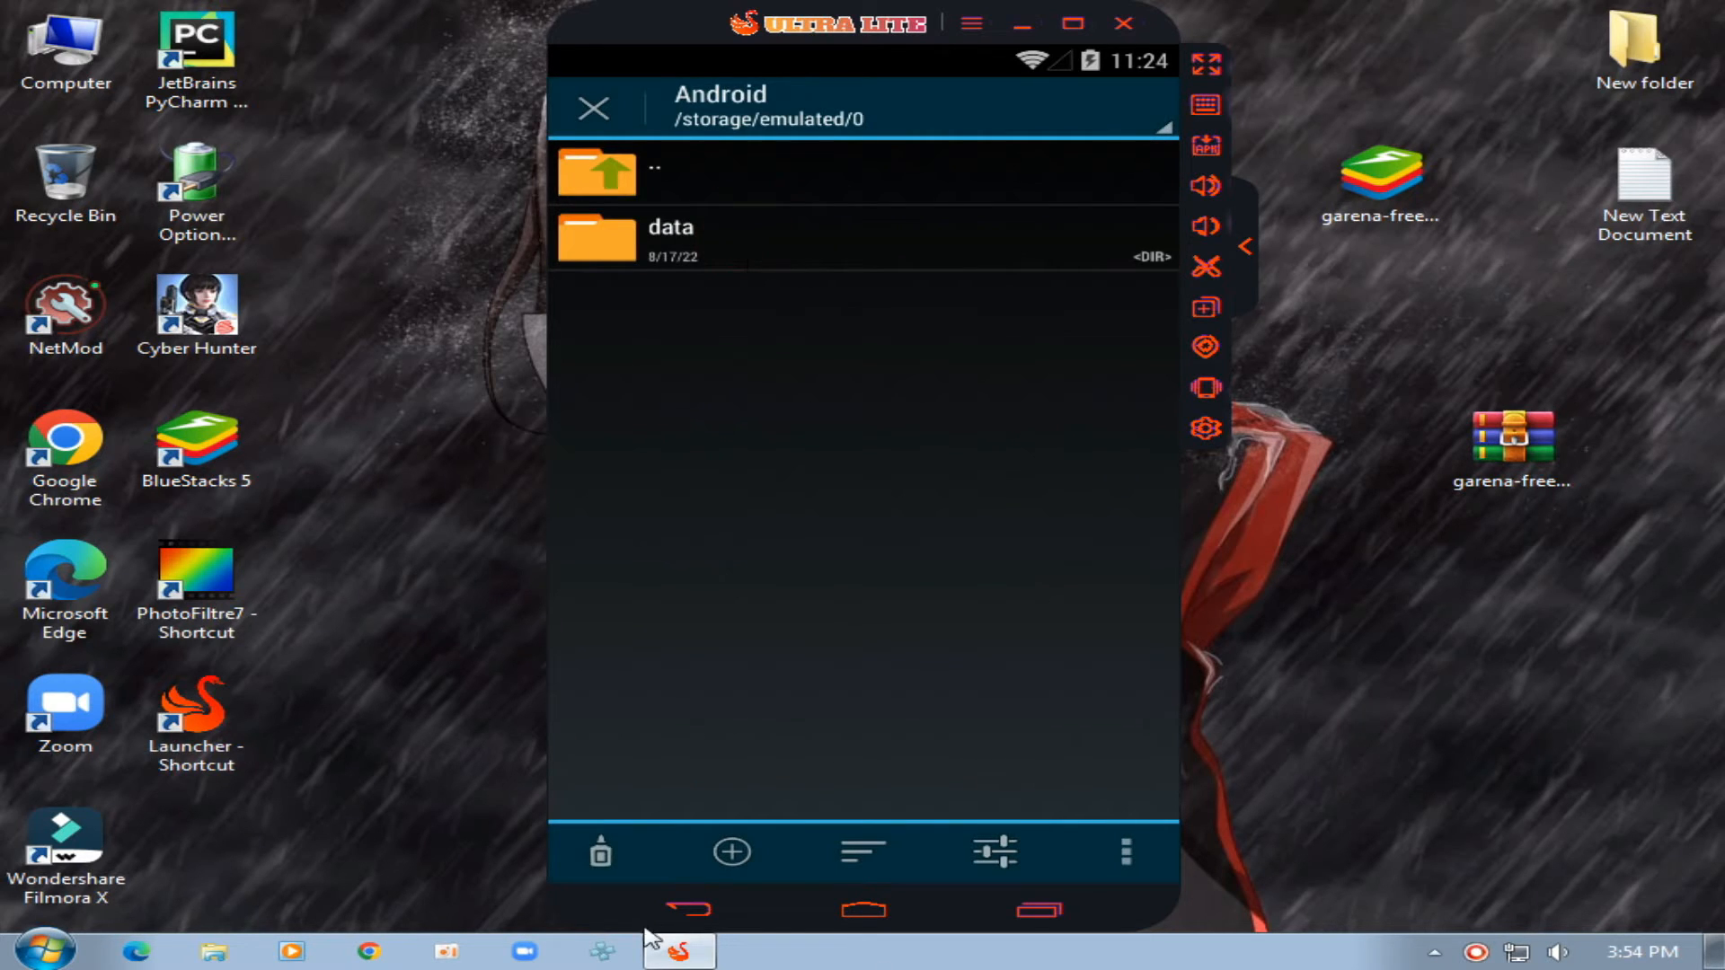
Create an 'obb' folder inside Android and place com.dts.freefireth in it
{"action": "left_click", "coordinate": [729, 851]}
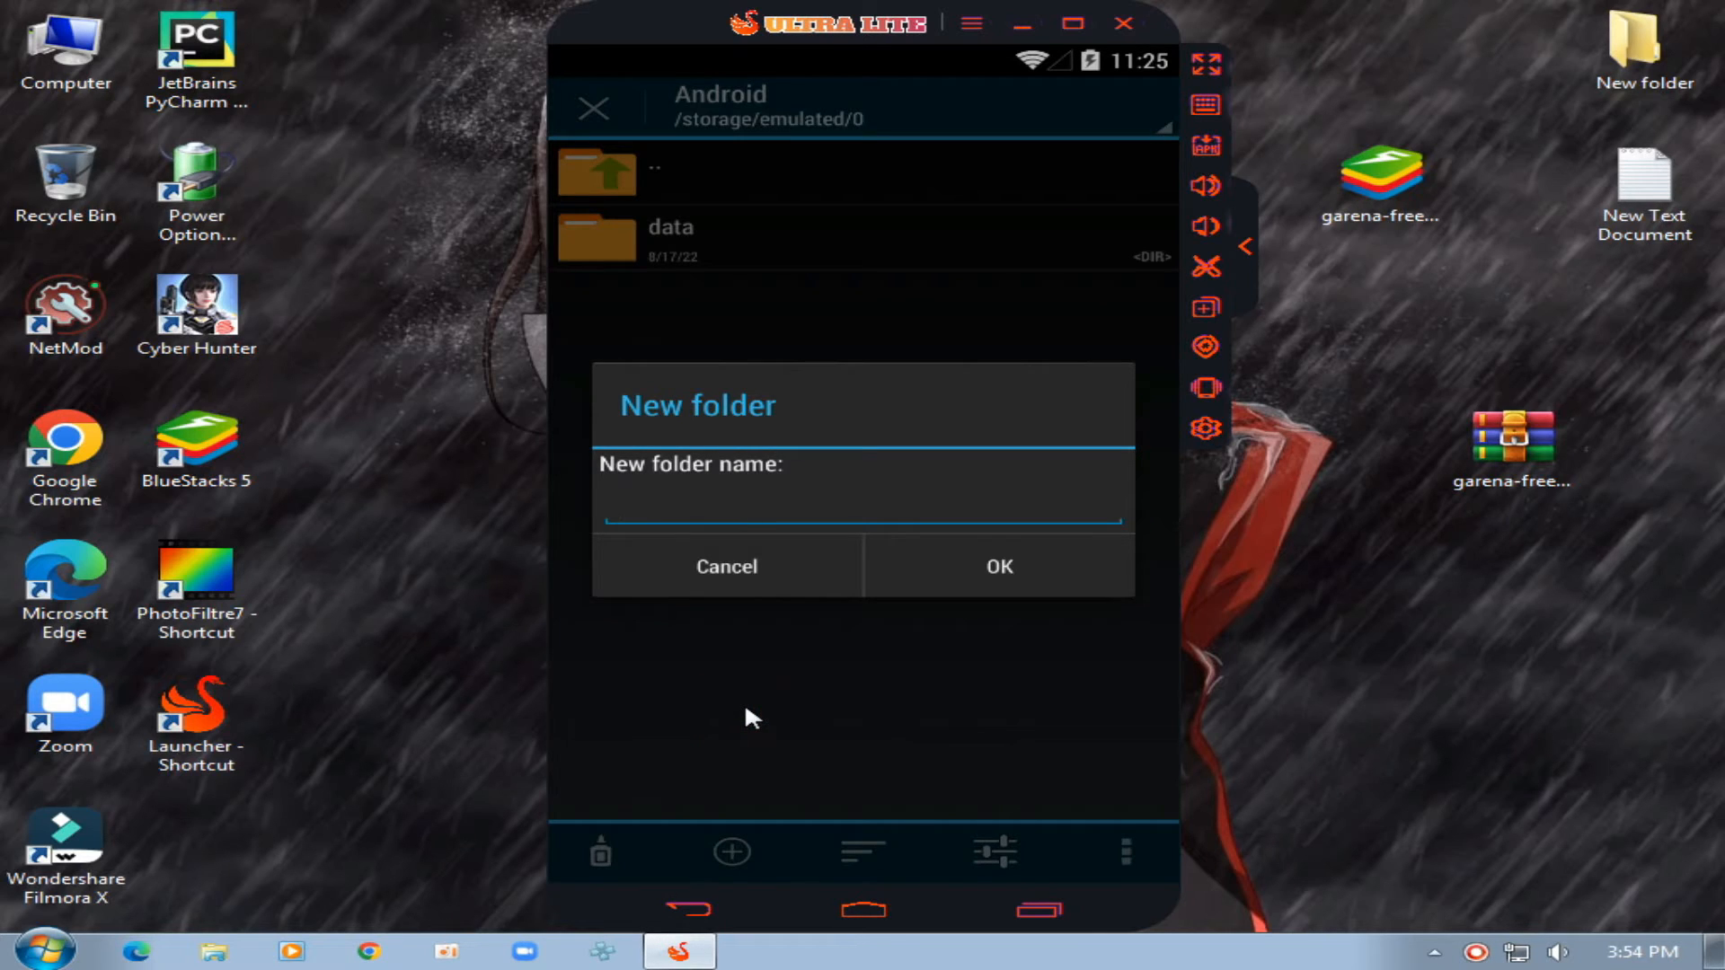
{"action": "type", "text": "obb"}
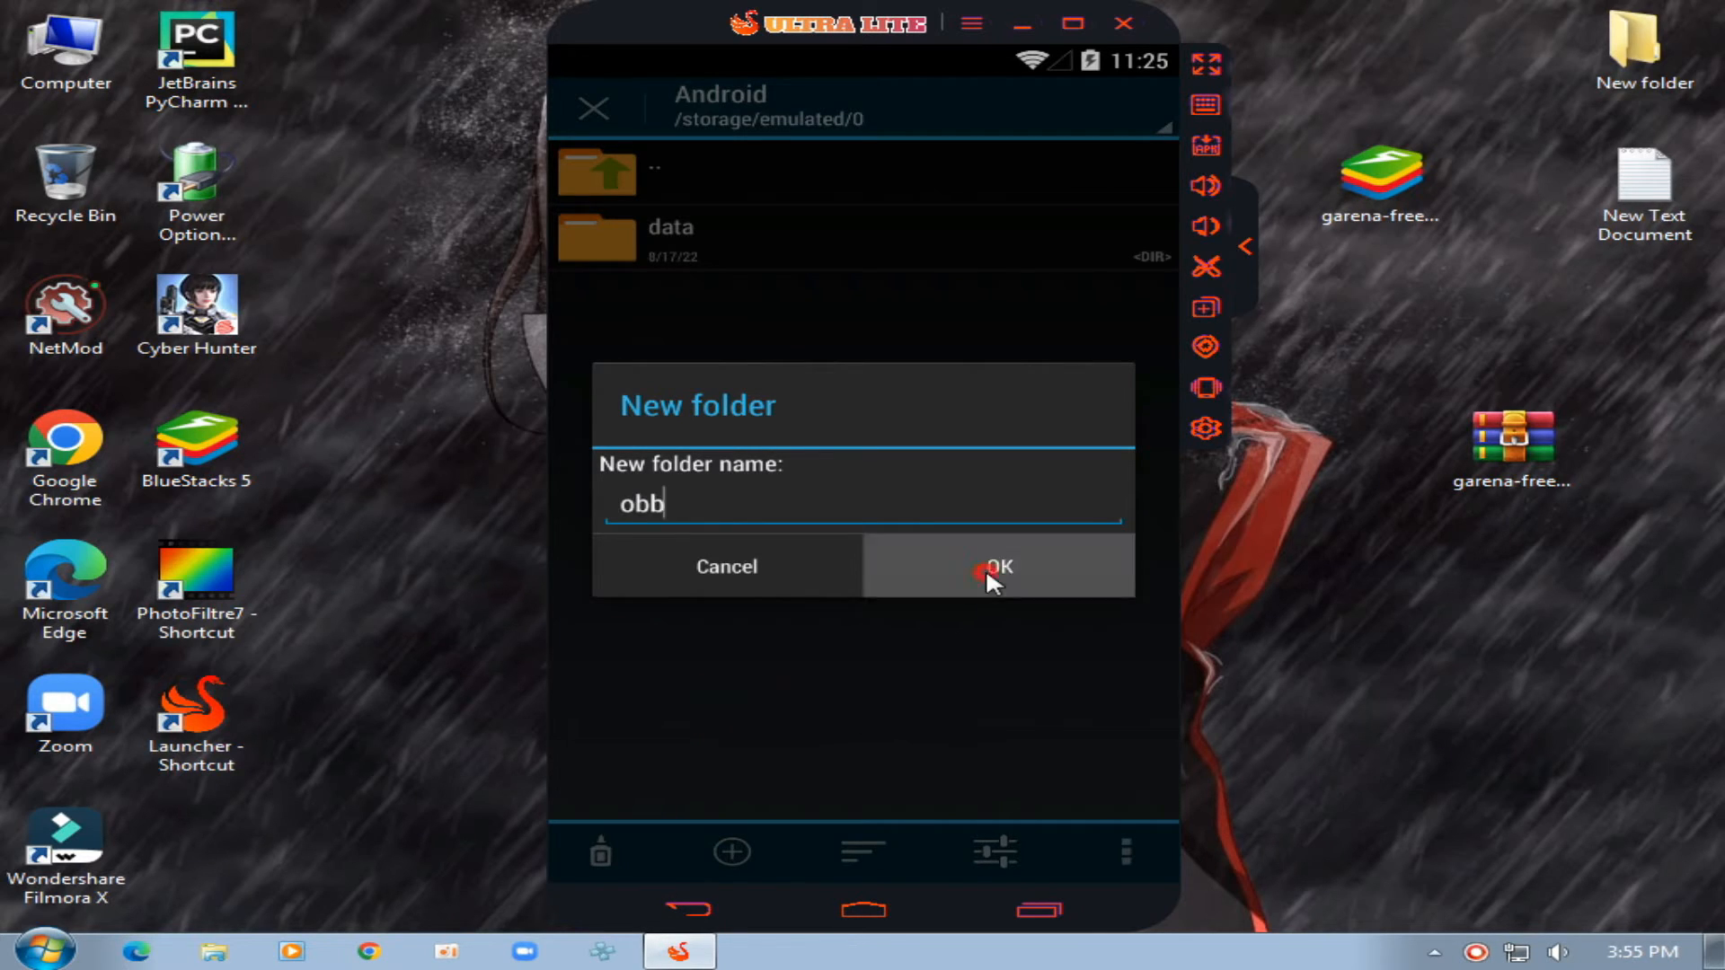
{"action": "left_click", "coordinate": [996, 566]}
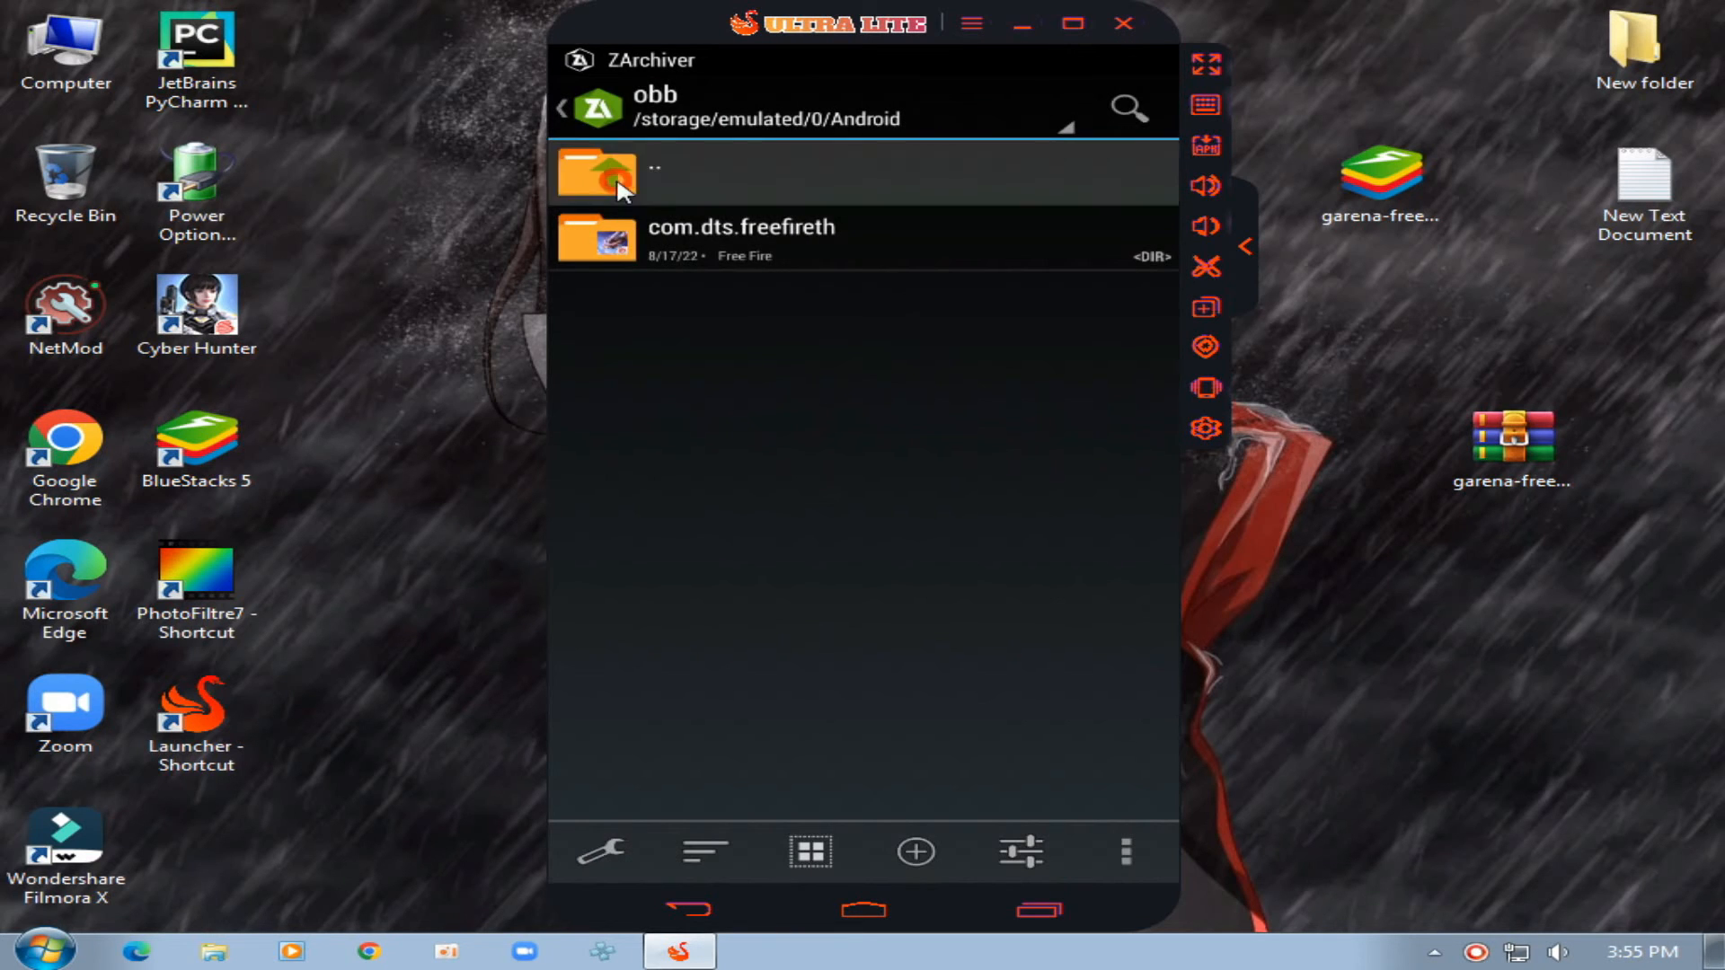
{"action": "left_click", "coordinate": [597, 174]}
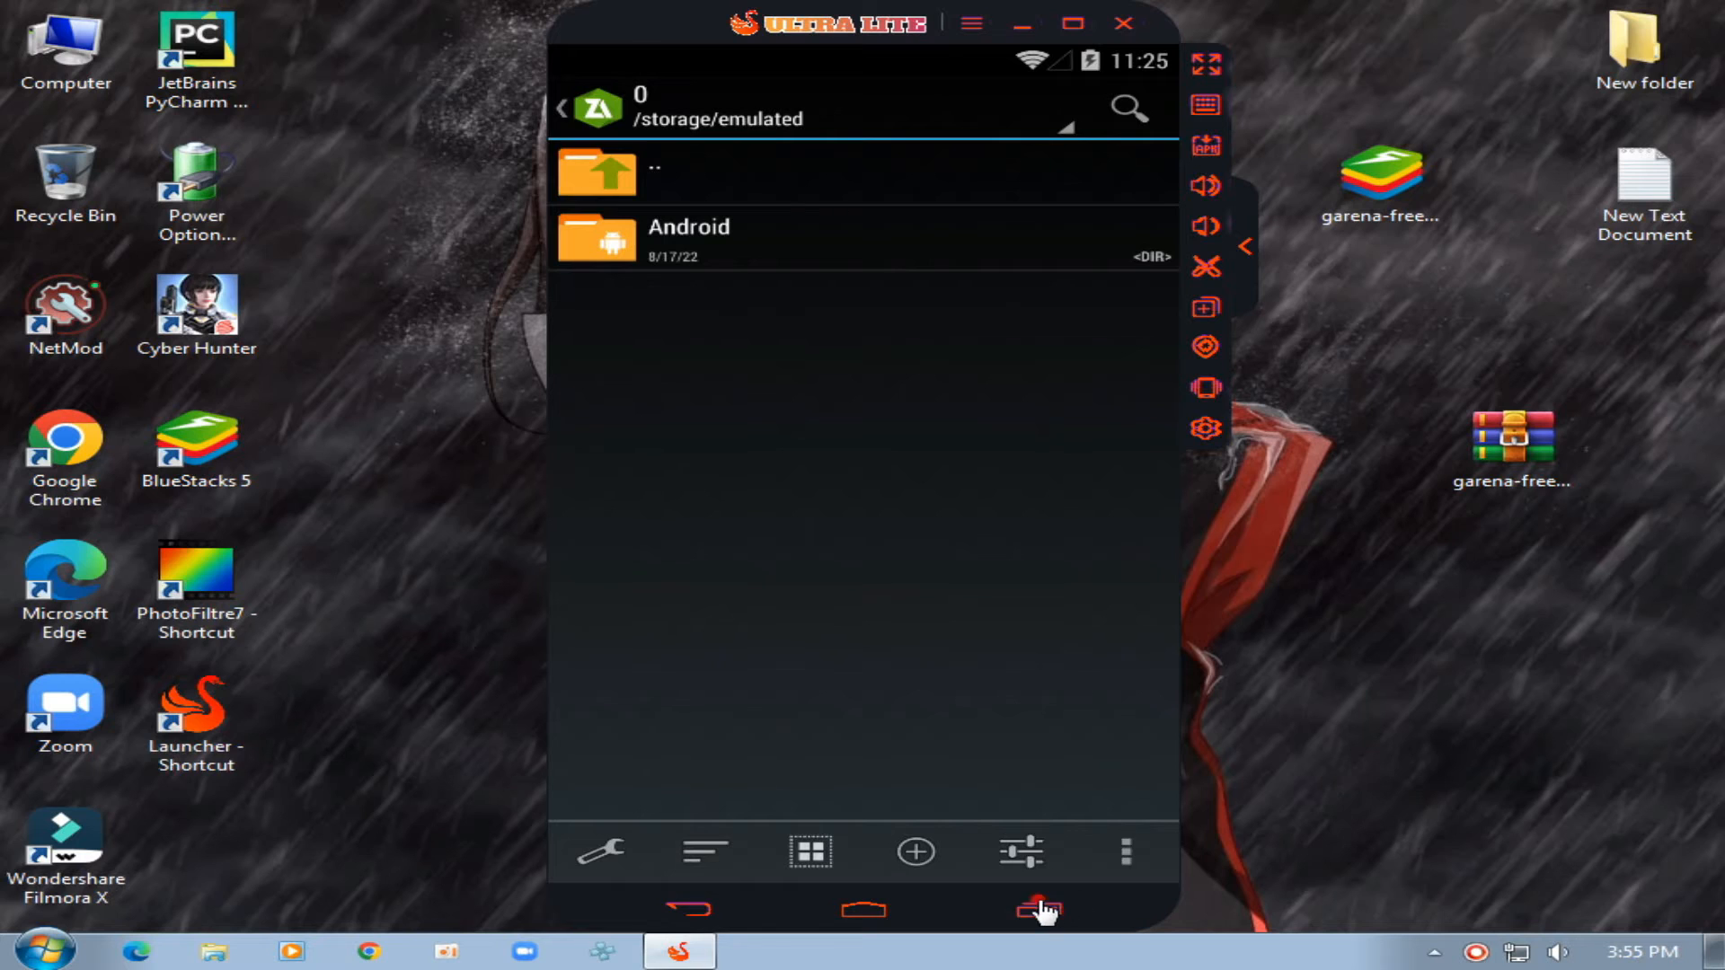
Set the emulator to the 960x540 (DPI 160) tablet resolution and save, triggering a restart
{"action": "left_click", "coordinate": [1035, 909]}
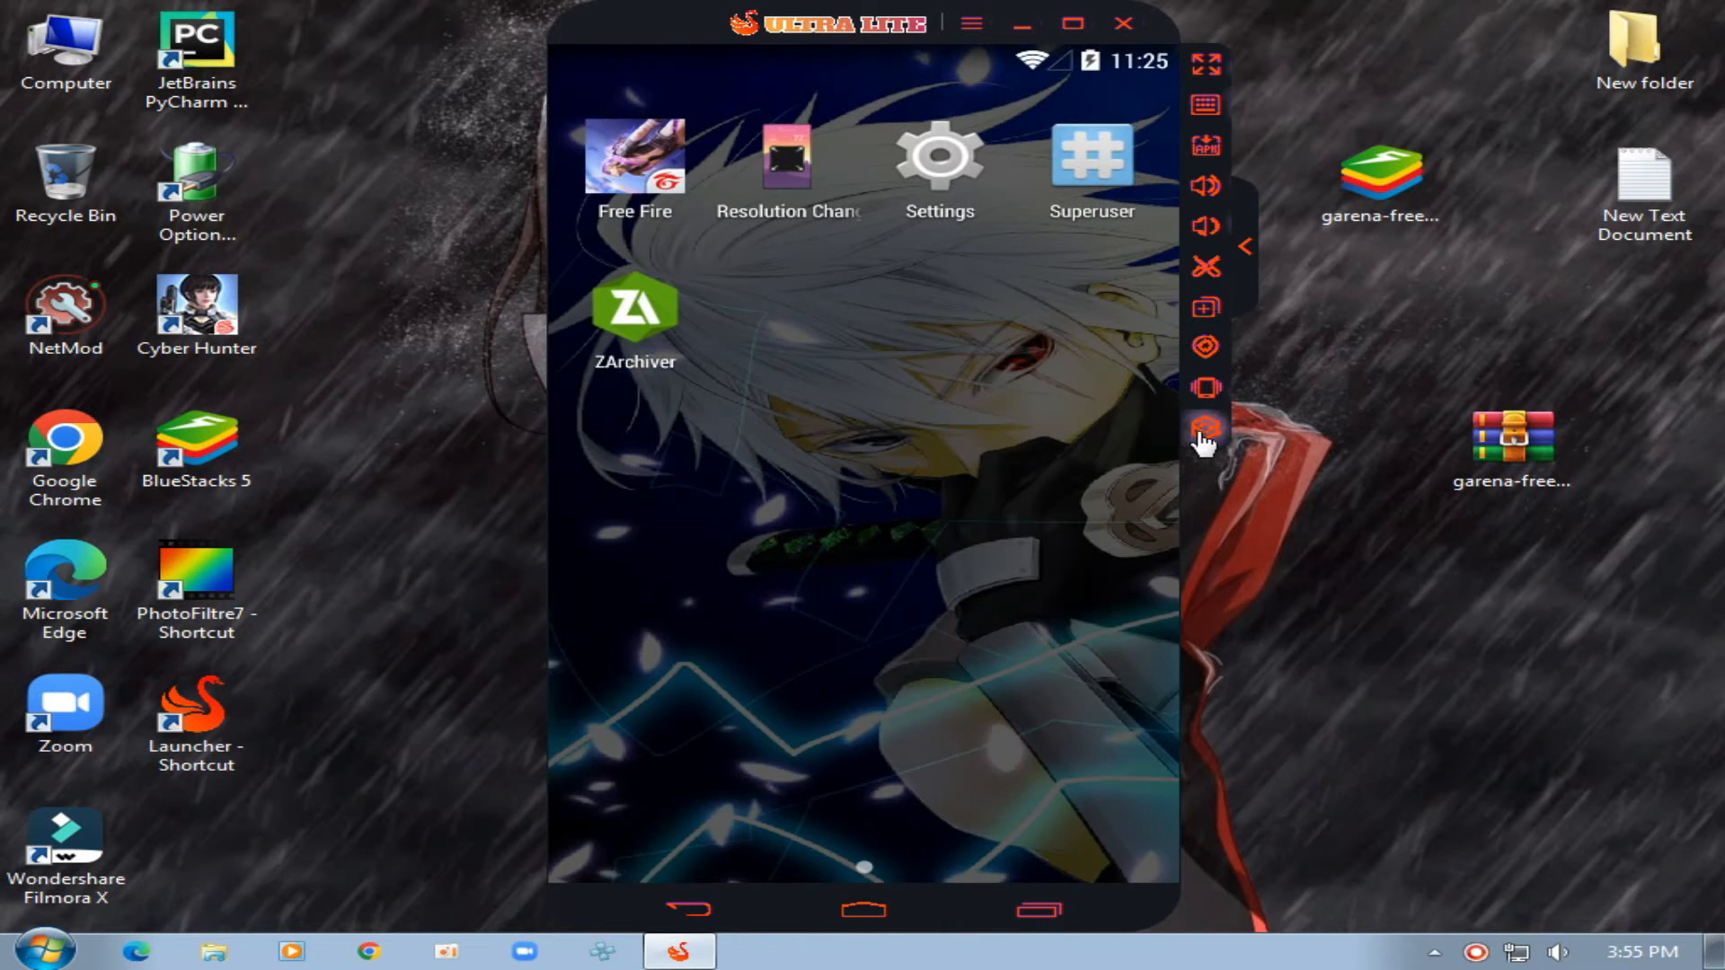
{"action": "left_click", "coordinate": [1206, 429]}
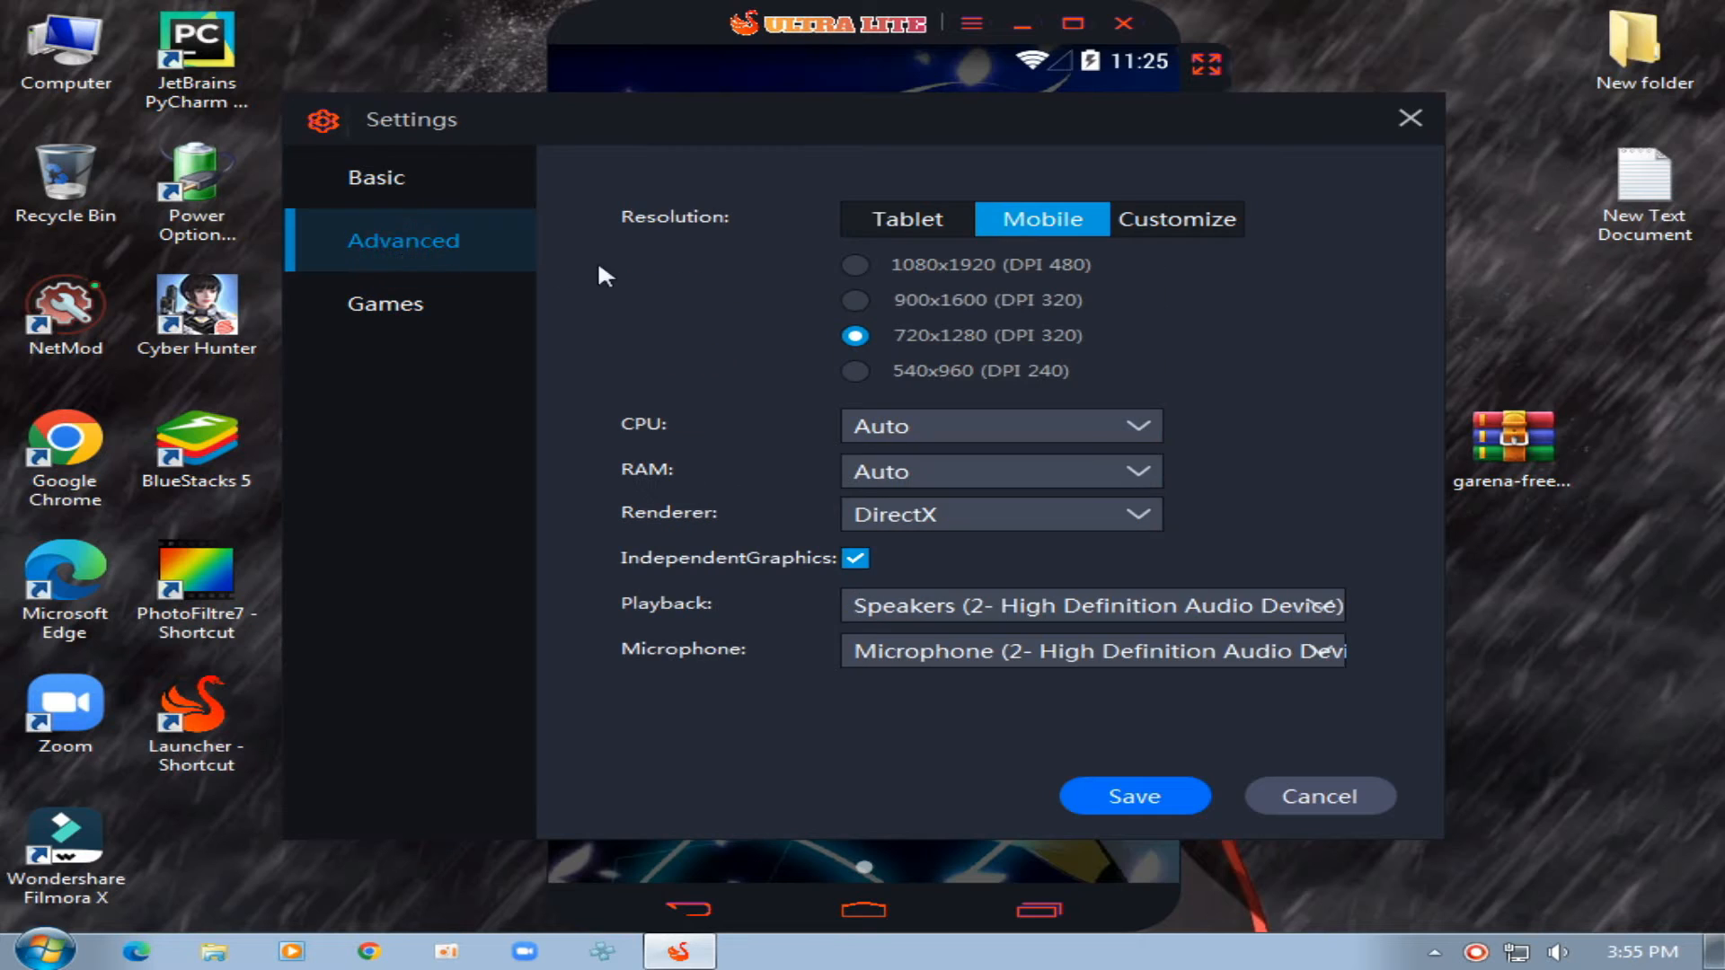
{"action": "left_click", "coordinate": [906, 219]}
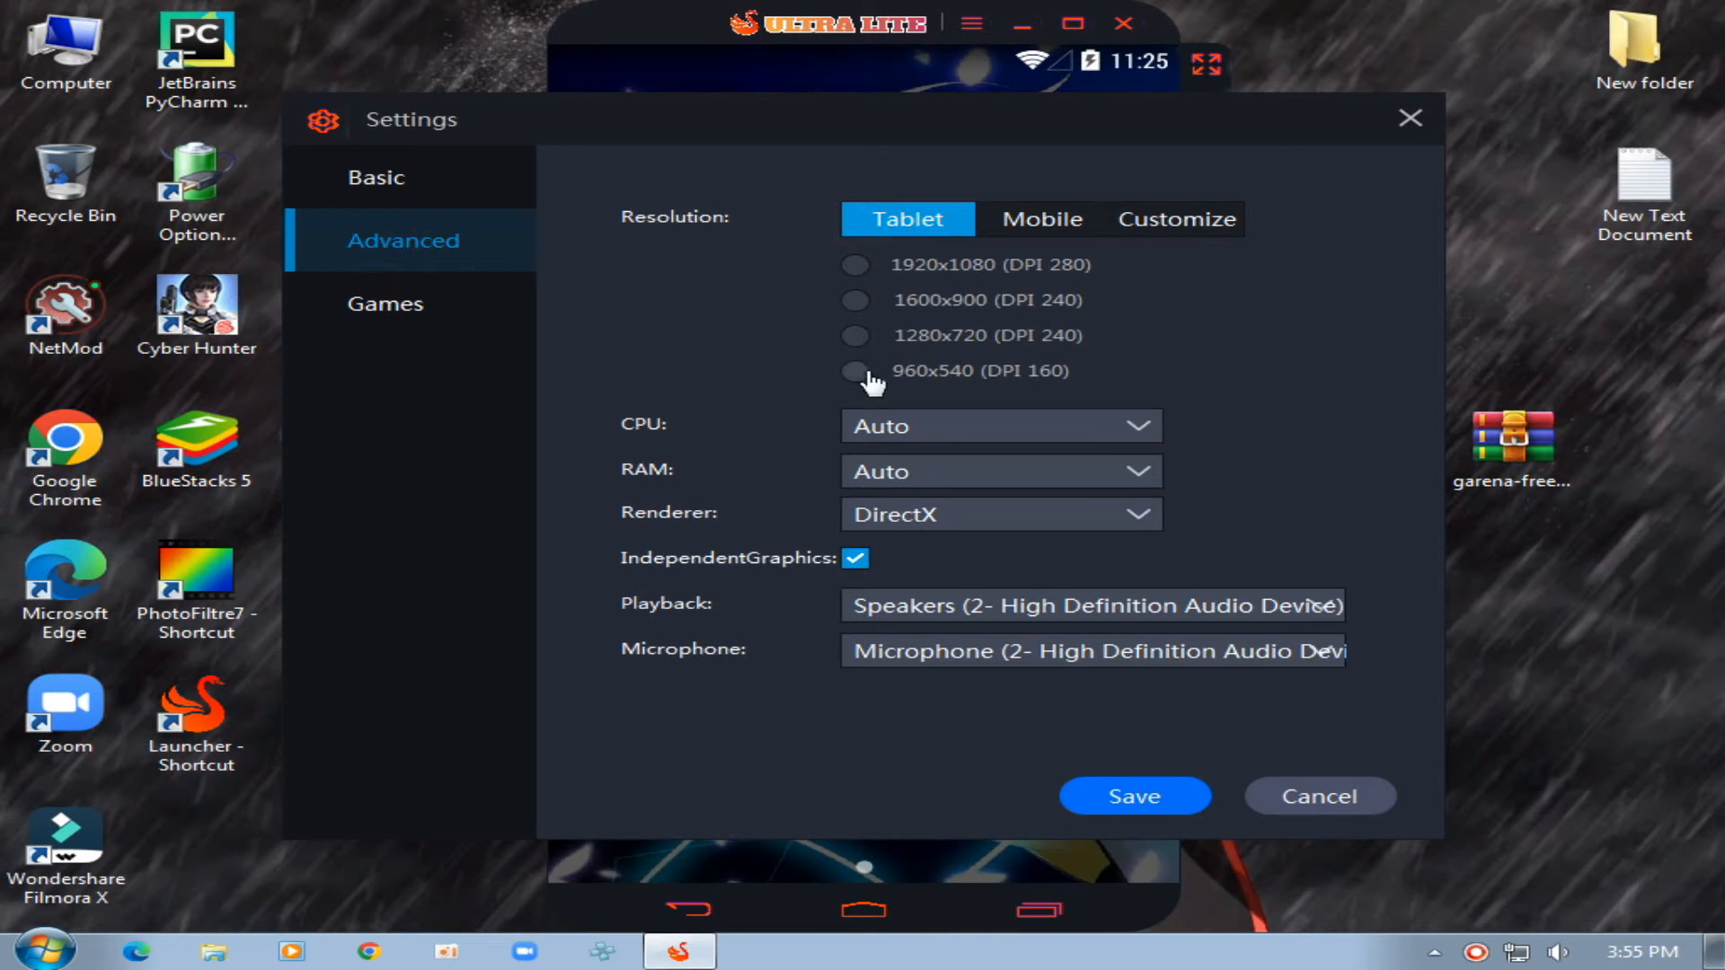
{"action": "left_click", "coordinate": [855, 372]}
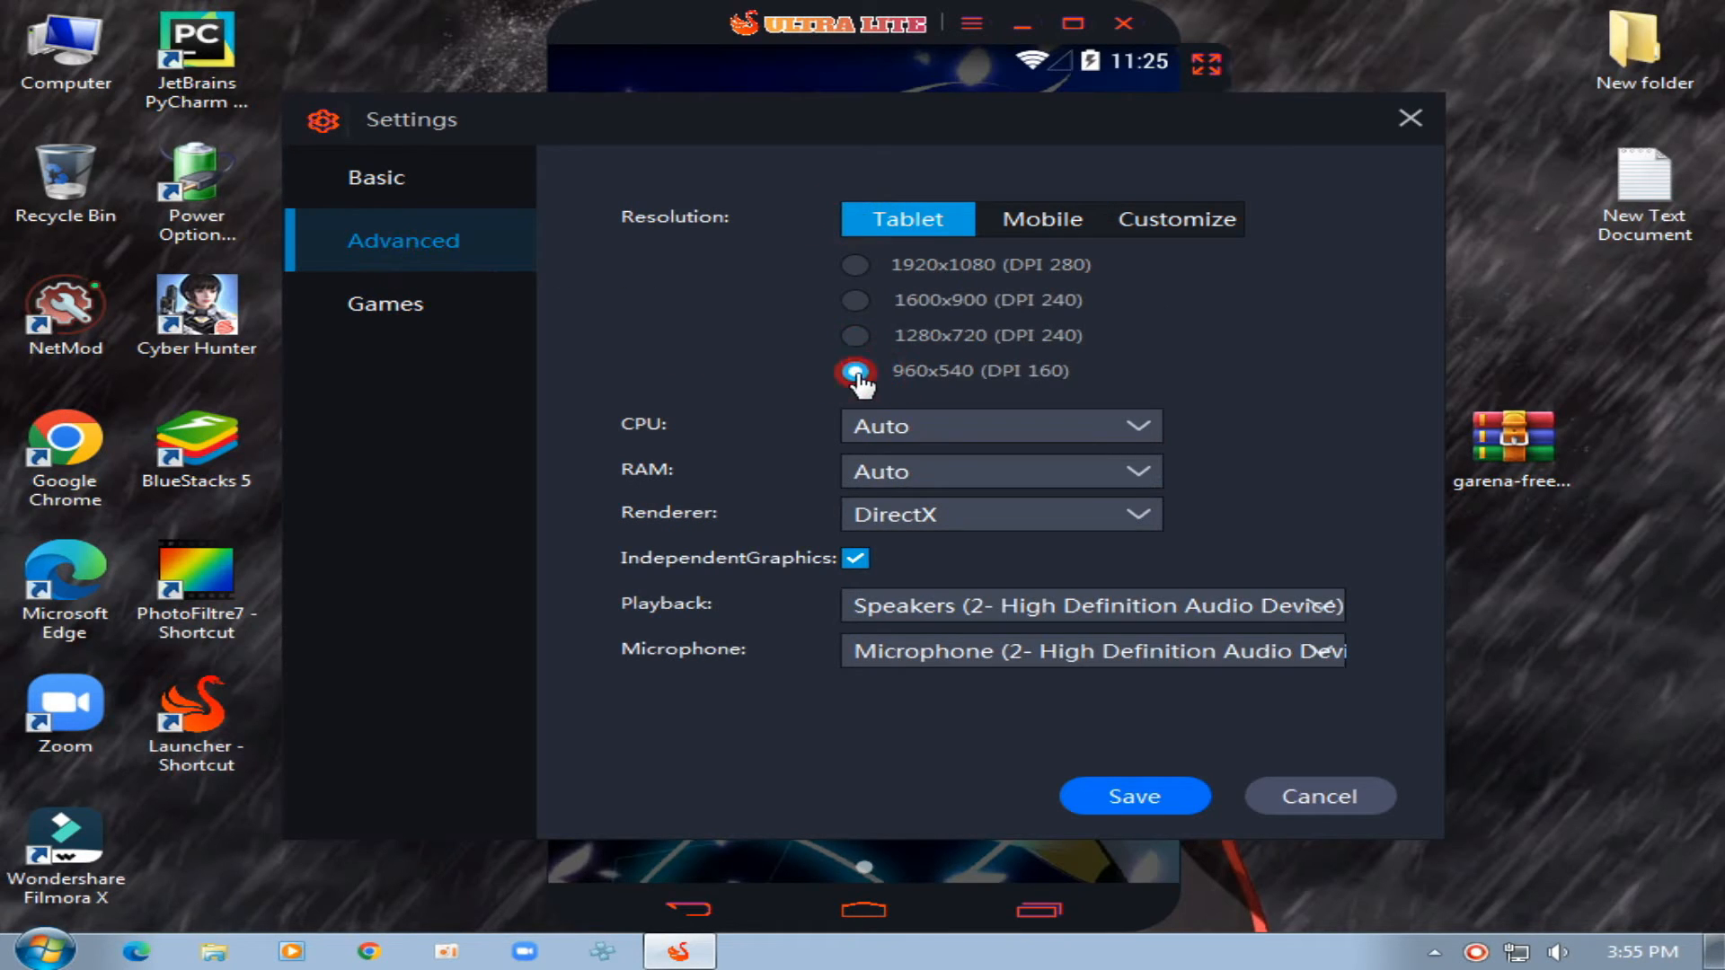
{"action": "left_click", "coordinate": [853, 370]}
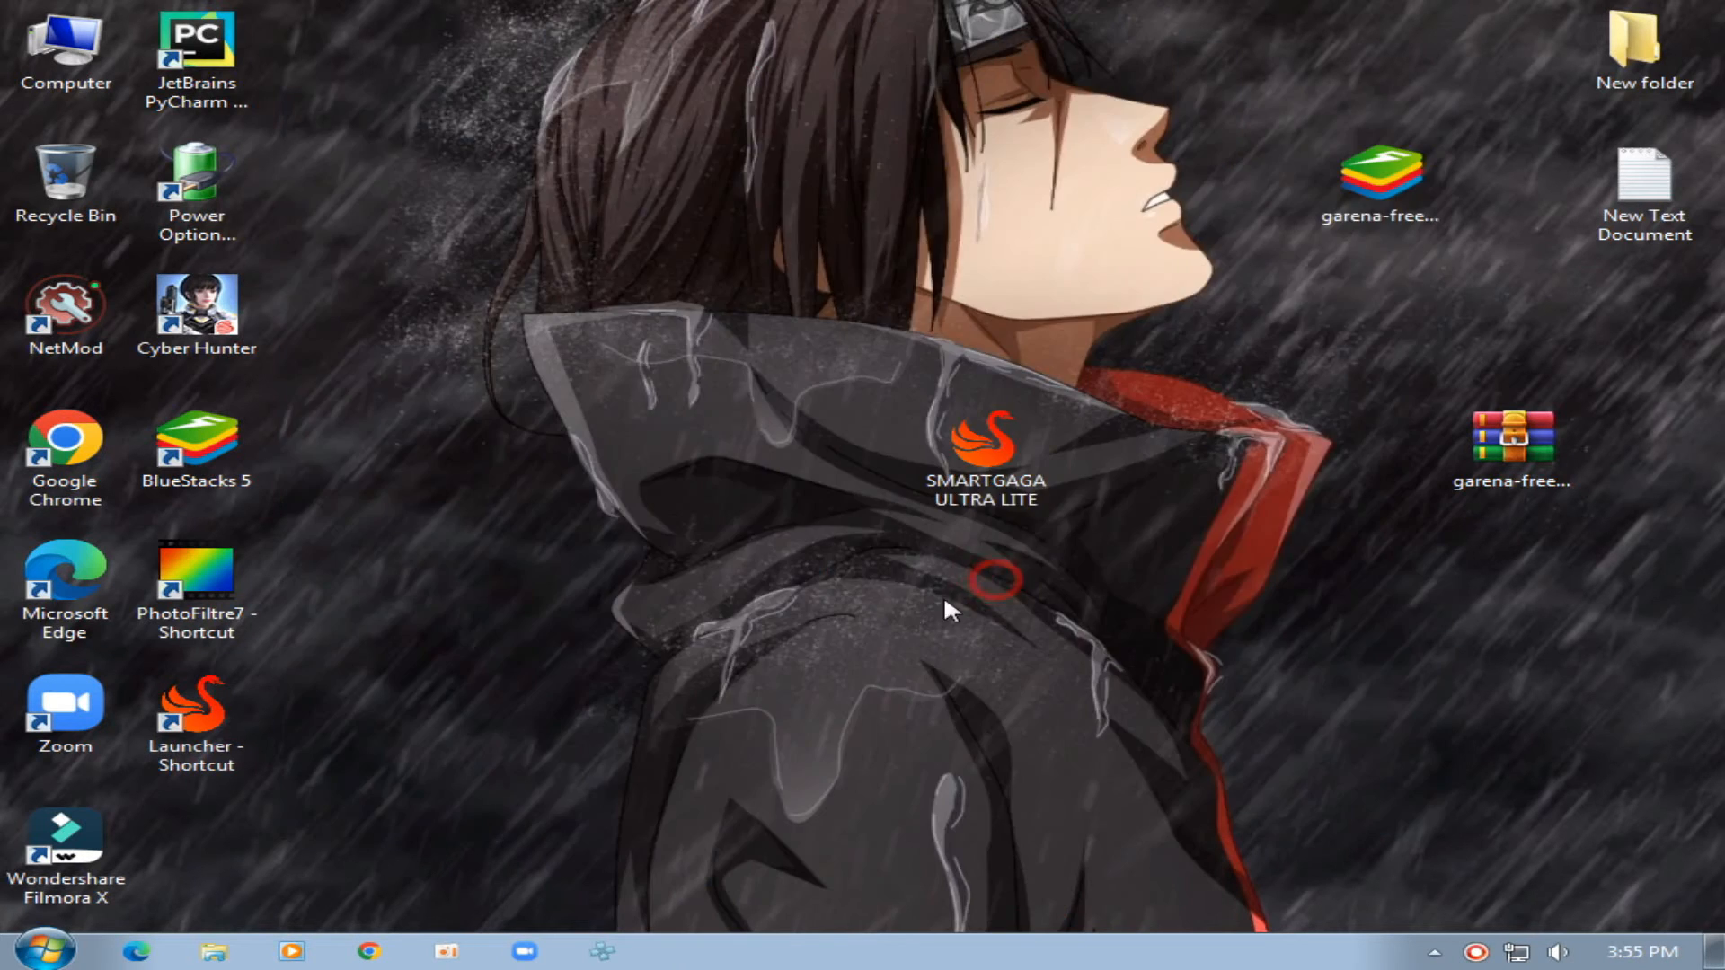
Apply a 426 x 240 resolution in Resolution Changer with superuser access and keep the changes
{"action": "double_click", "coordinate": [983, 440]}
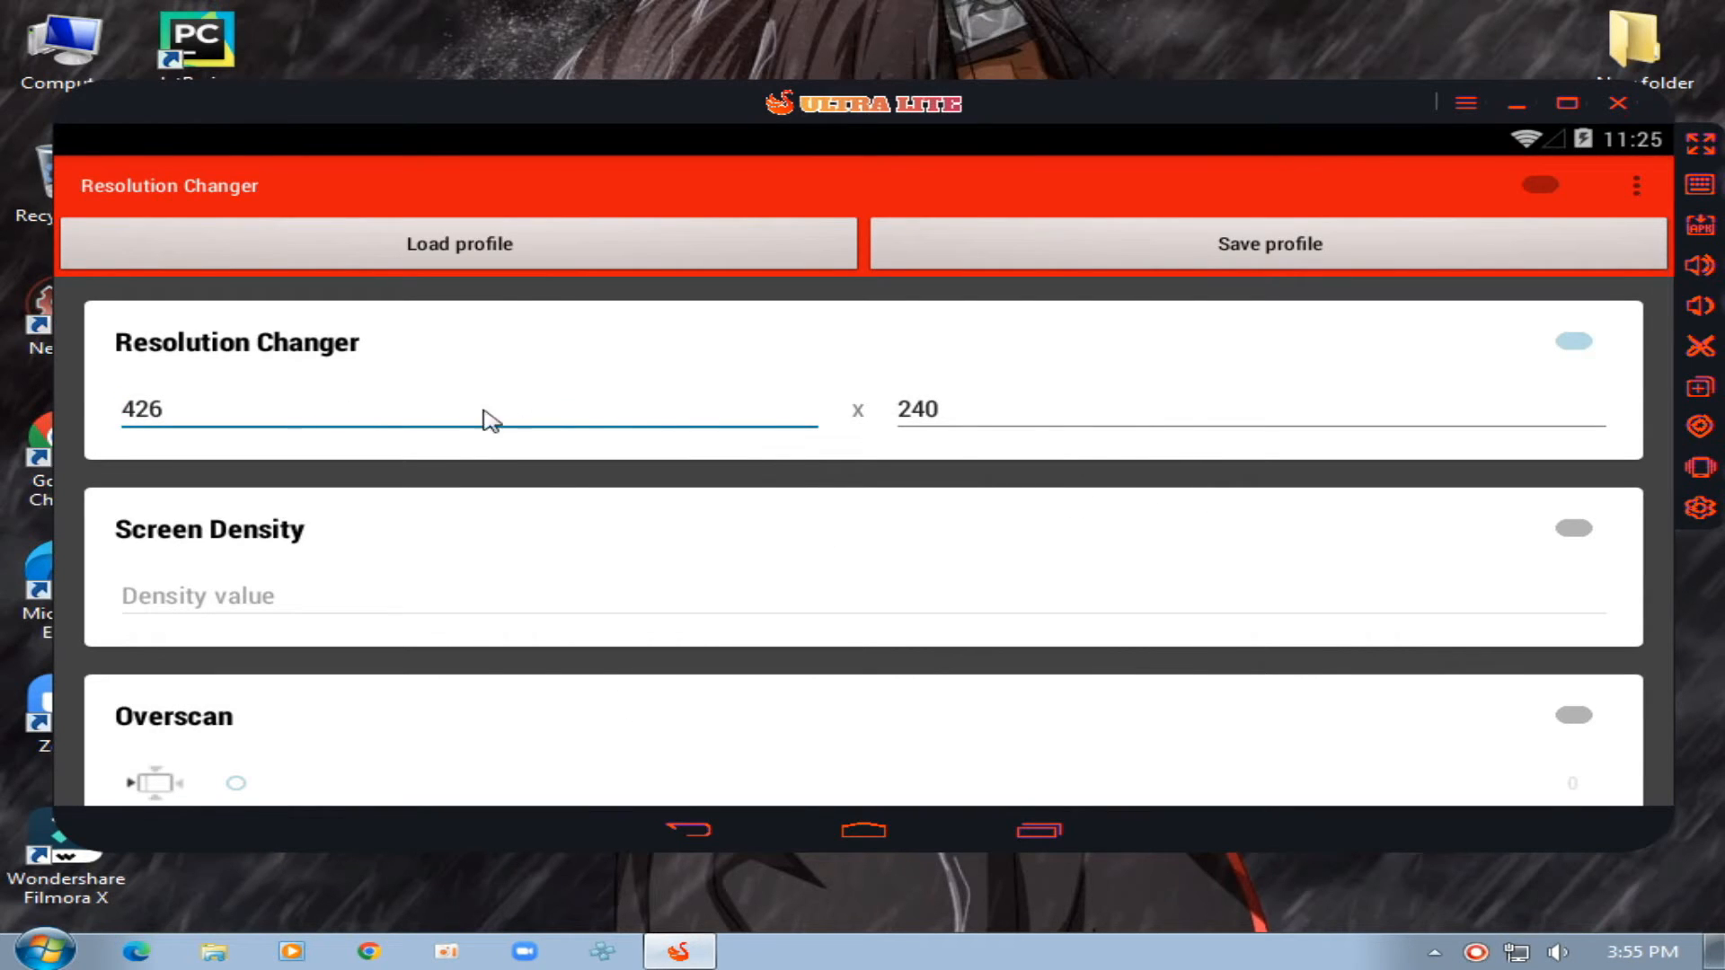
{"action": "left_click", "coordinate": [1540, 185]}
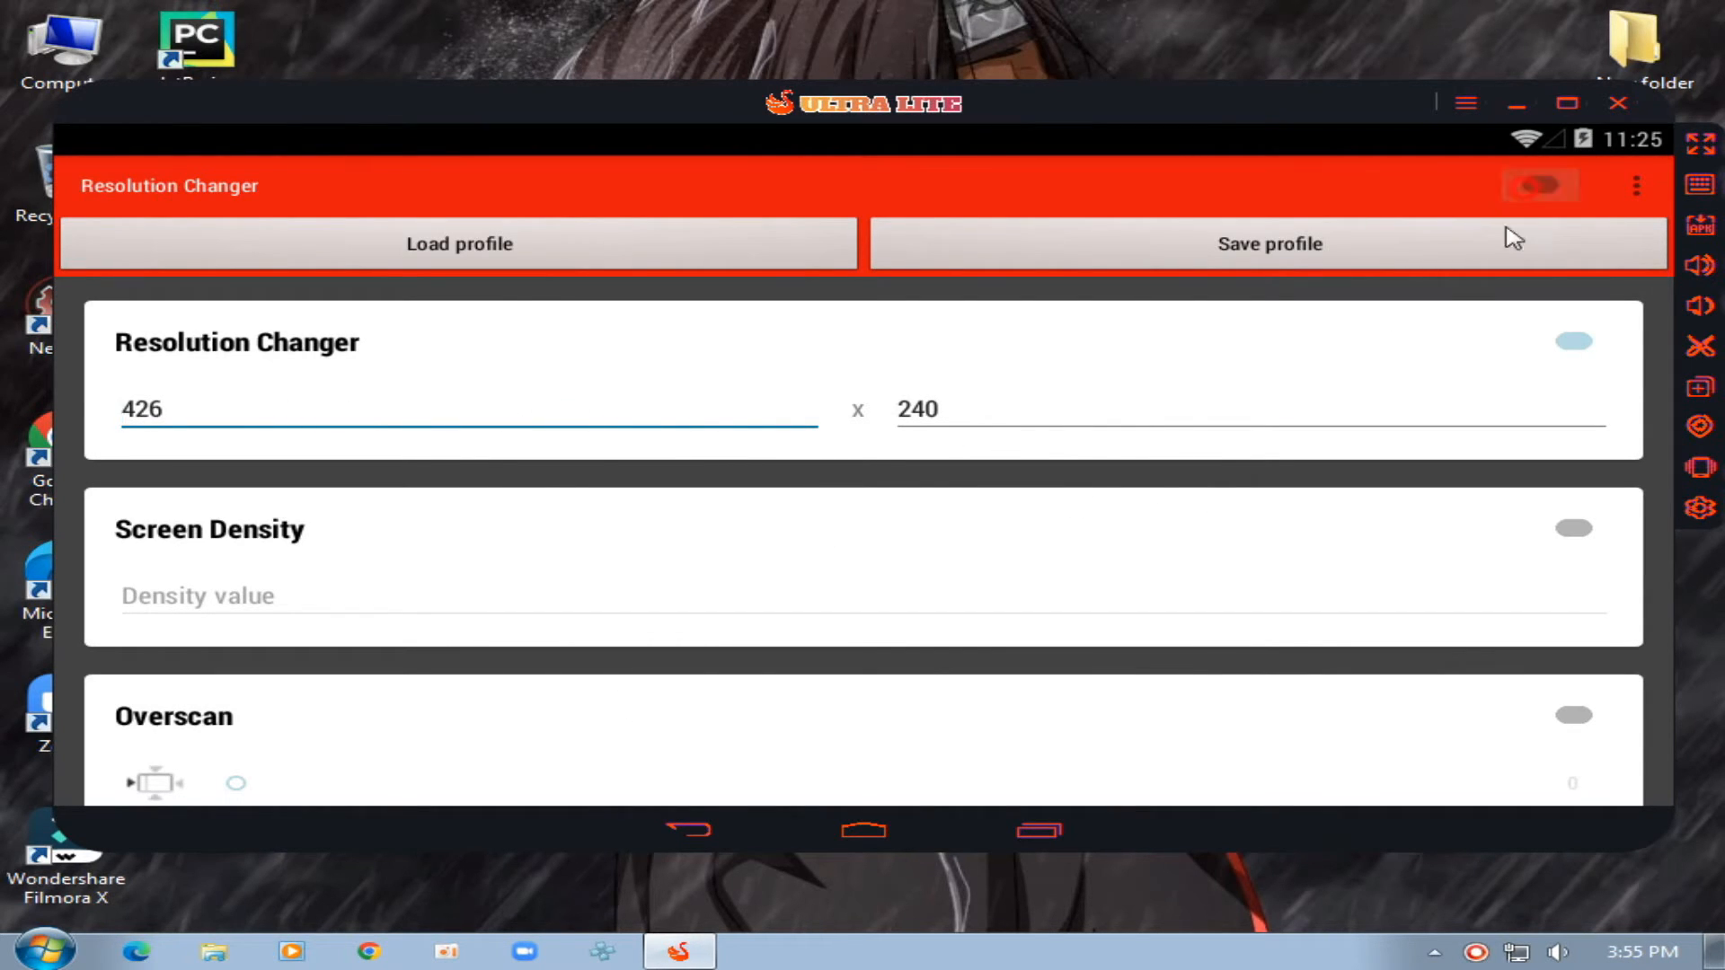
{"action": "left_click", "coordinate": [1570, 341]}
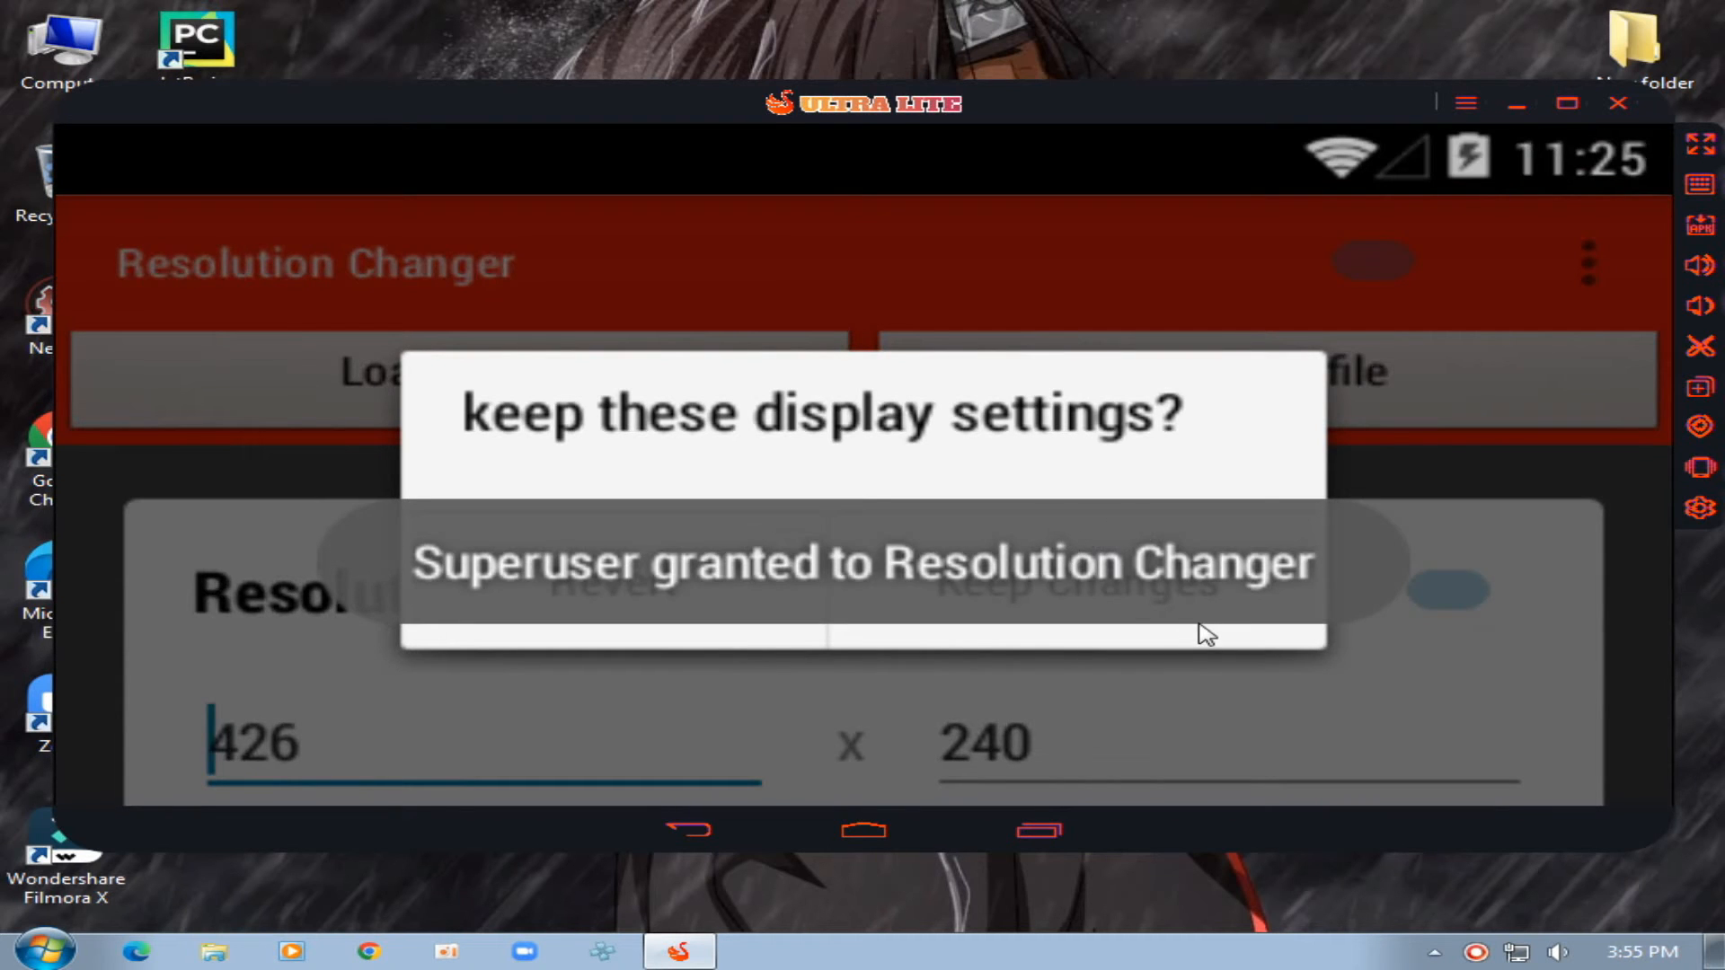
{"action": "left_click", "coordinate": [1078, 586]}
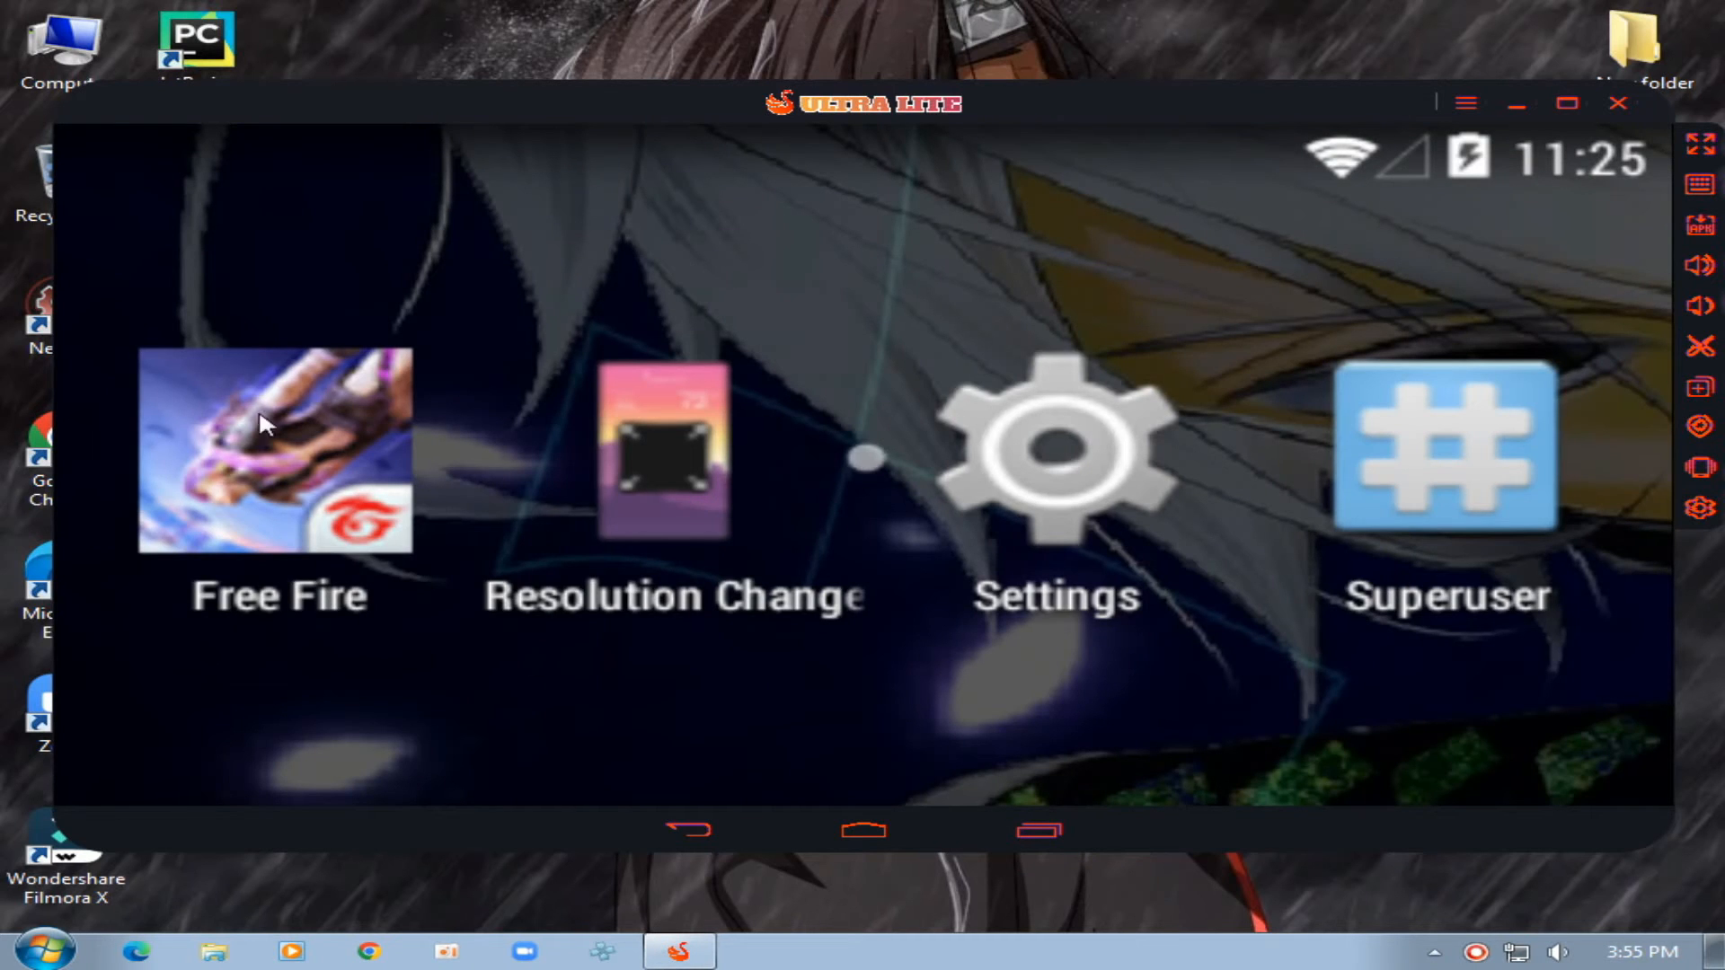
Launch Free Fire, dismiss keymapping tips and the More login popup, and enter as guest
{"action": "left_click", "coordinate": [278, 451]}
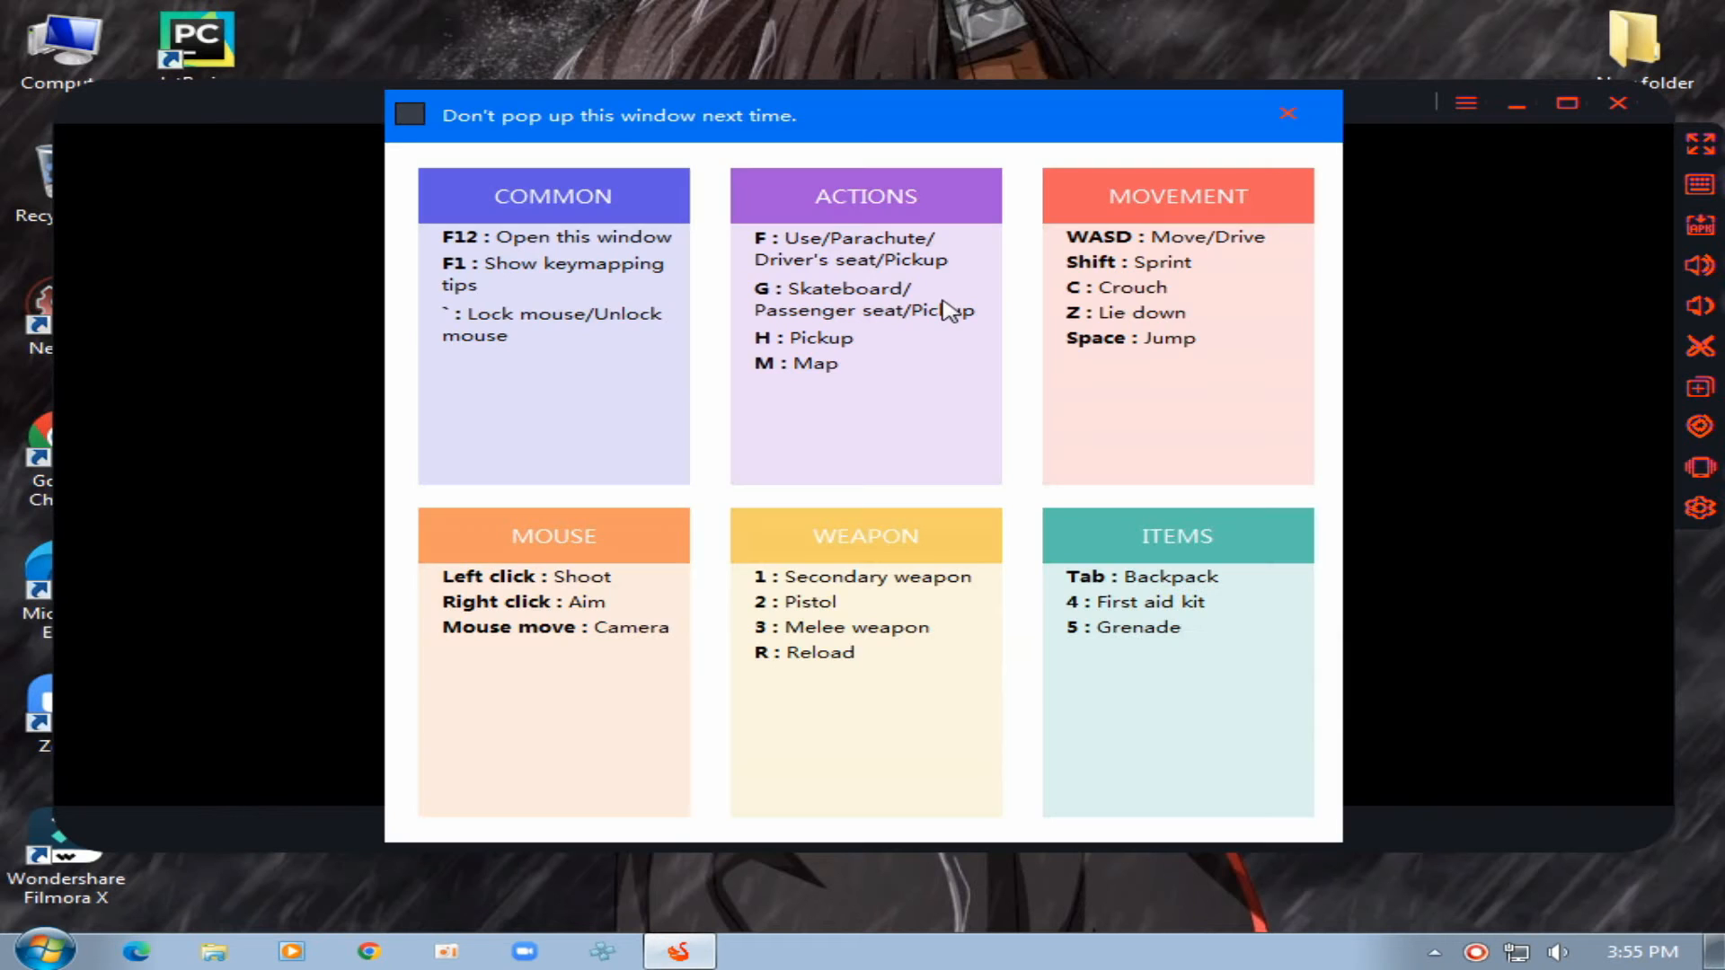
{"action": "left_click", "coordinate": [410, 115]}
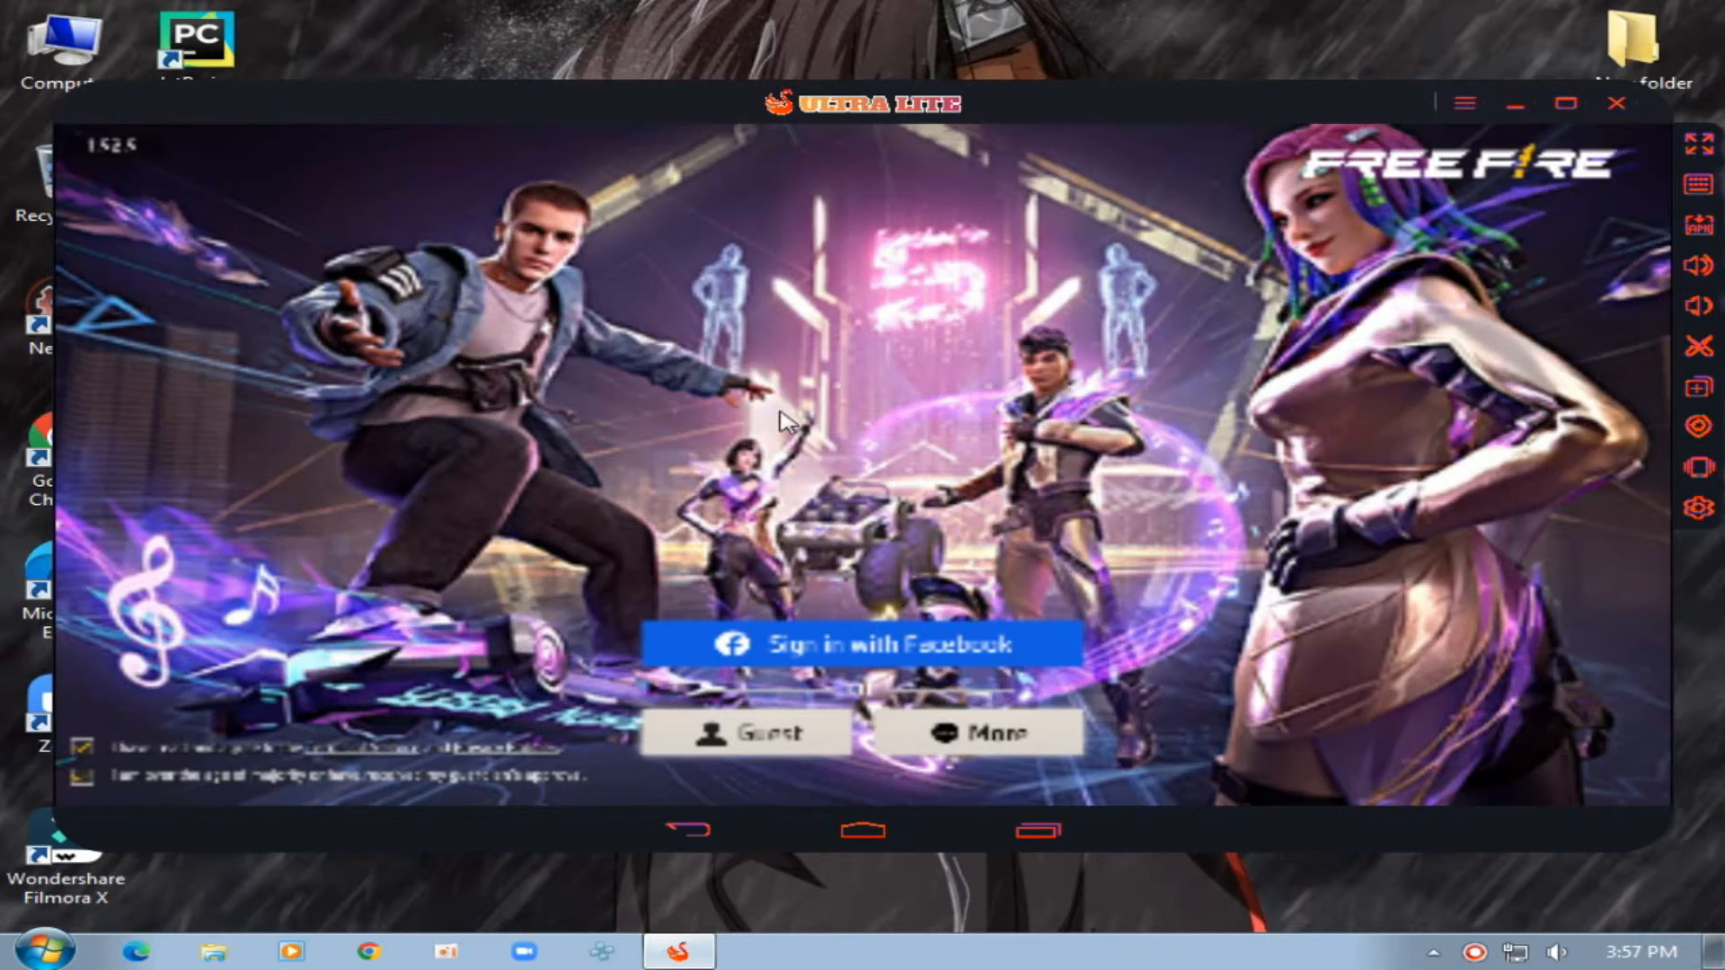
{"action": "left_click", "coordinate": [973, 733]}
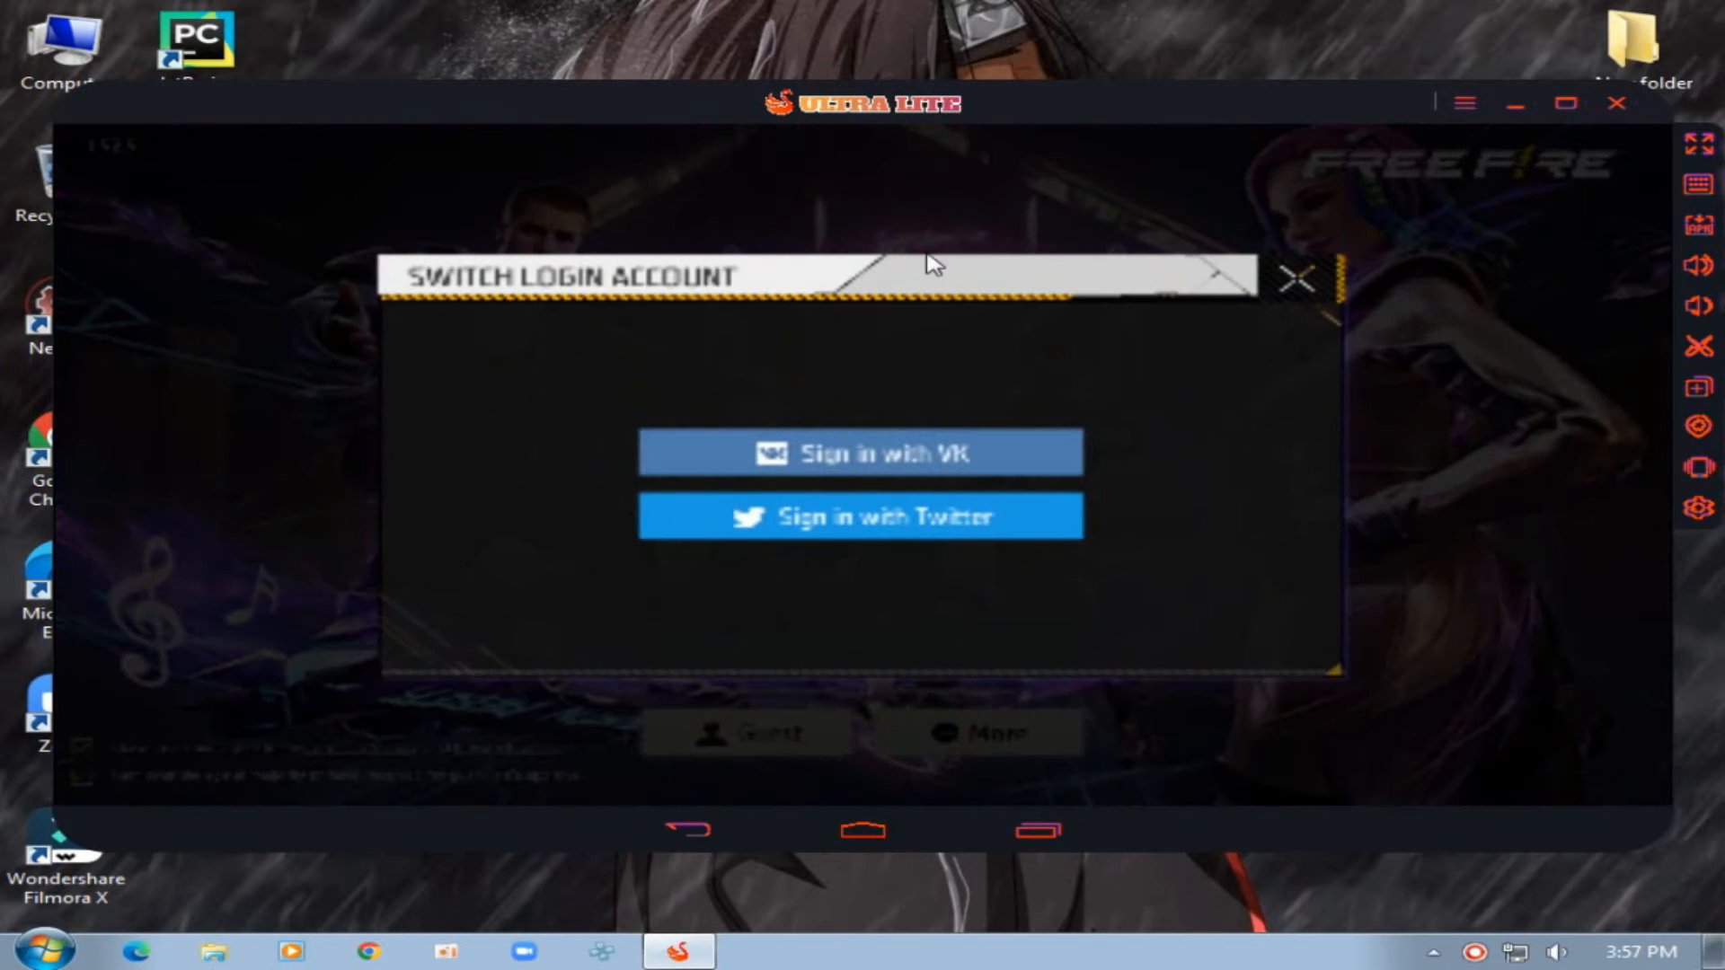
{"action": "left_click", "coordinate": [1294, 281]}
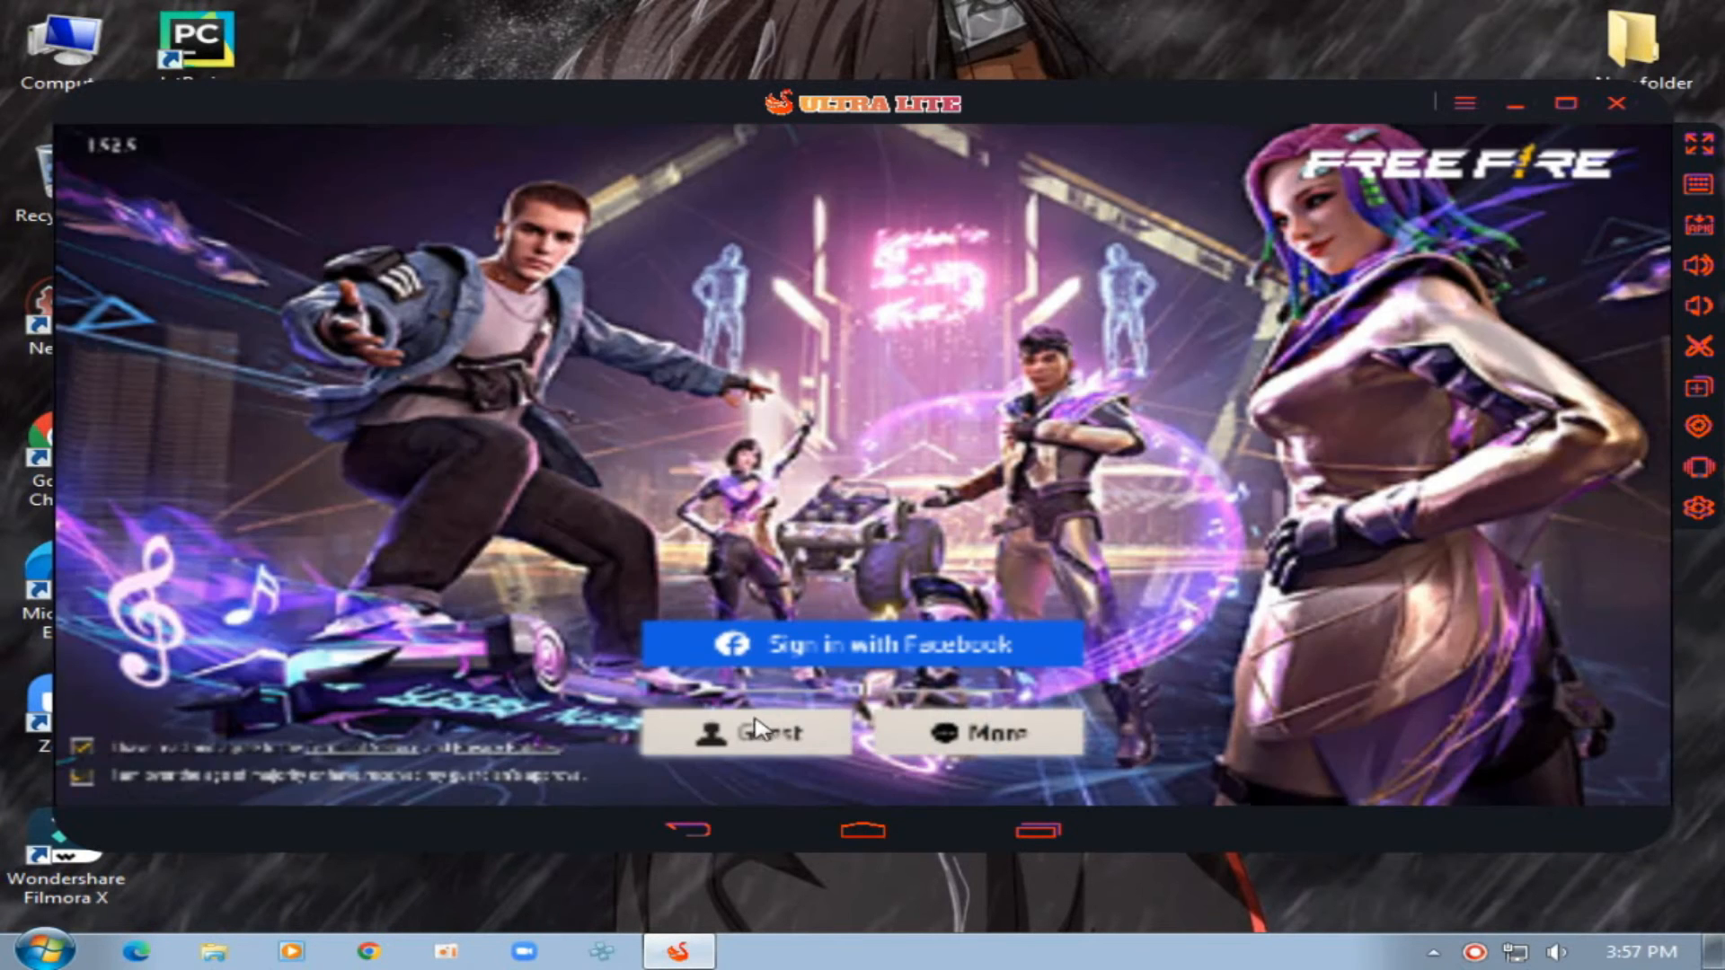
{"action": "mouse_move", "coordinate": [539, 541]}
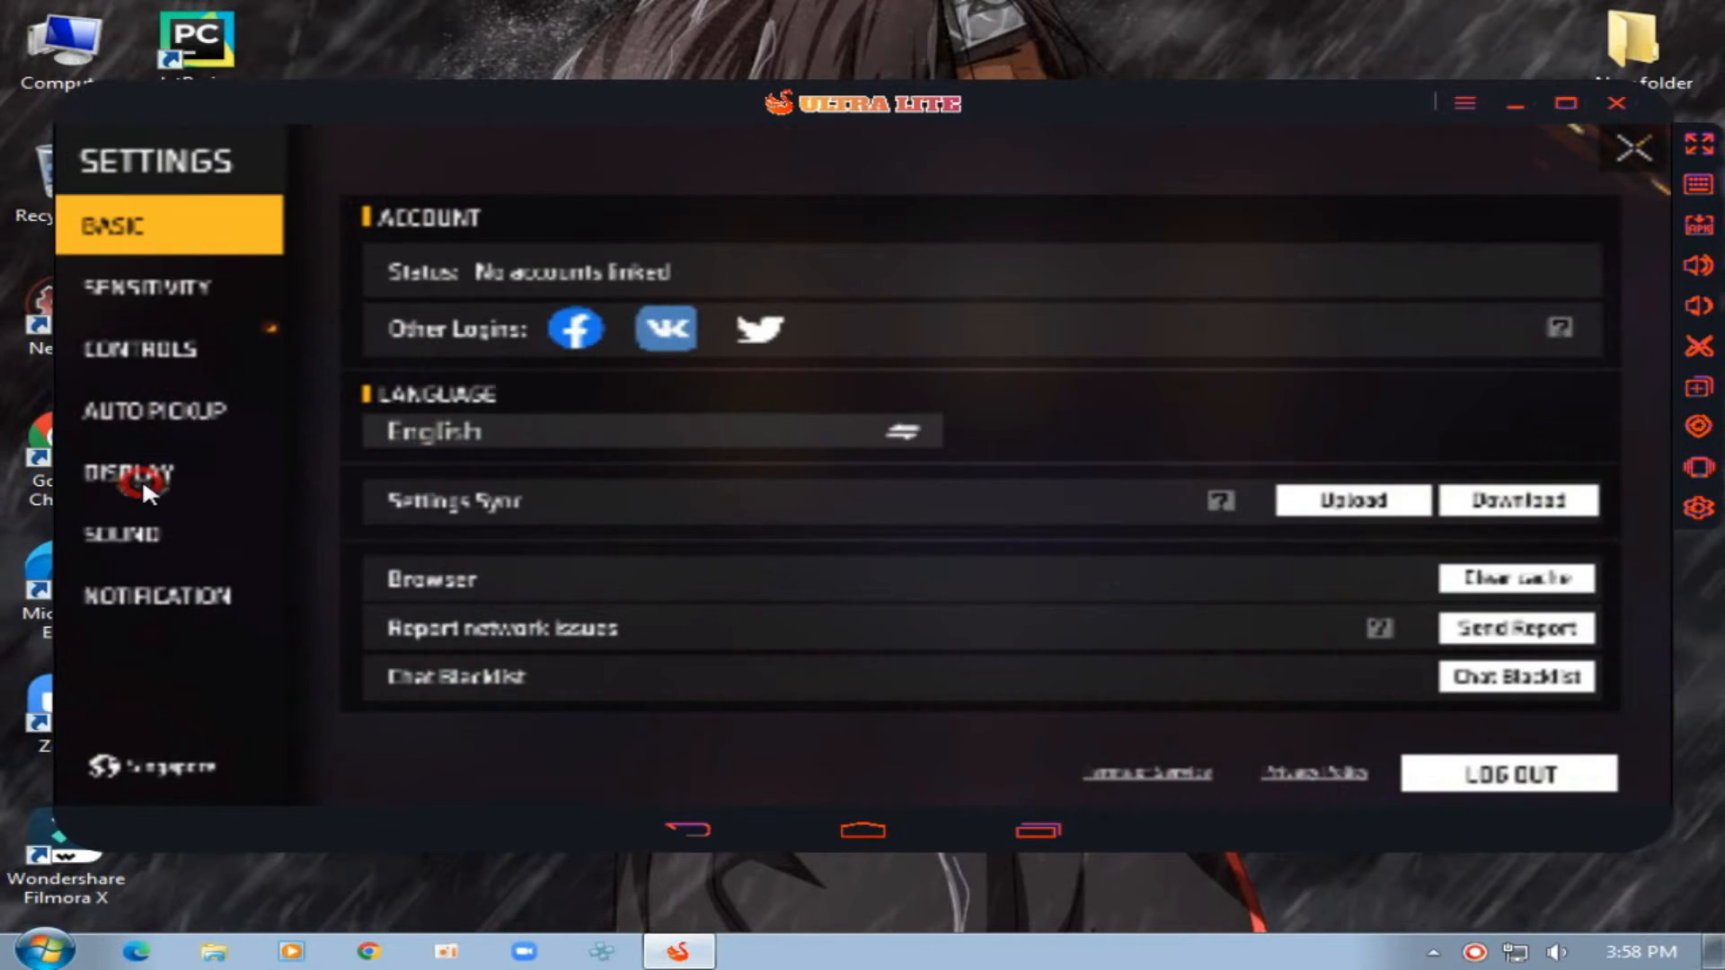
Set display graphics to Smooth and frame rate to Normal, reaching the lobby
{"action": "left_click", "coordinate": [130, 472]}
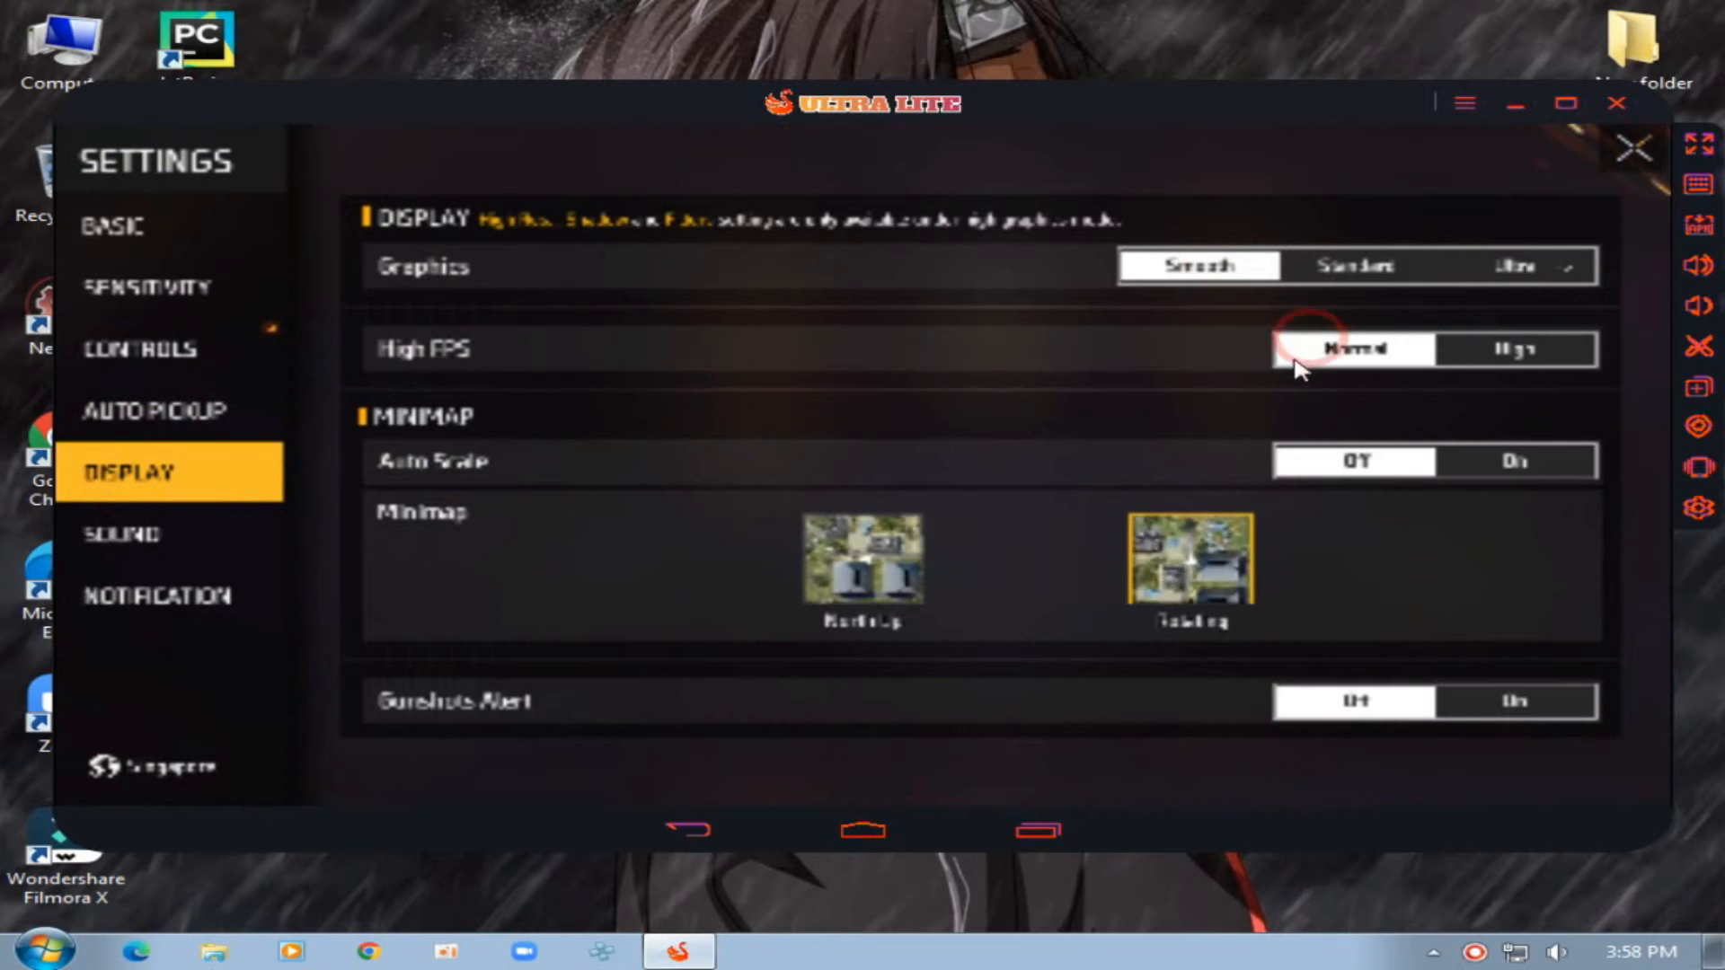
{"action": "left_click", "coordinate": [1634, 149]}
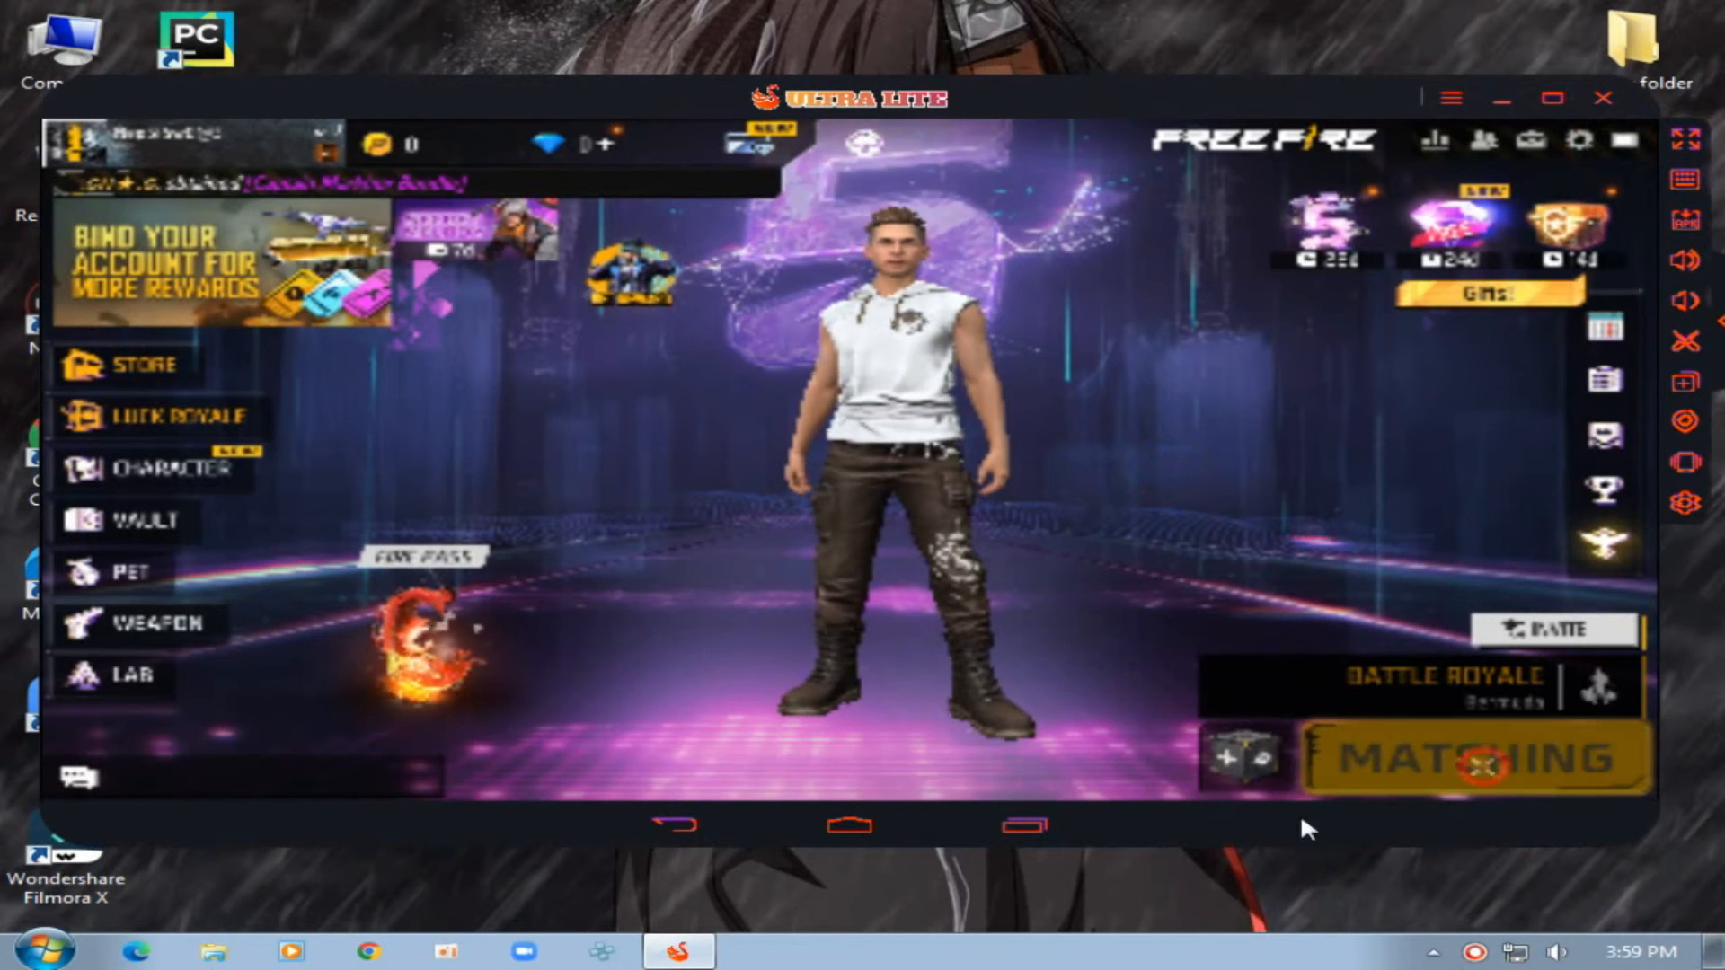